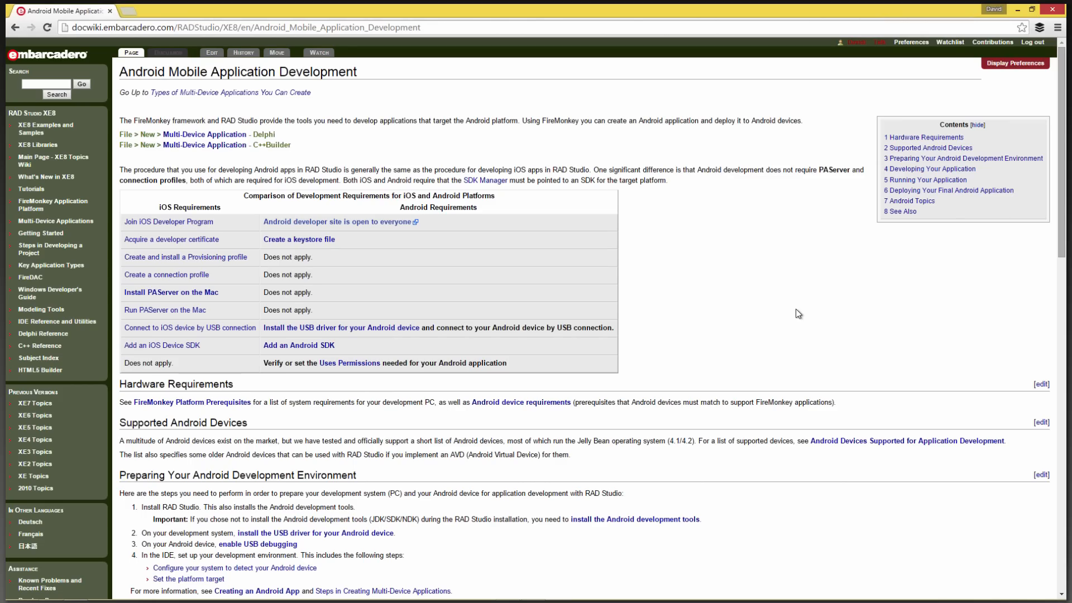
mouse_move(772, 310)
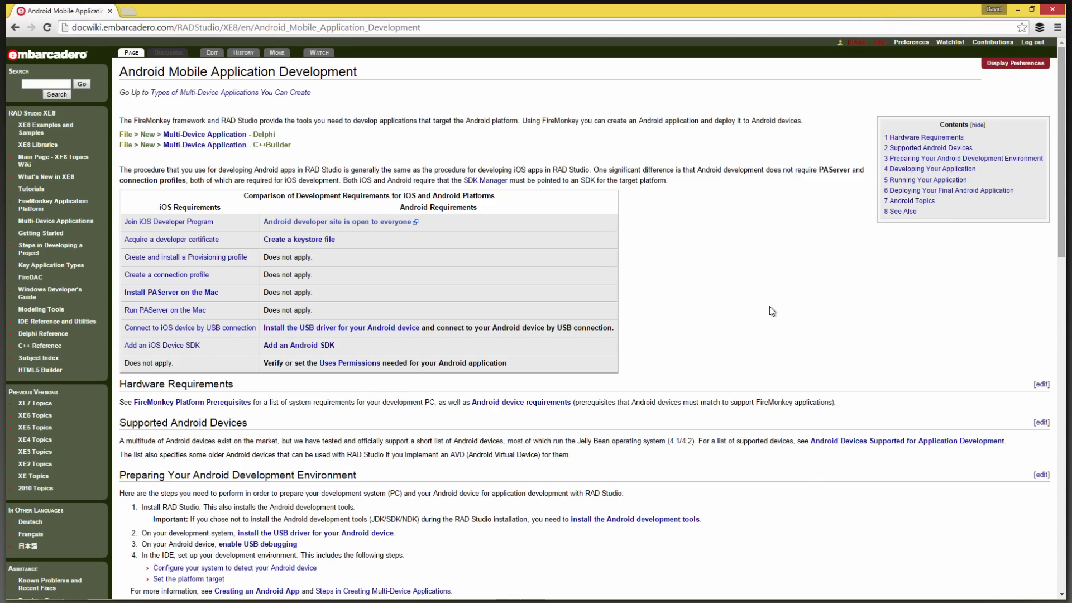
Step: Scroll down the Android Mobile Application Development page and open 'Installing the Android Development Tools'
scroll(down, 3)
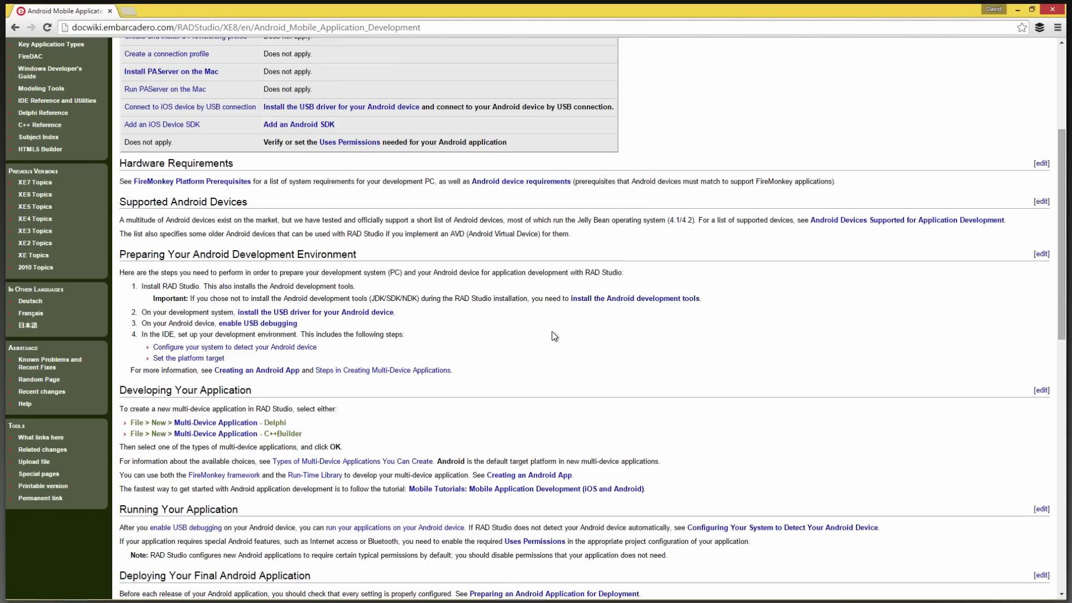
mouse_move(546, 329)
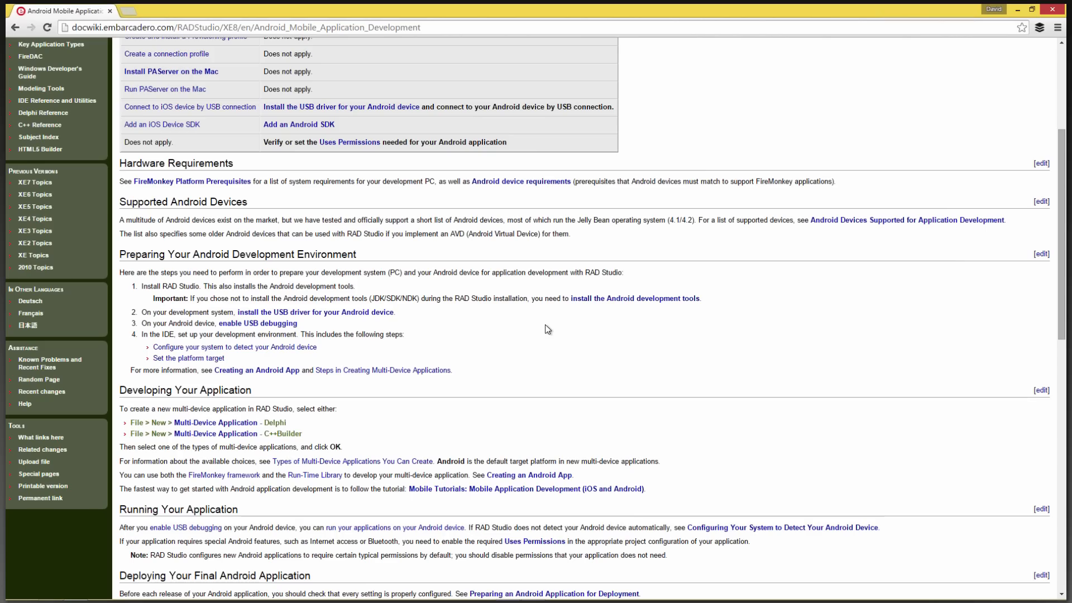
mouse_move(305, 314)
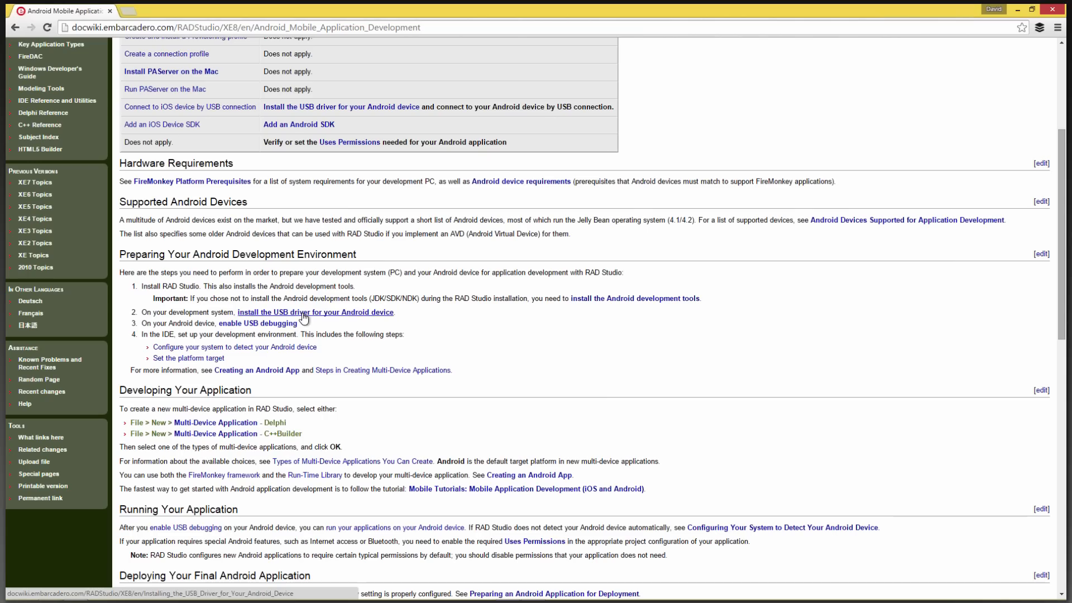
mouse_move(381, 348)
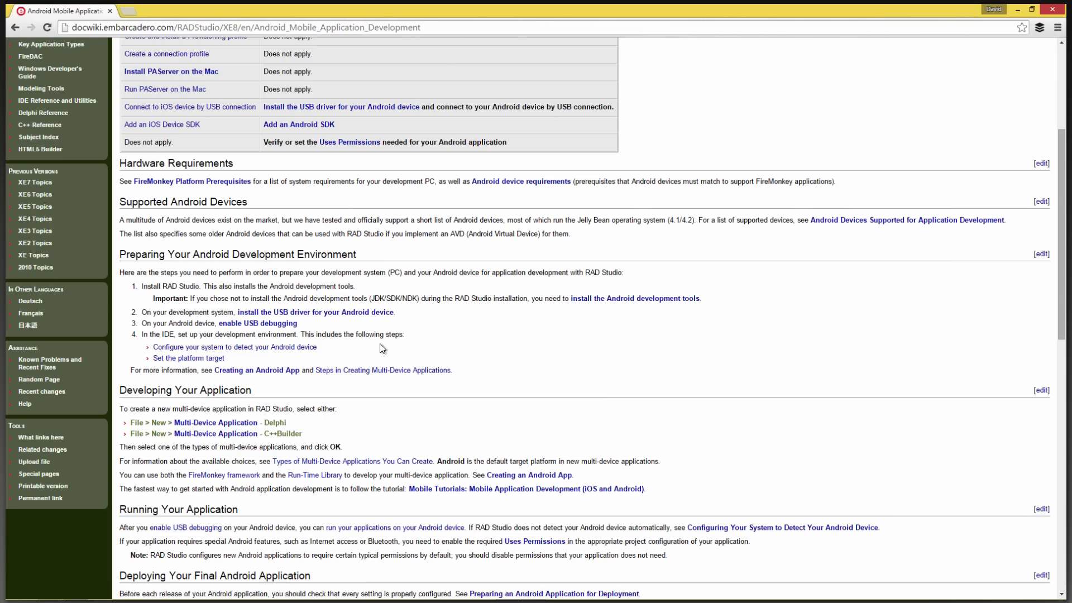
mouse_move(235, 341)
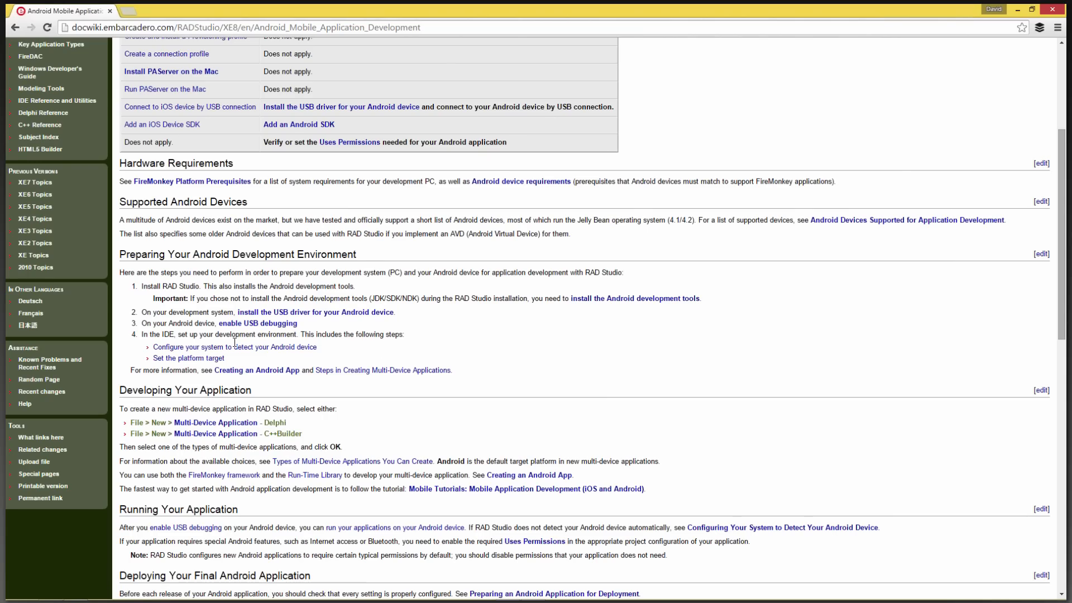
scroll(down, 3)
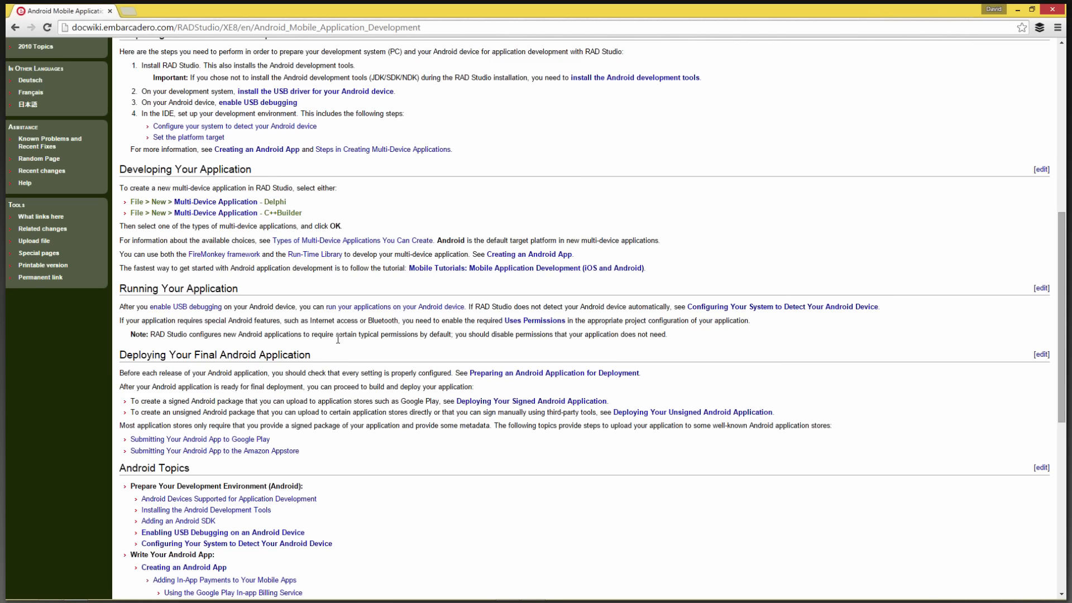
click(206, 454)
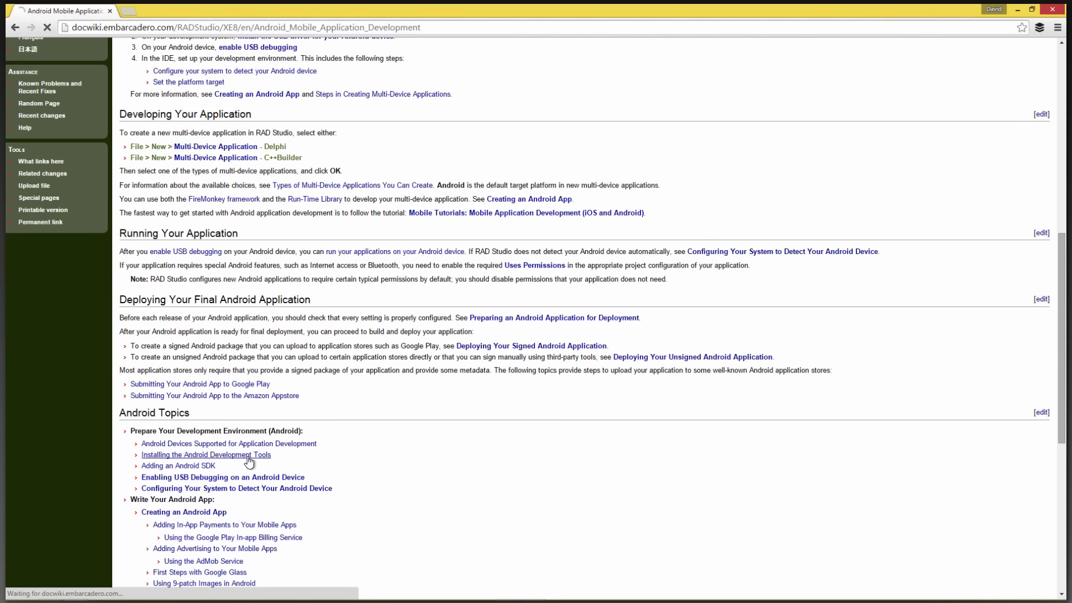
Step: Read the Installing the Android Development Tools article down to its See Also section
click(204, 454)
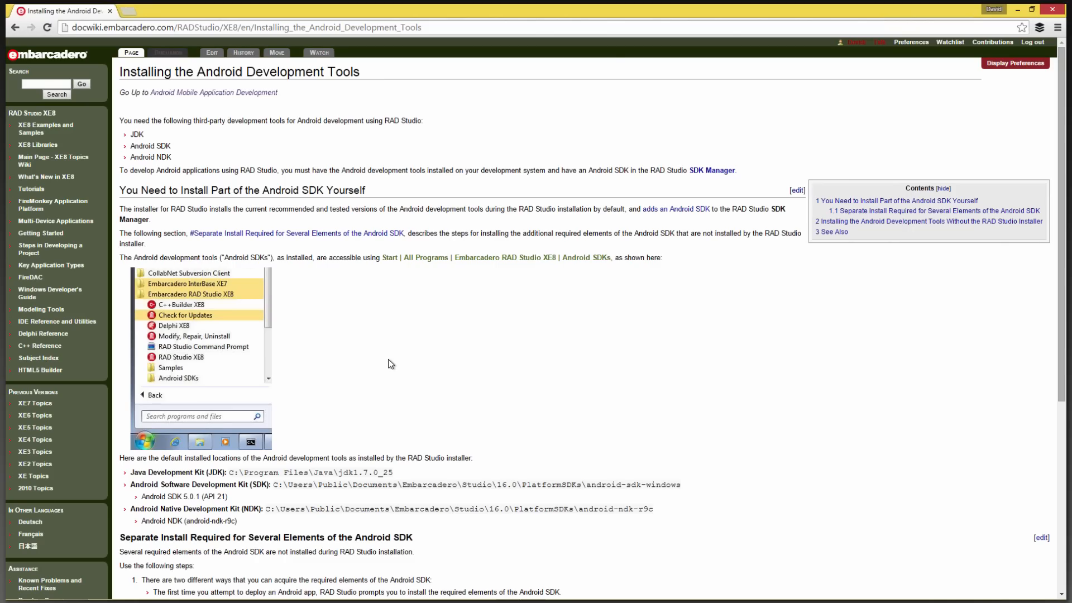
mouse_move(260, 124)
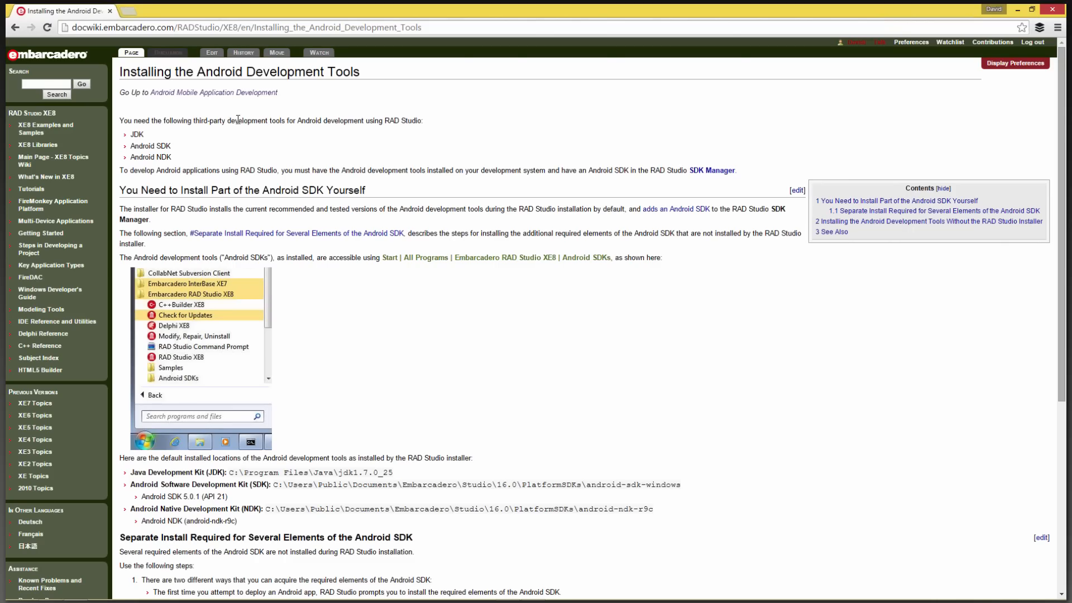
mouse_move(152, 158)
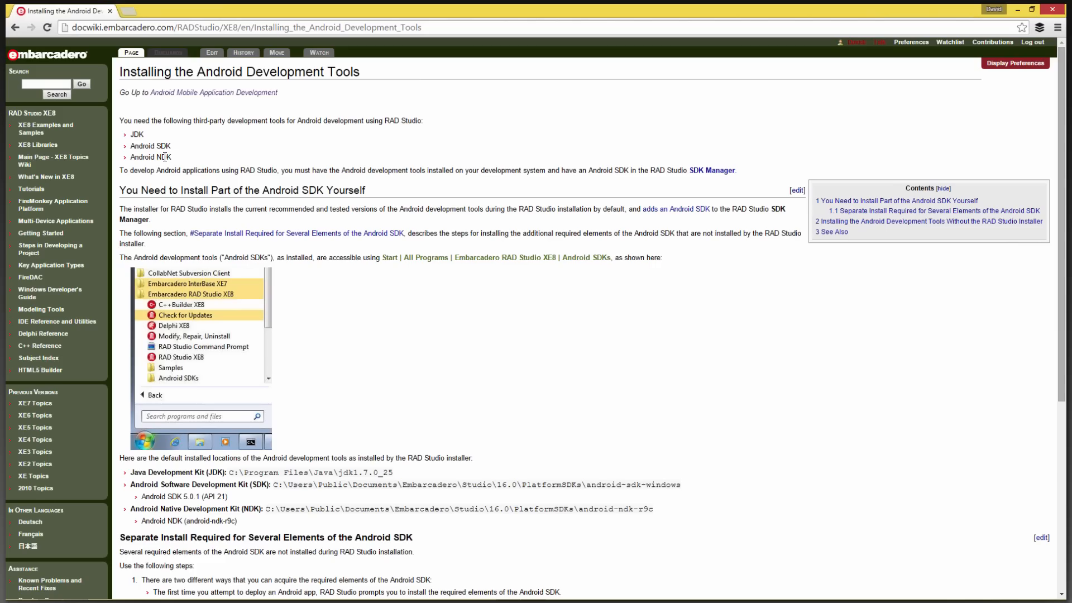
scroll(down, 3)
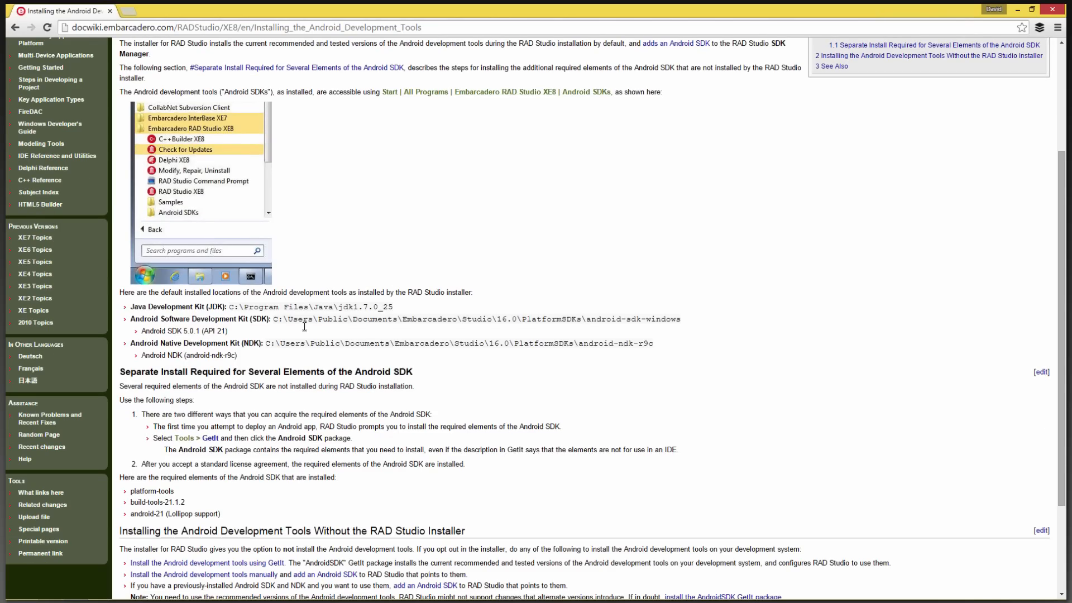
mouse_move(374, 292)
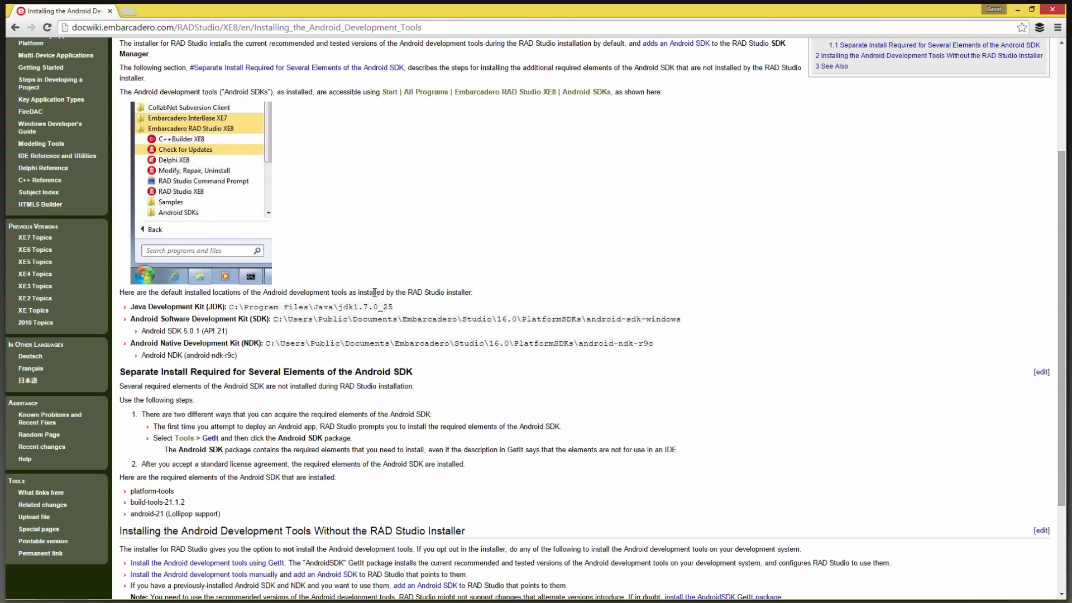
mouse_move(231, 323)
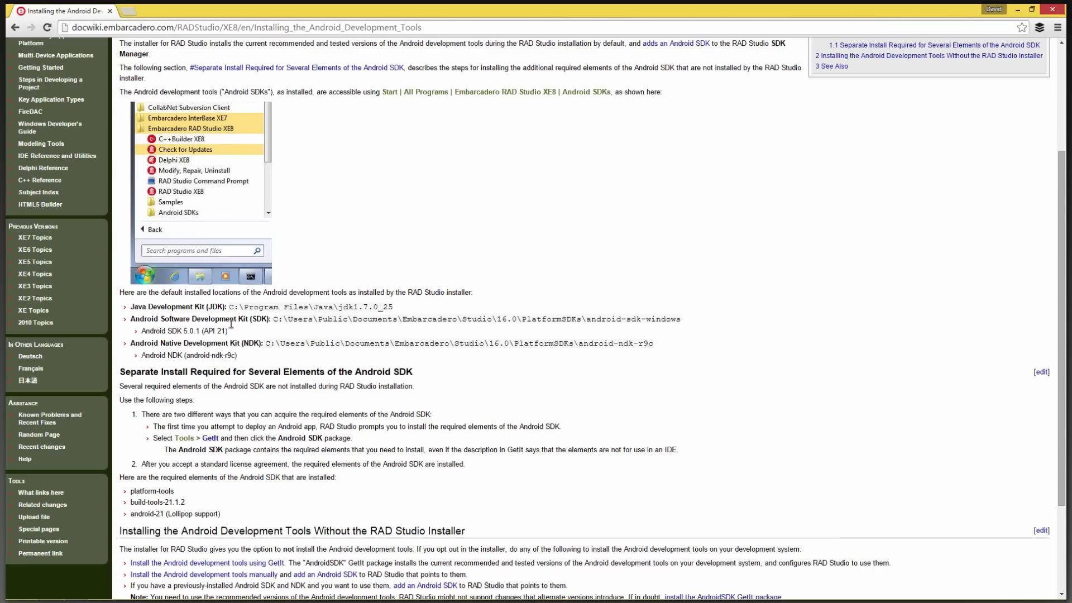
mouse_move(365, 332)
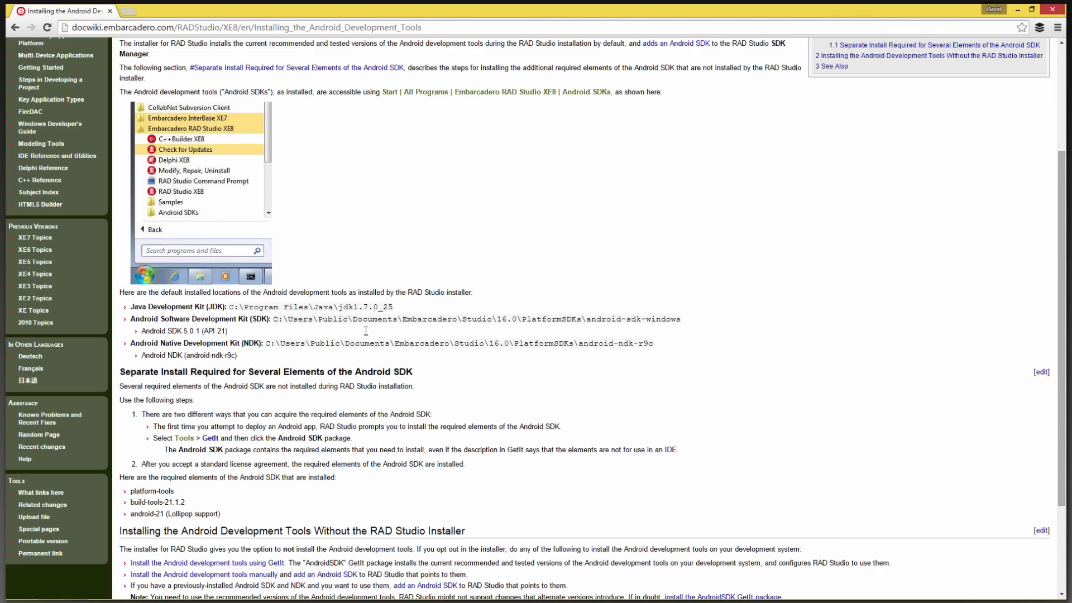
mouse_move(499, 320)
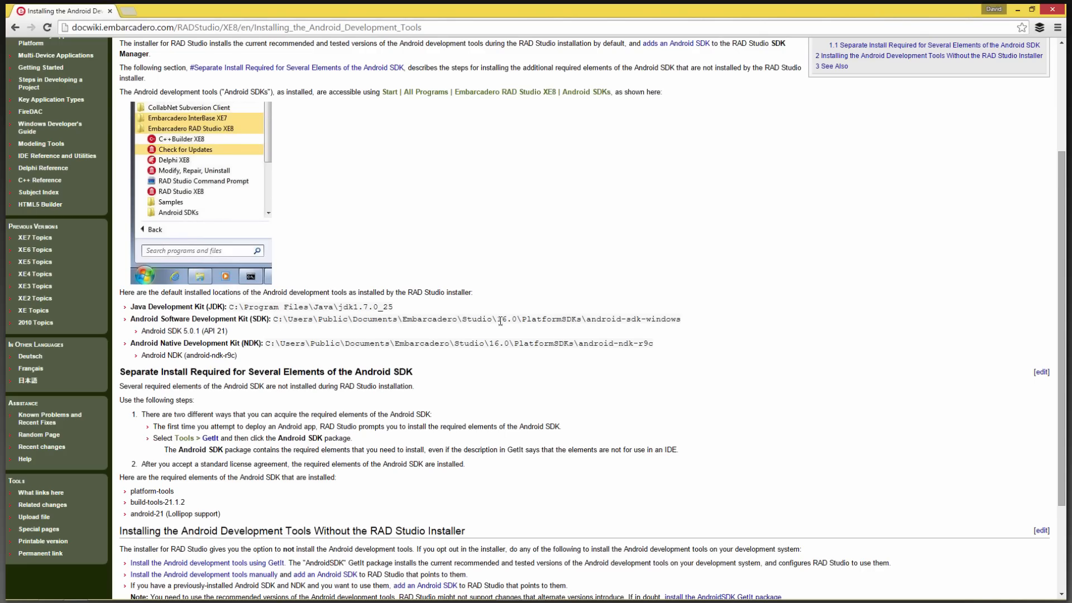
mouse_move(568, 322)
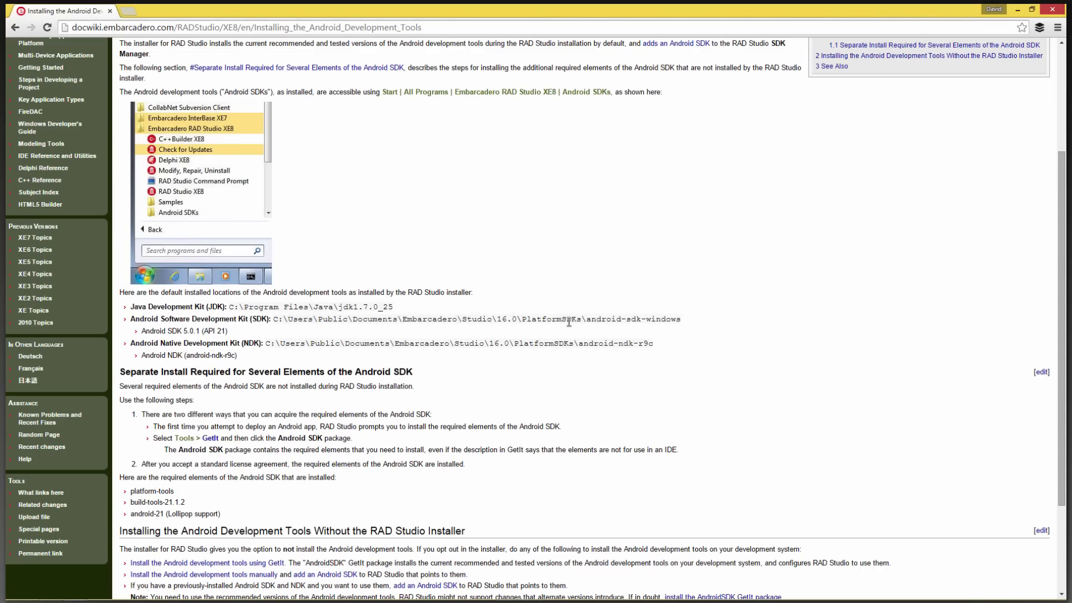
mouse_move(673, 332)
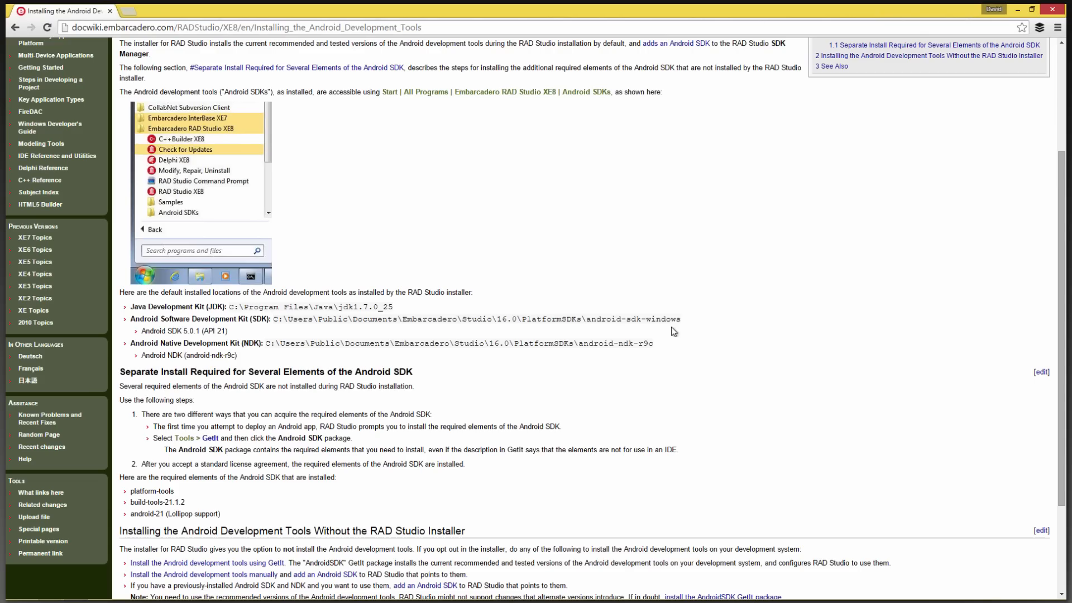
mouse_move(175, 341)
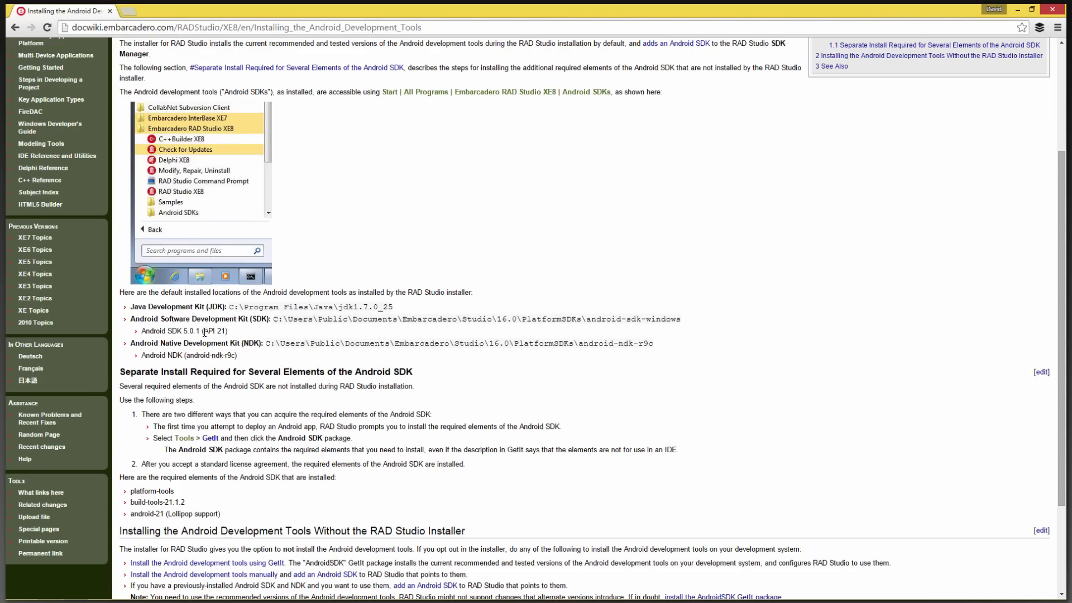
mouse_move(354, 361)
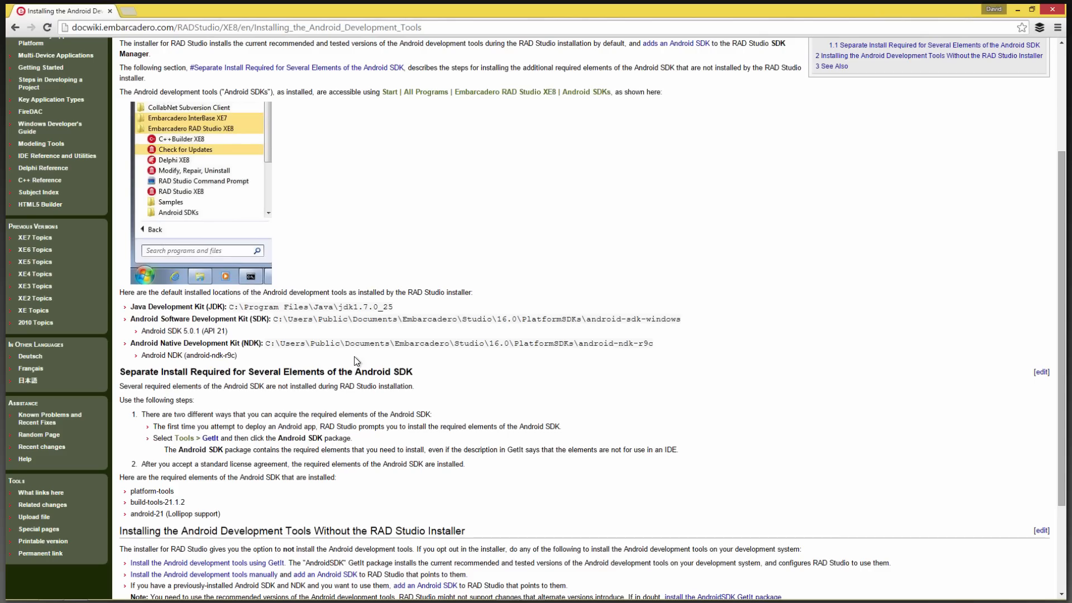
mouse_move(613, 344)
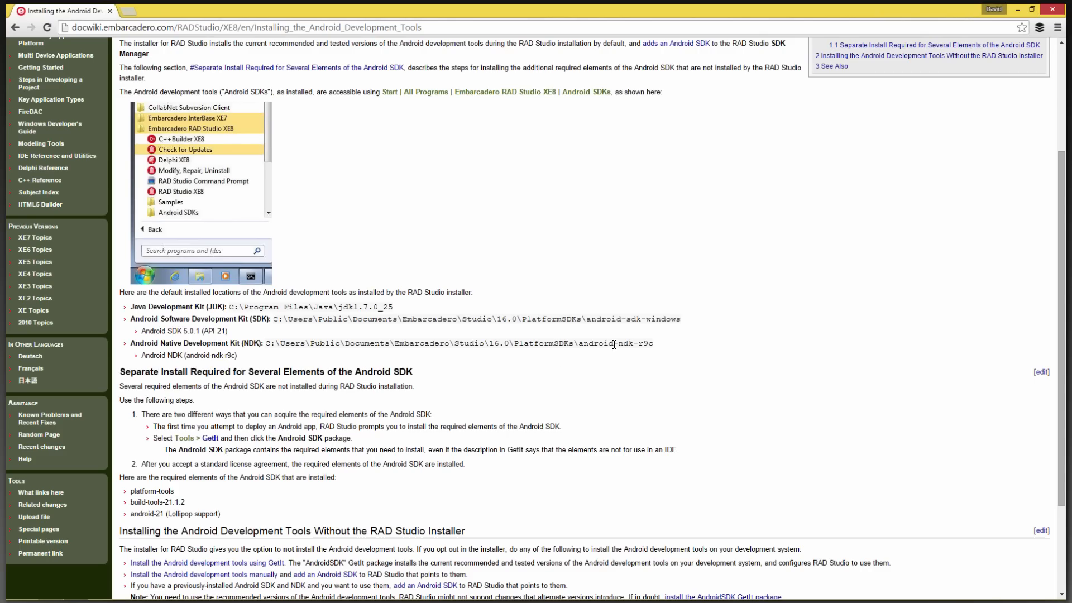
mouse_move(650, 355)
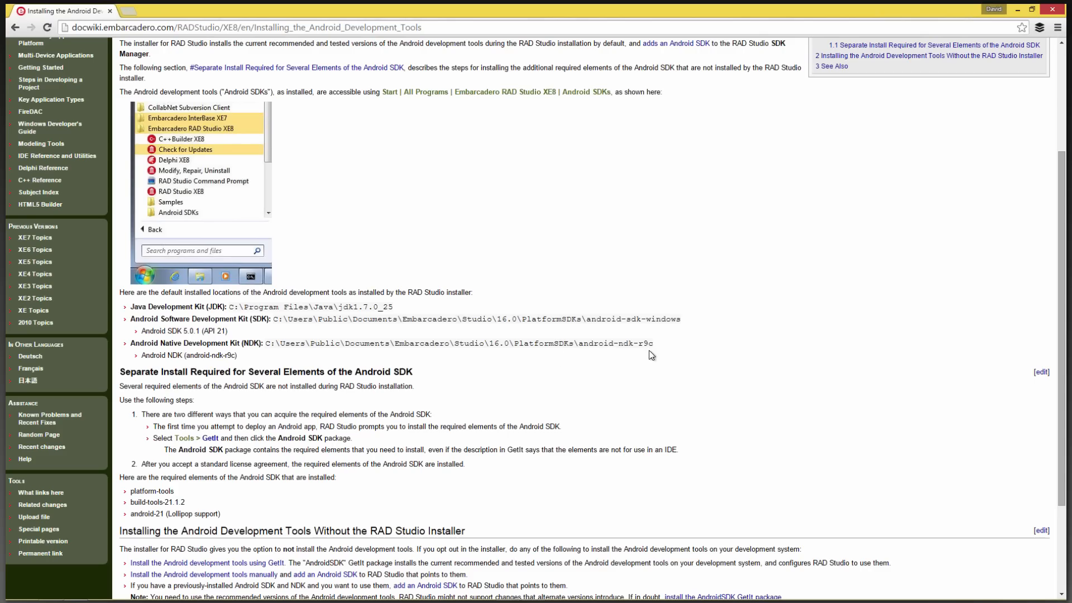
scroll(down, 3)
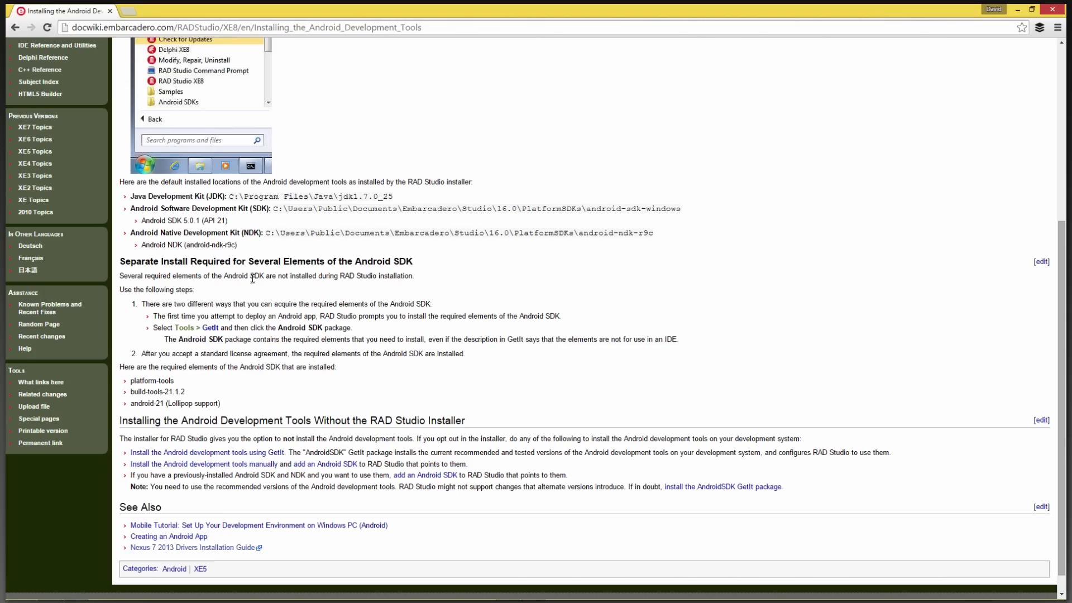
mouse_move(198, 302)
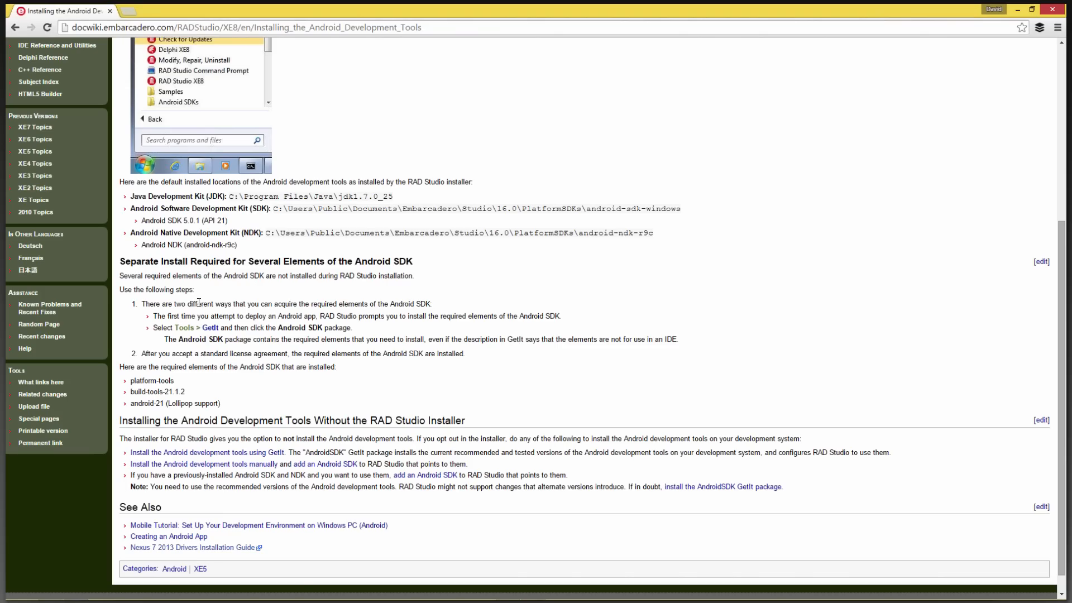
mouse_move(344, 303)
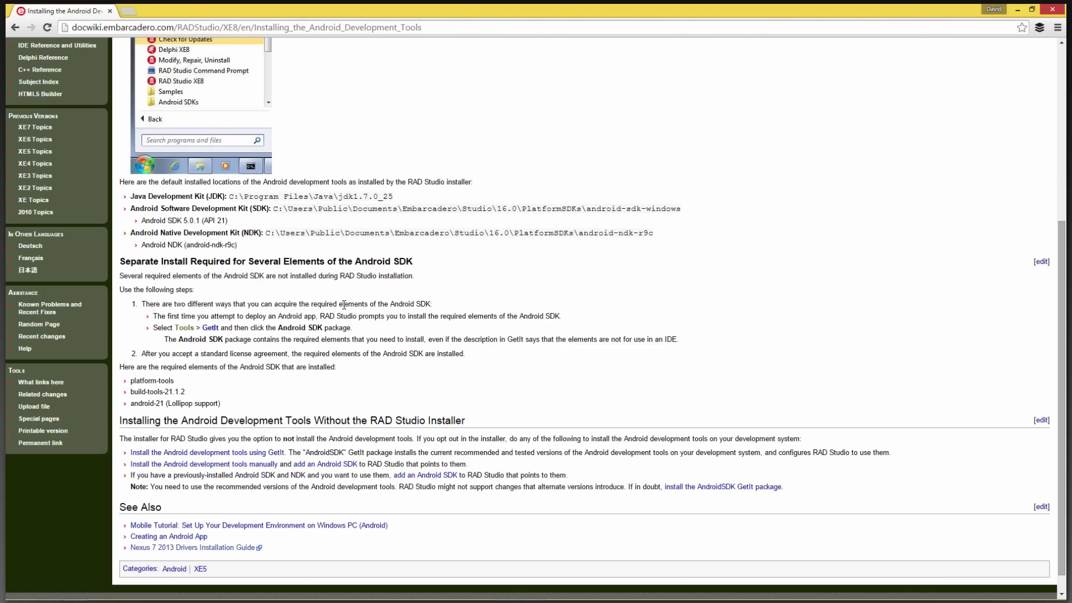
mouse_move(336, 319)
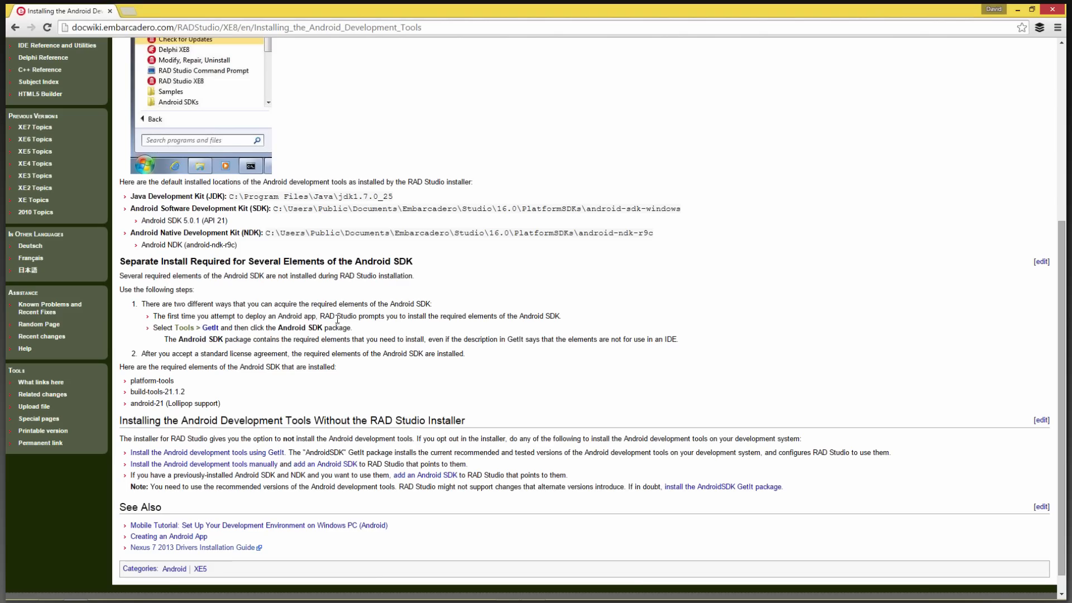
mouse_move(478, 326)
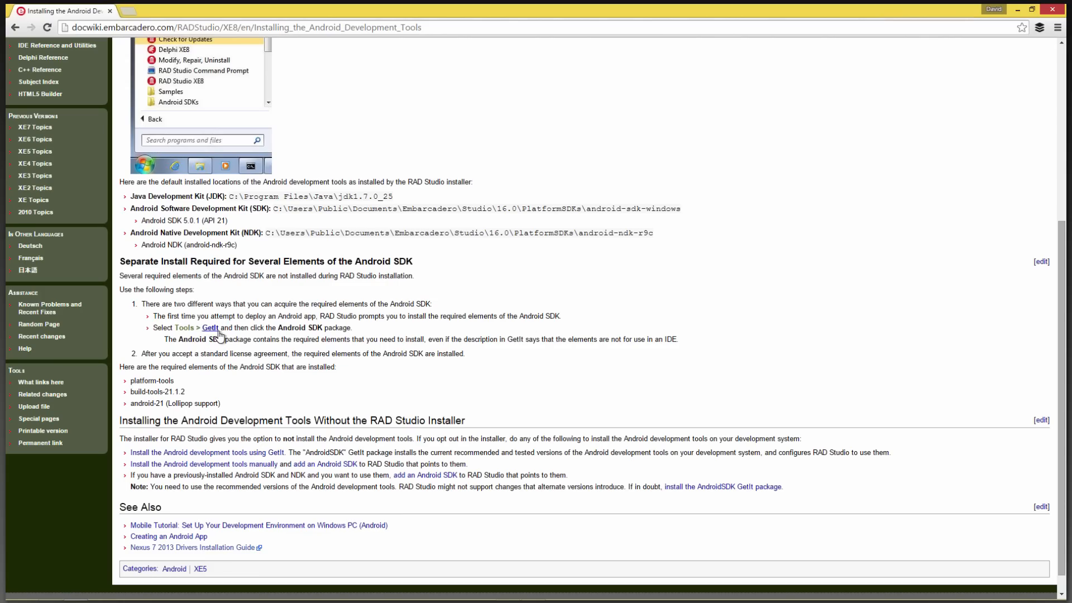
mouse_move(265, 332)
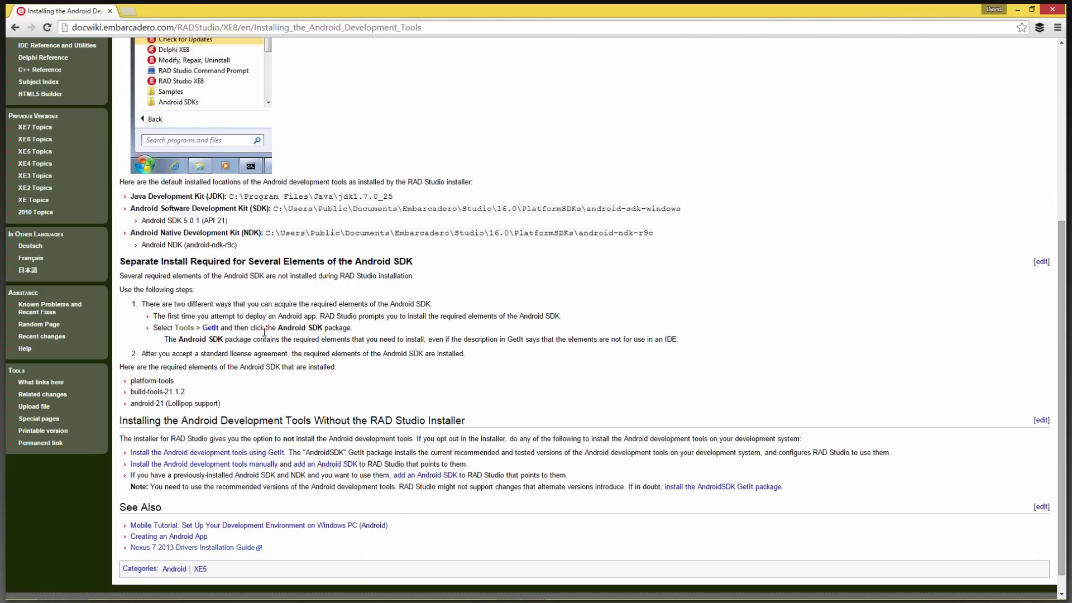
mouse_move(272, 348)
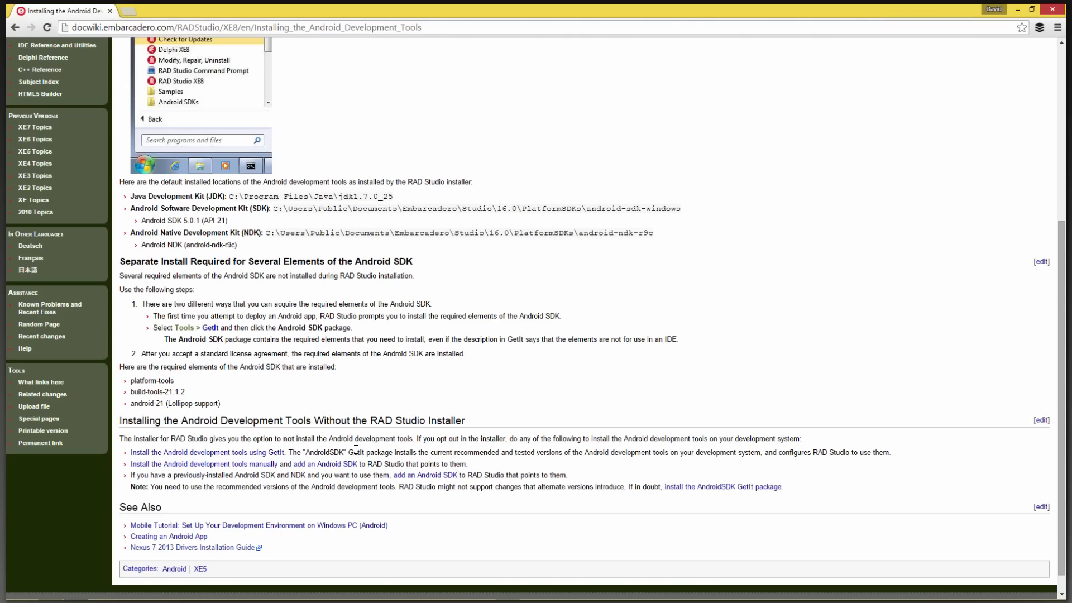
mouse_move(302, 317)
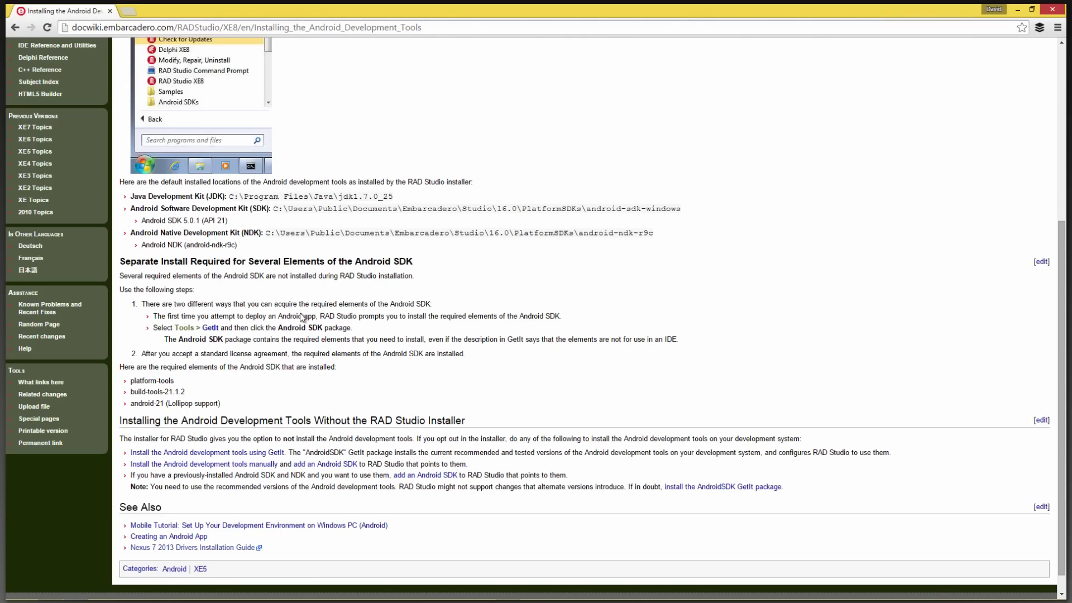
mouse_move(488, 317)
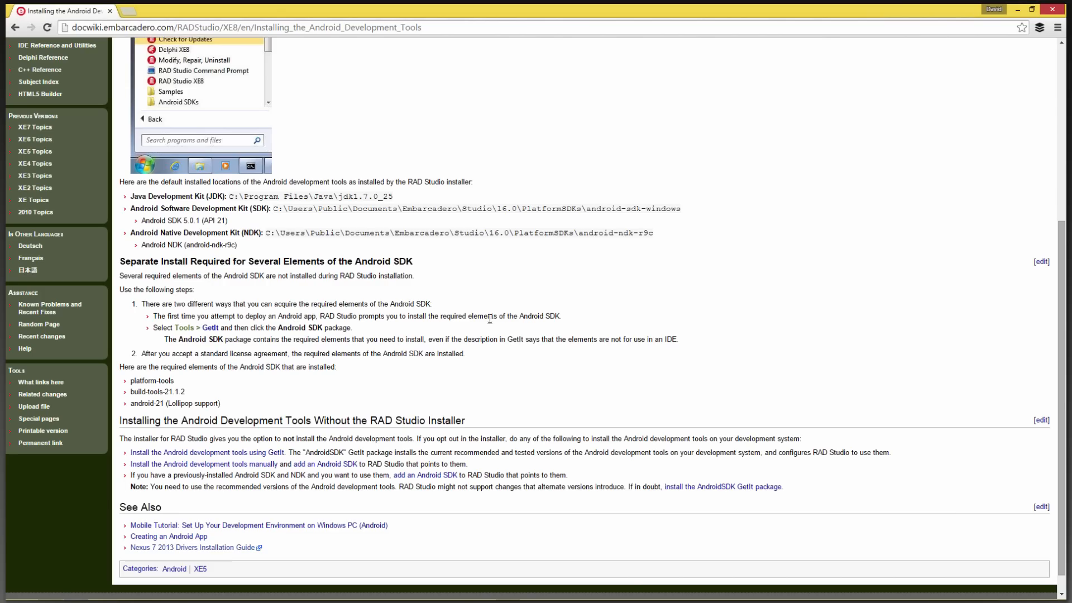
mouse_move(535, 314)
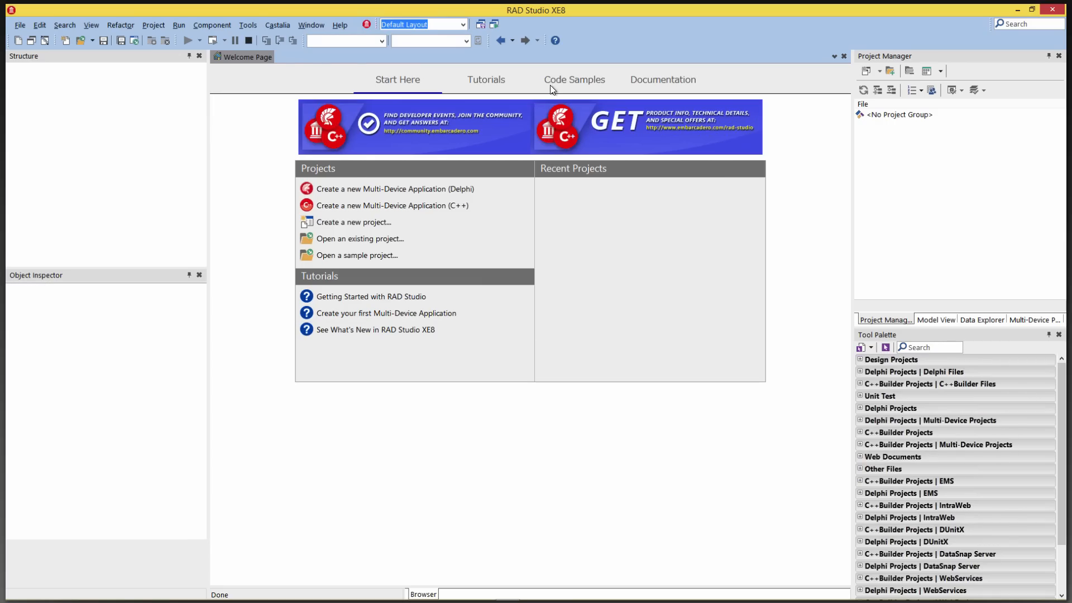
click(247, 25)
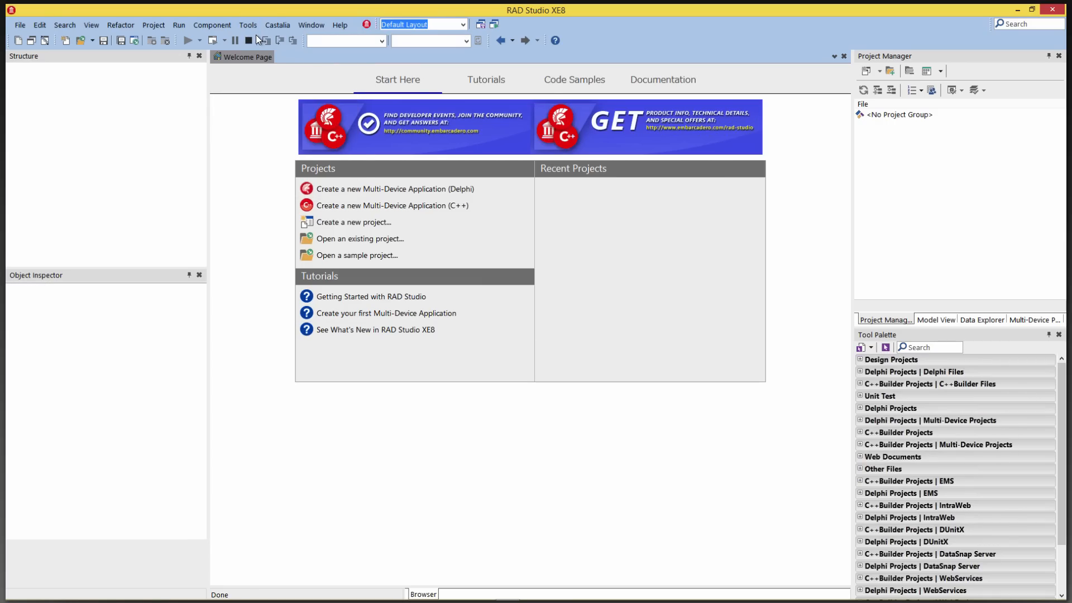
click(247, 25)
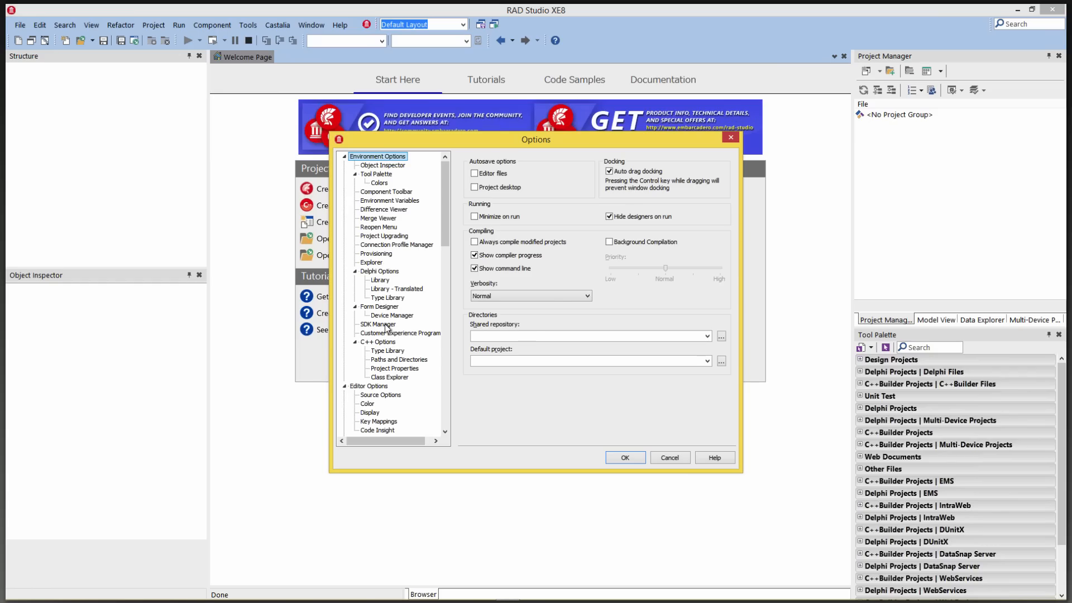
click(377, 323)
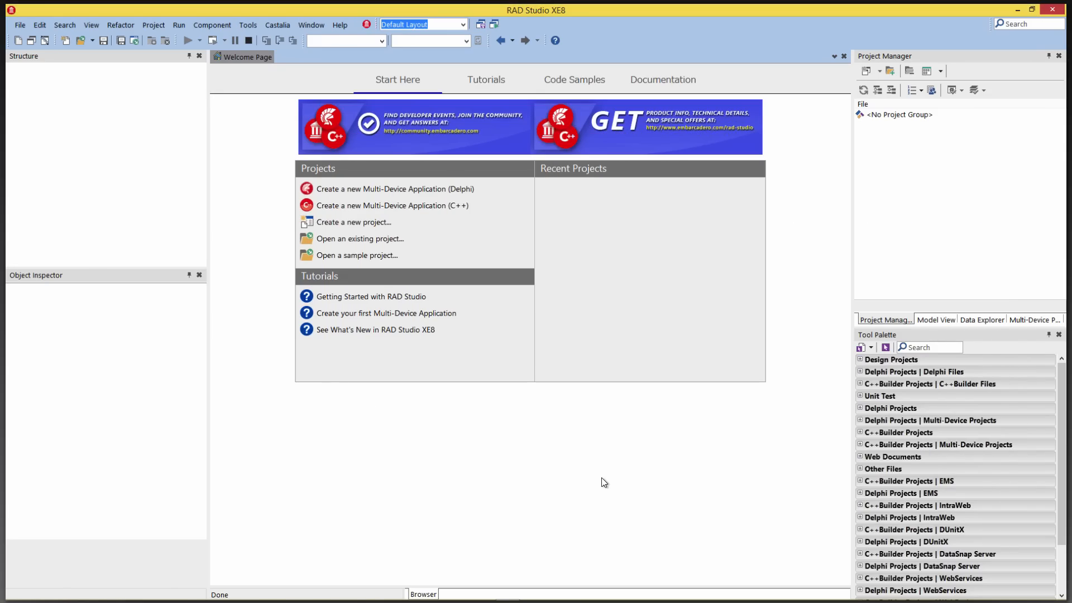
Step: Create a Blank Application multi-device Delphi project, activate the Android platform, and run it
click(20, 25)
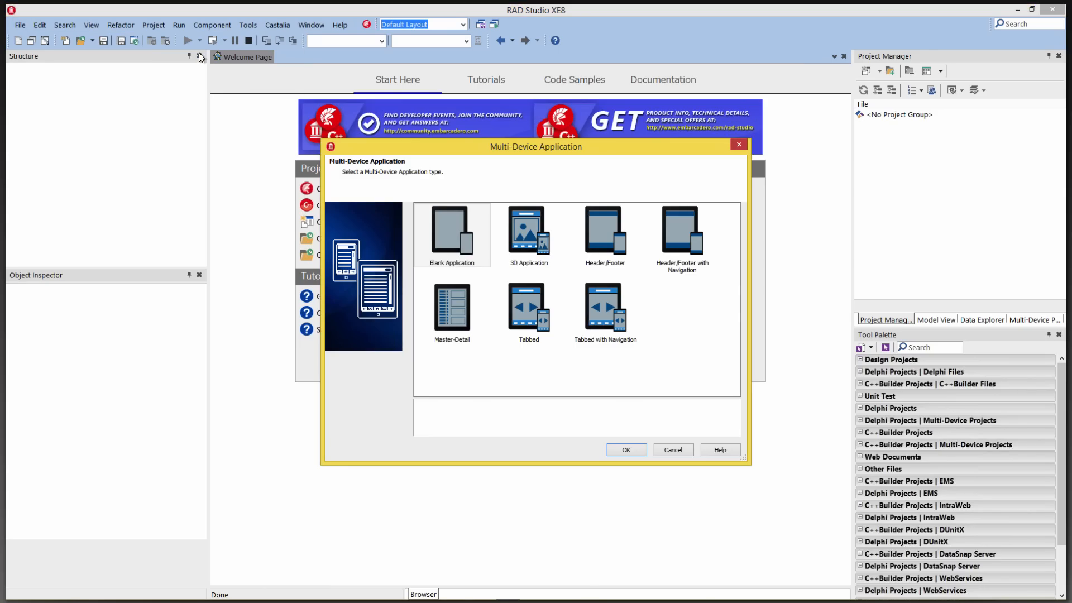
click(528, 307)
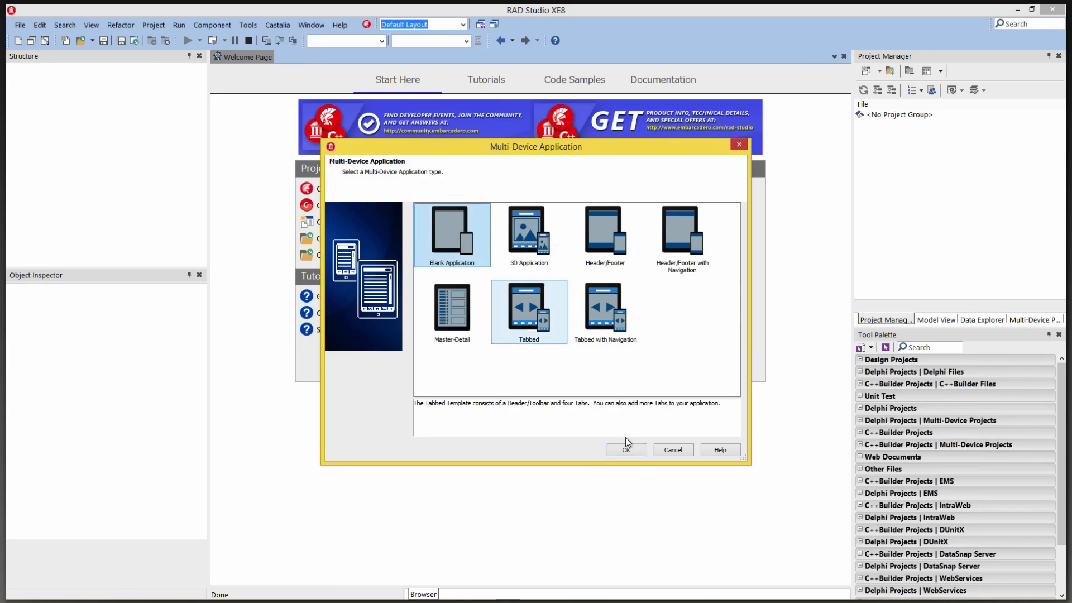
click(624, 450)
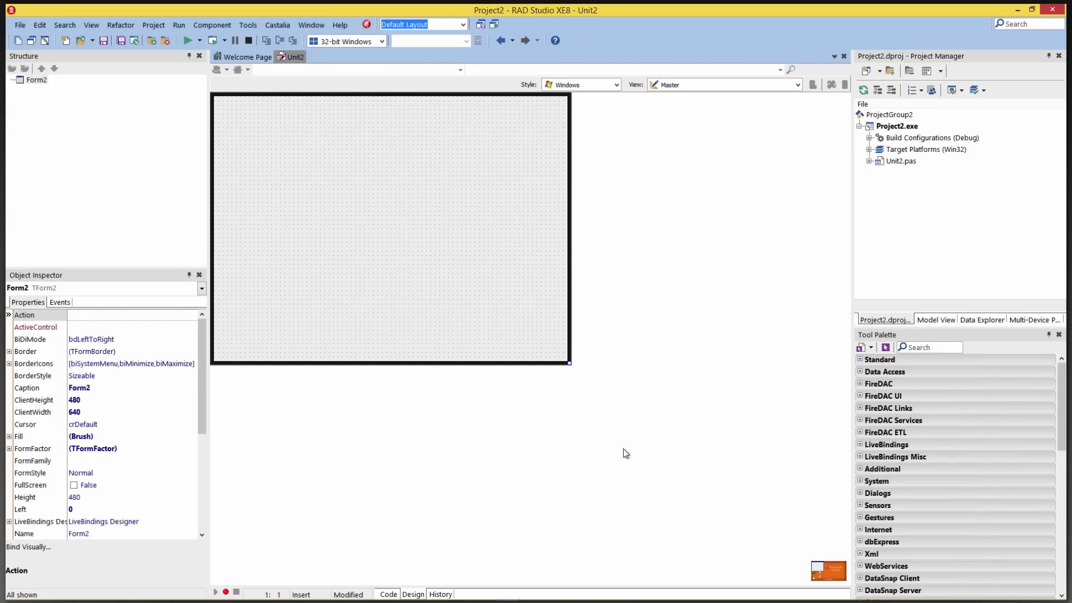
click(869, 150)
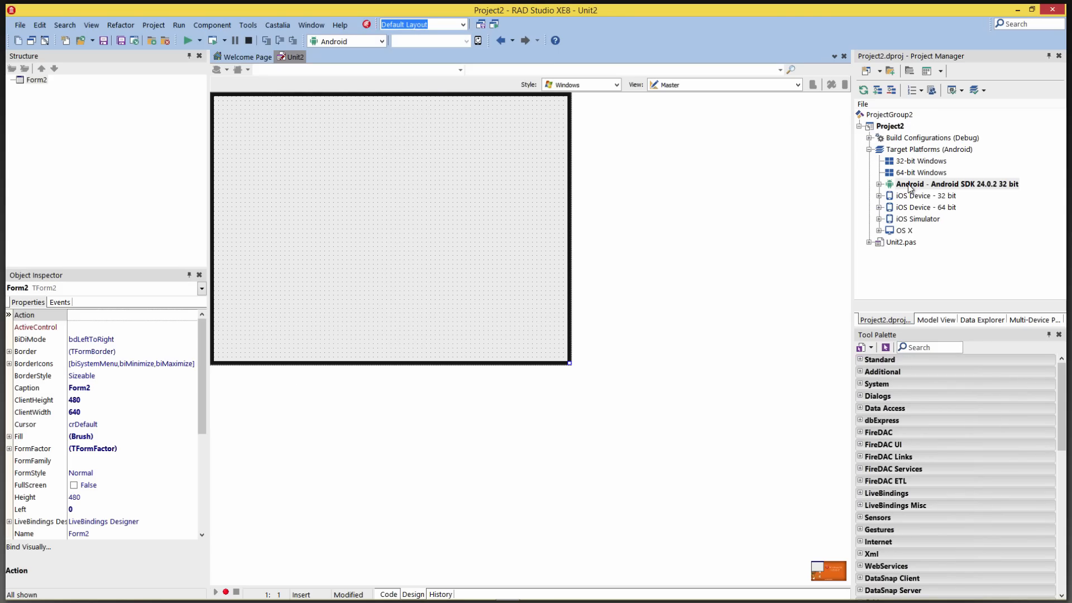
click(153, 25)
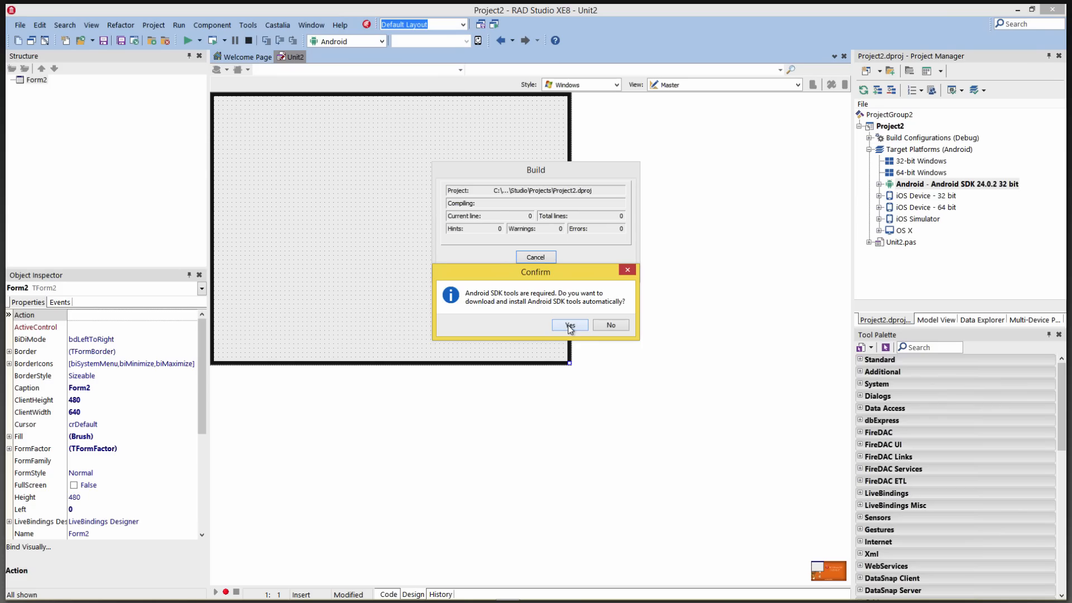
Step: Confirm the Android SDK tools download, agree to all licenses, and close the finished install log
click(570, 325)
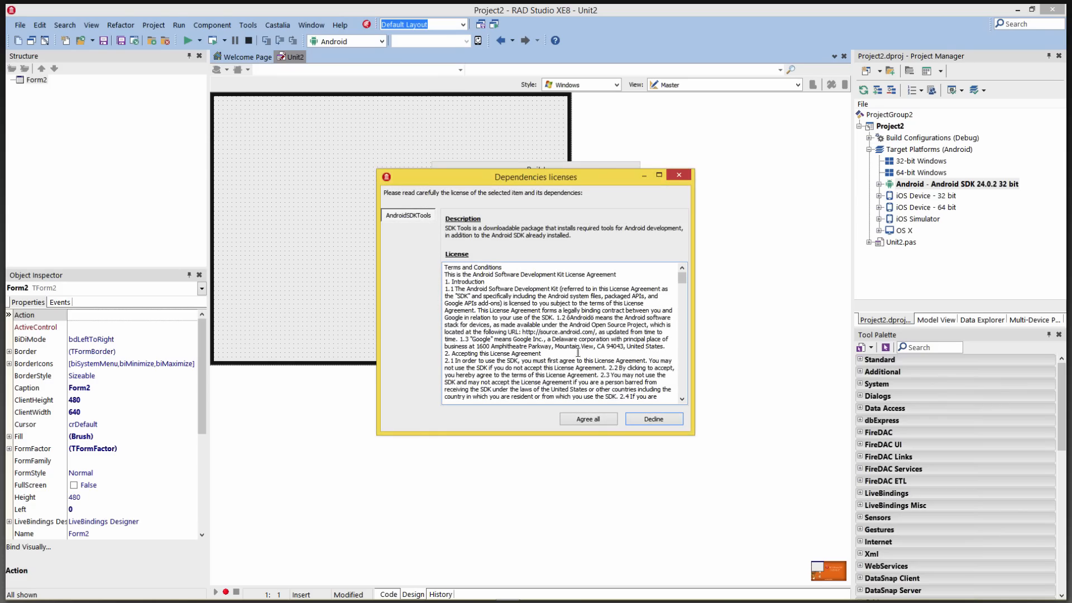
click(587, 418)
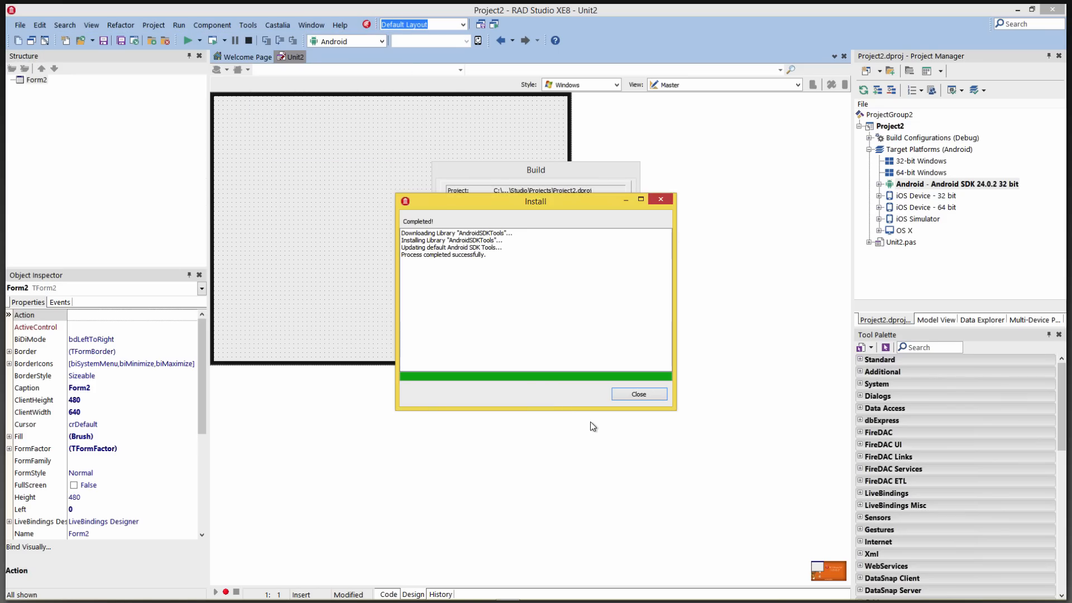
click(637, 393)
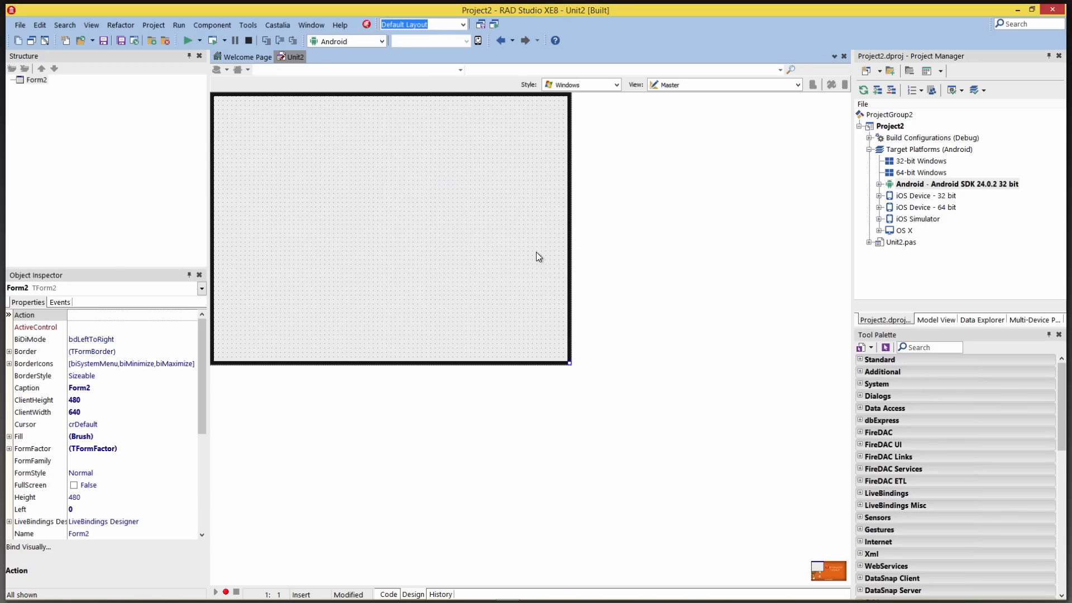
mouse_move(536, 256)
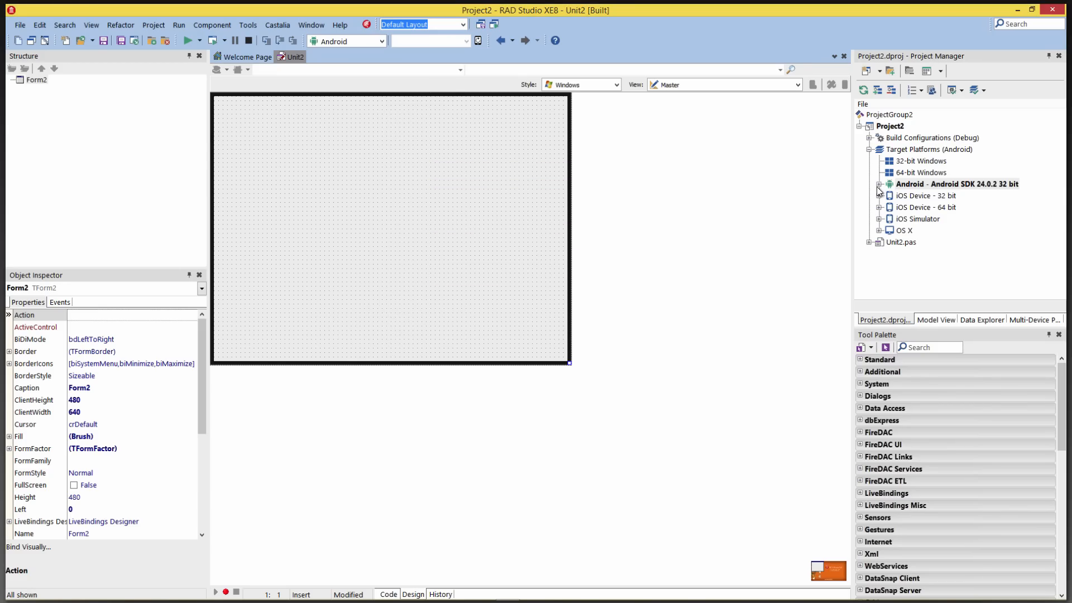
Step: Expand Android SDK 24.0.2's Target node and choose Nexus 7 as the target device
click(880, 184)
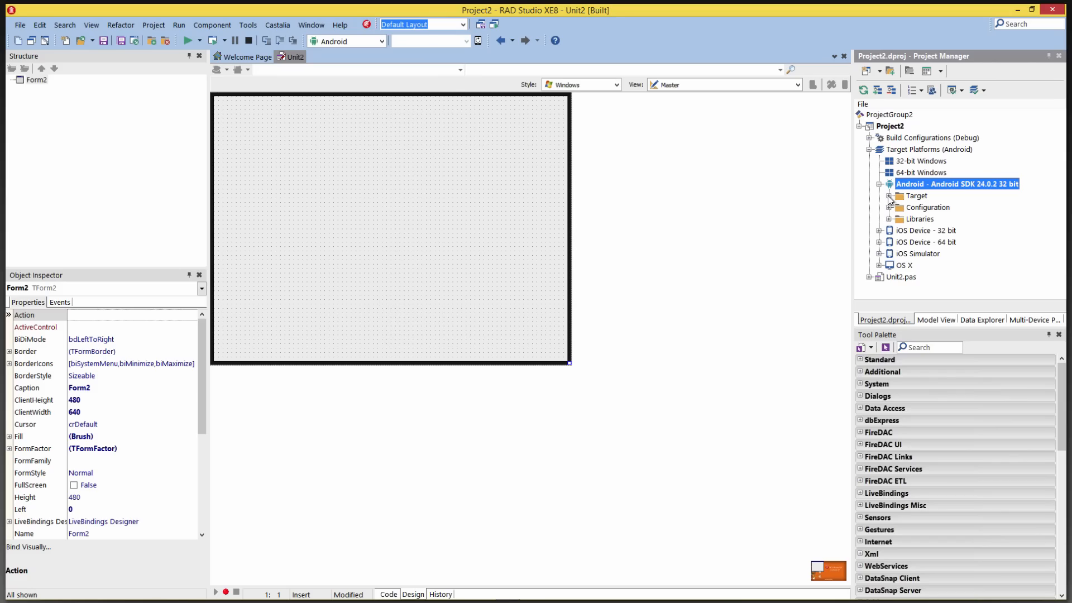
click(928, 208)
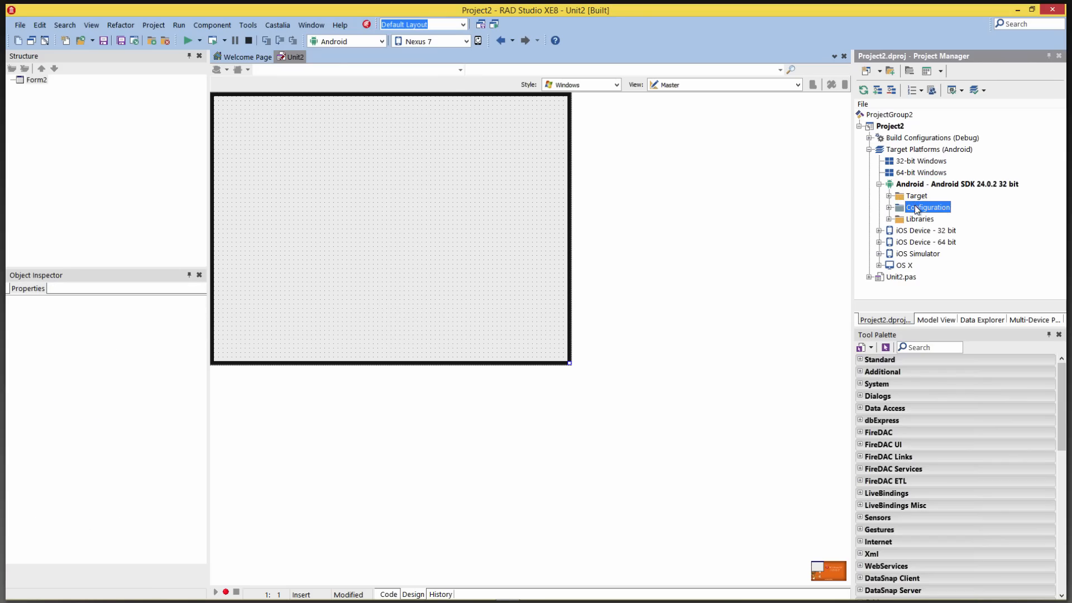
click(881, 195)
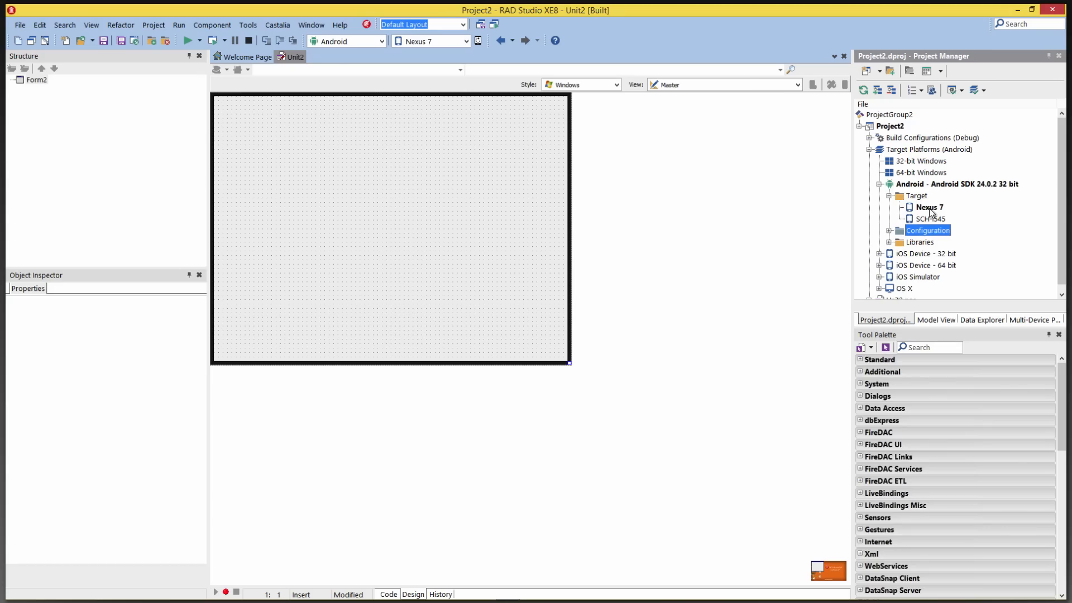
click(928, 207)
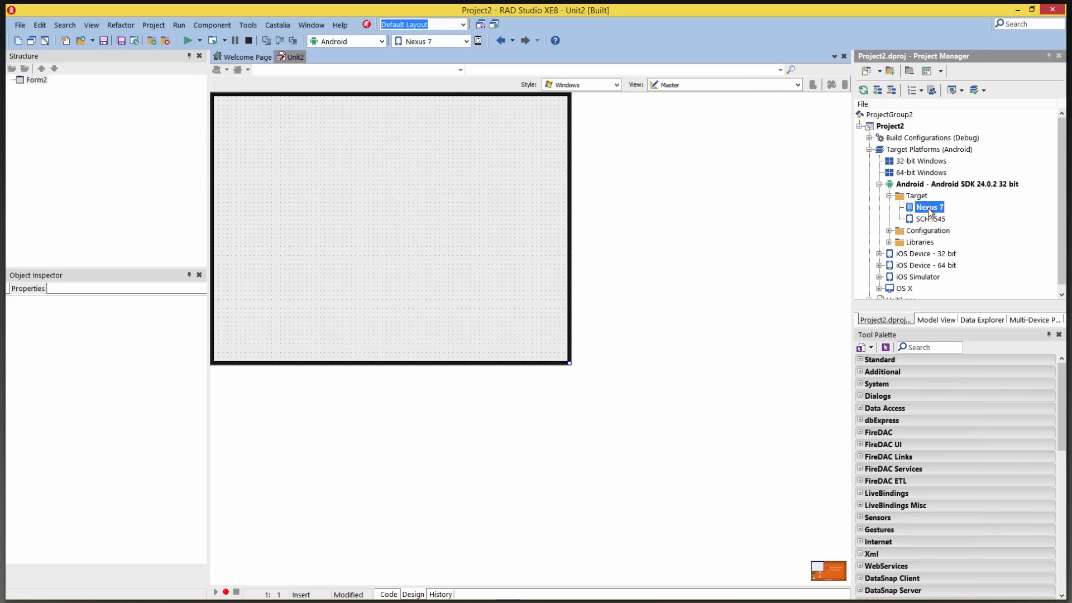
mouse_move(803, 242)
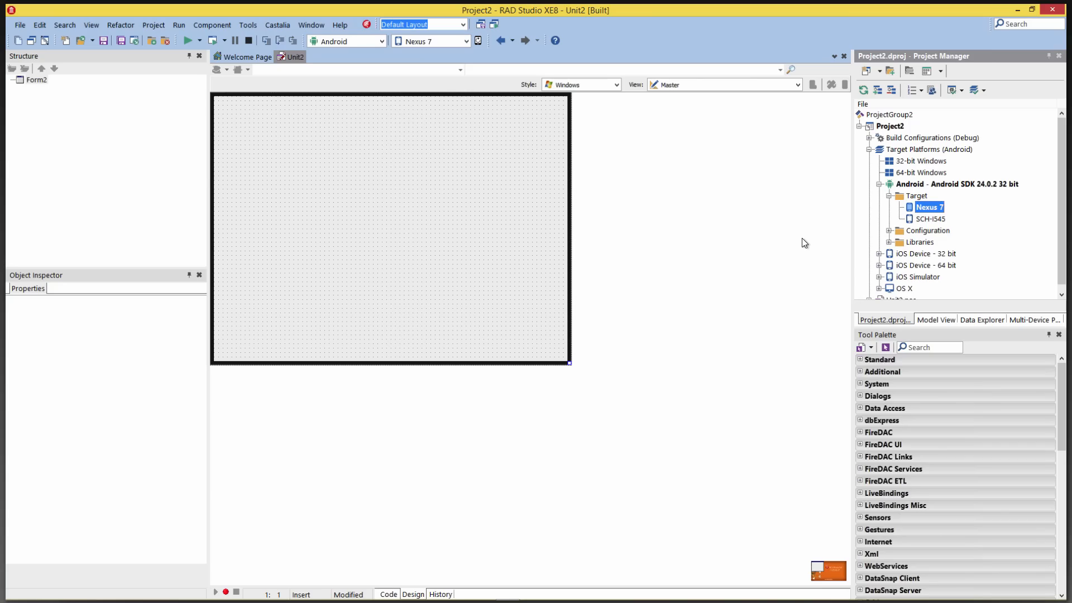
click(247, 25)
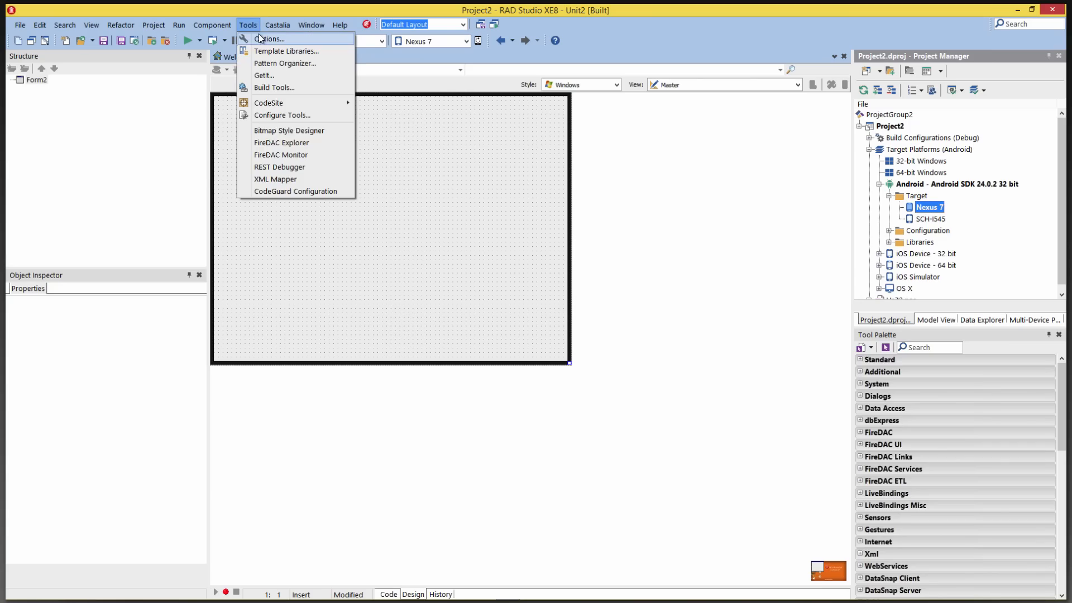
Step: View the Android SDK 24.0.2 base path and tool locations in Options > SDK Manager
click(269, 39)
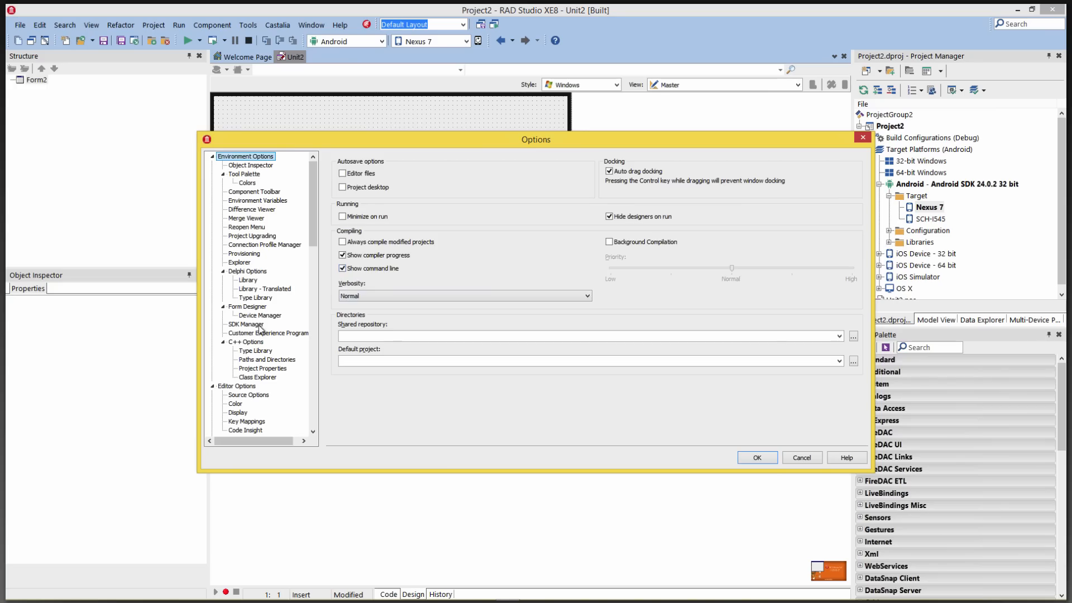
click(246, 324)
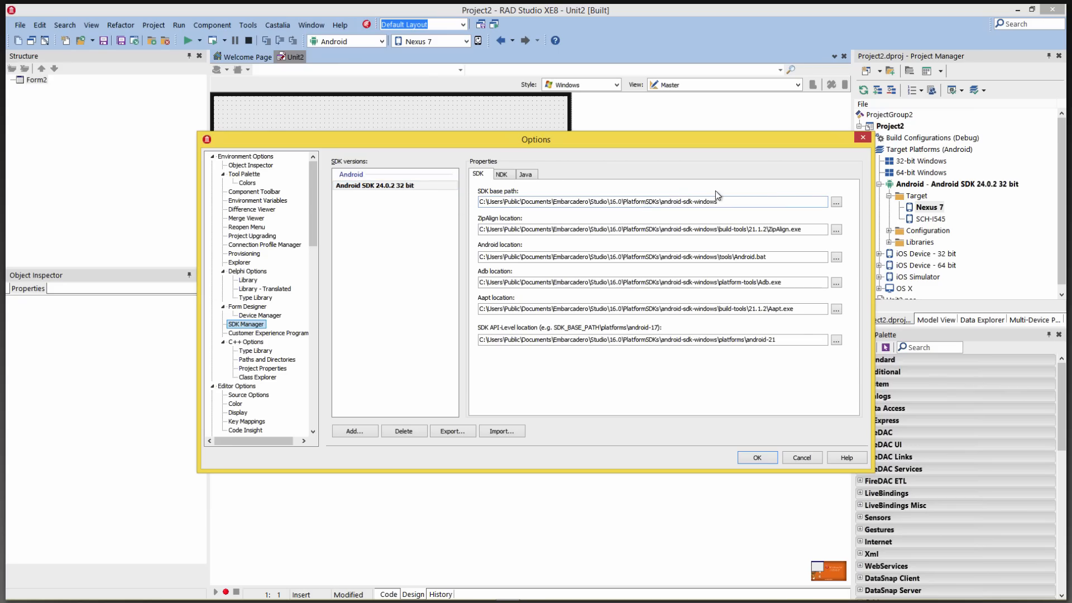
click(501, 174)
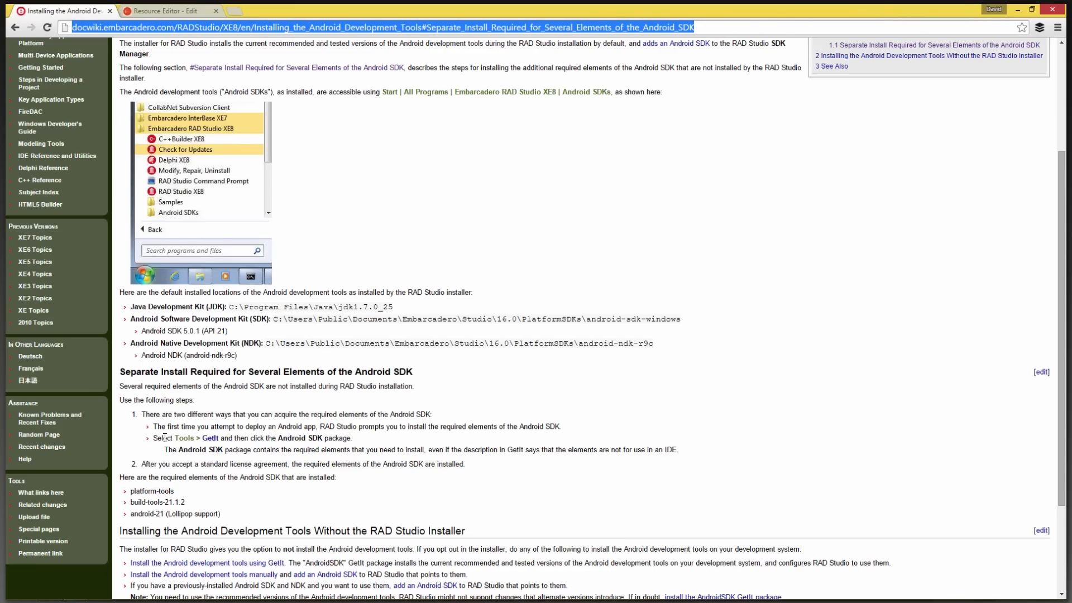
mouse_move(211, 438)
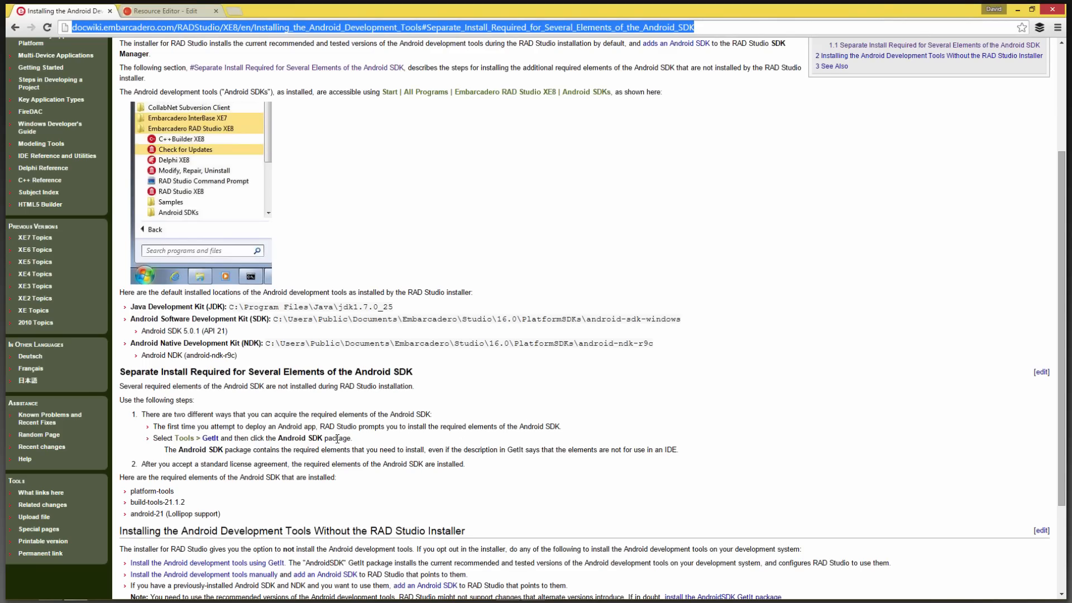
mouse_move(432, 453)
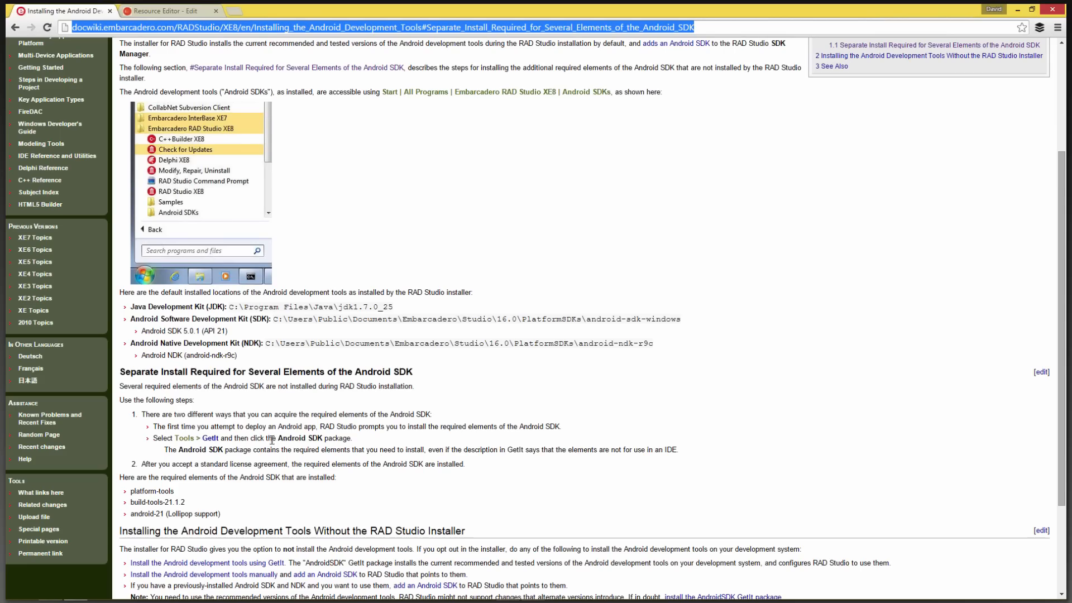
Step: Review the DocWiki section on separately installing required Android SDK elements
click(216, 11)
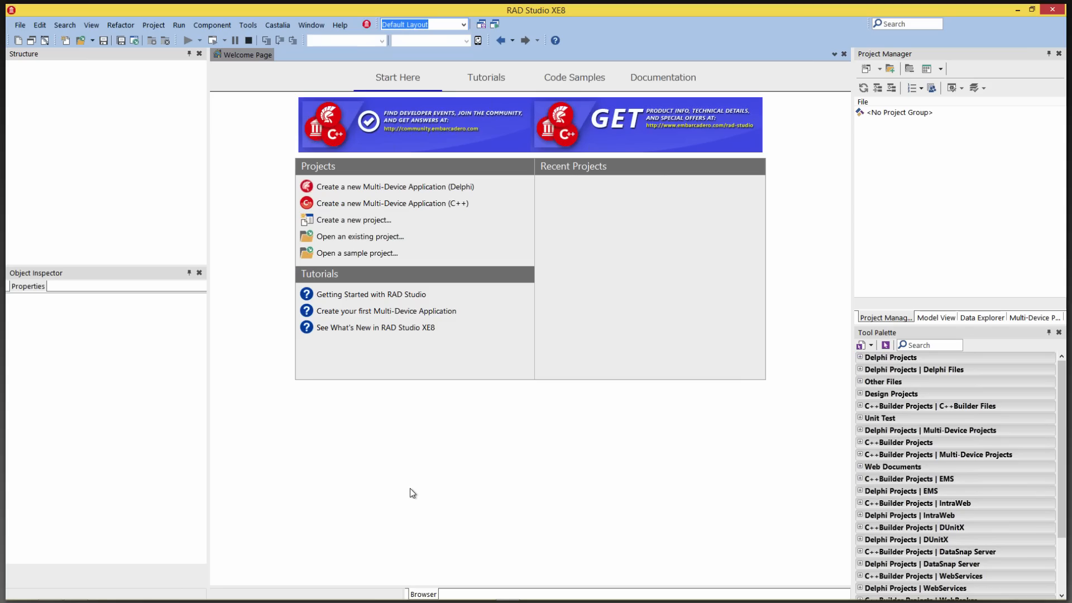
Step: Open the GetIt Package Manager and start installing the AndroidSDK 24.0.2 package
click(247, 24)
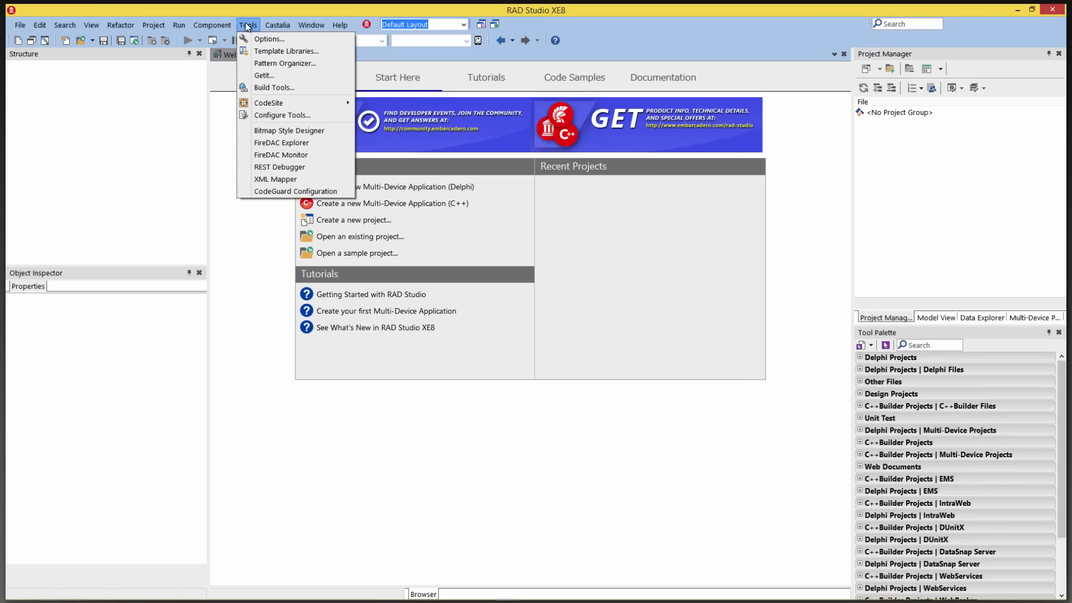
click(263, 76)
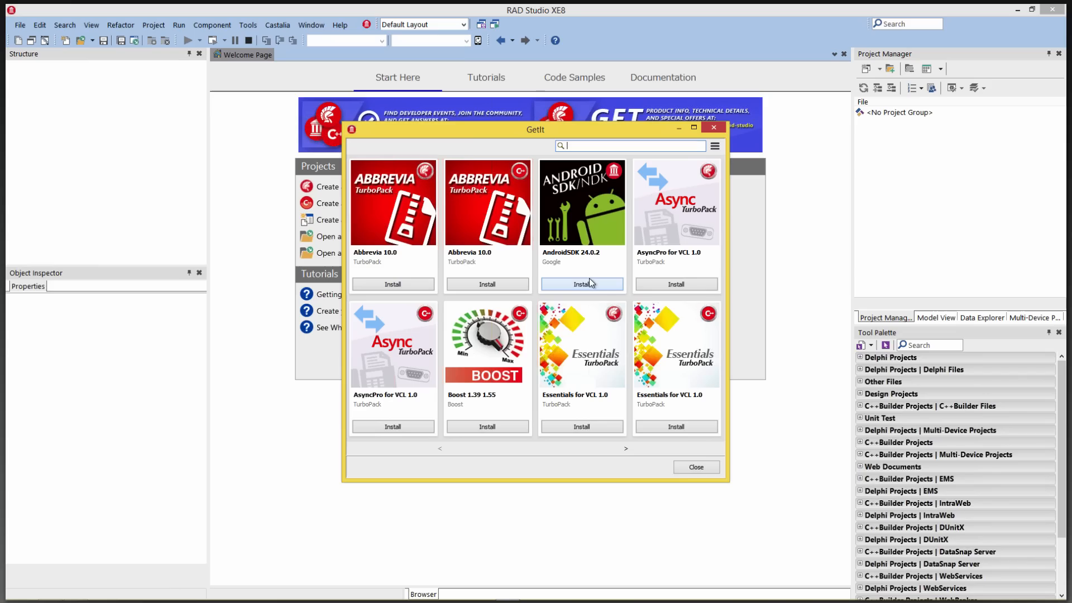
mouse_move(570, 252)
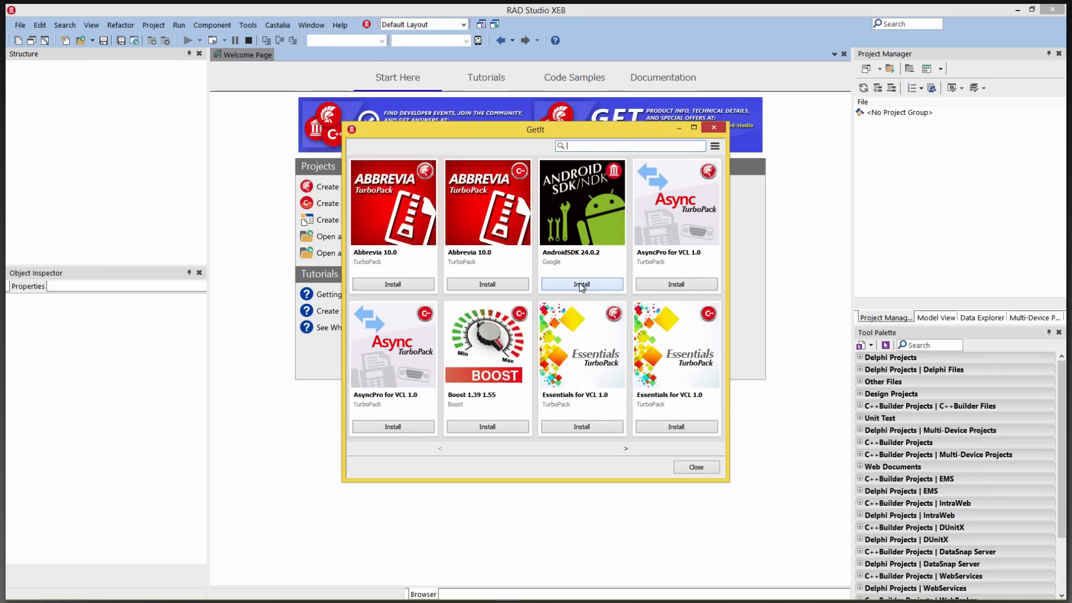
click(581, 284)
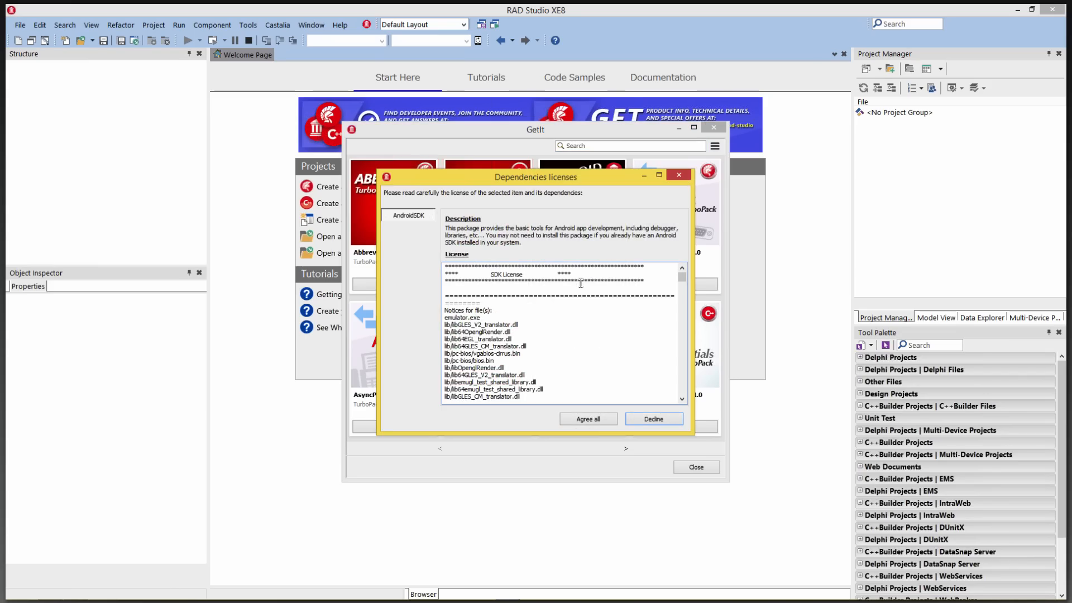
mouse_move(519, 252)
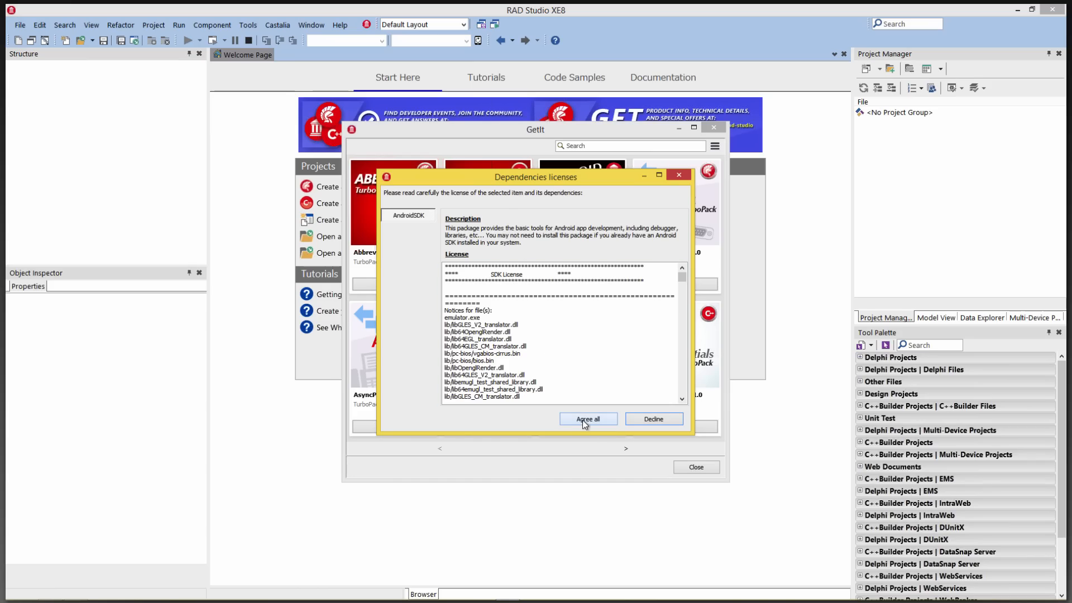
Step: Agree to all Android SDK dependency licenses so the AndroidSDK download begins
click(586, 418)
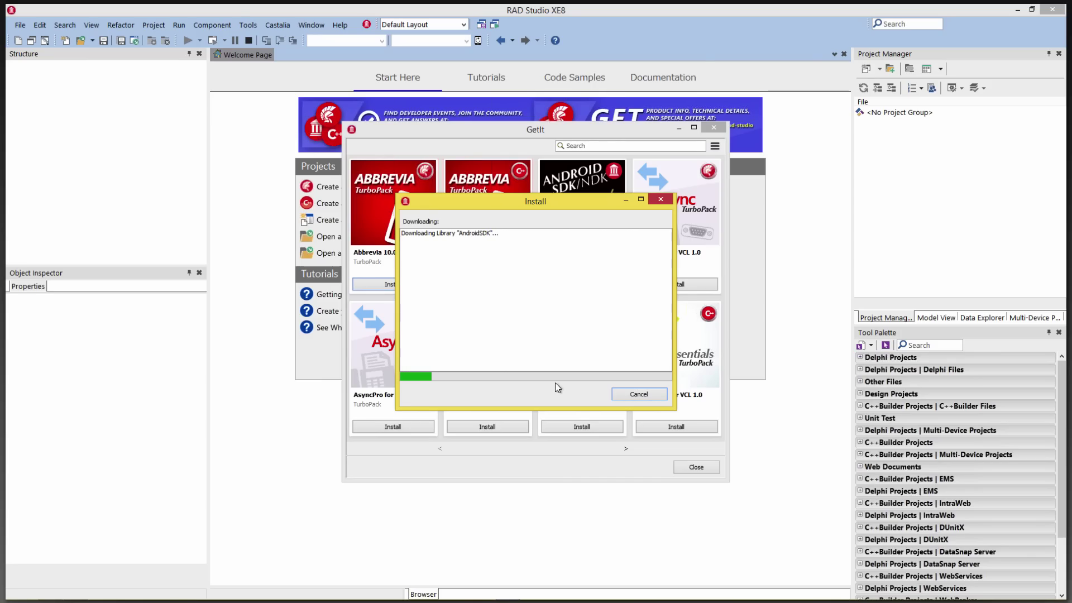
click(10, 591)
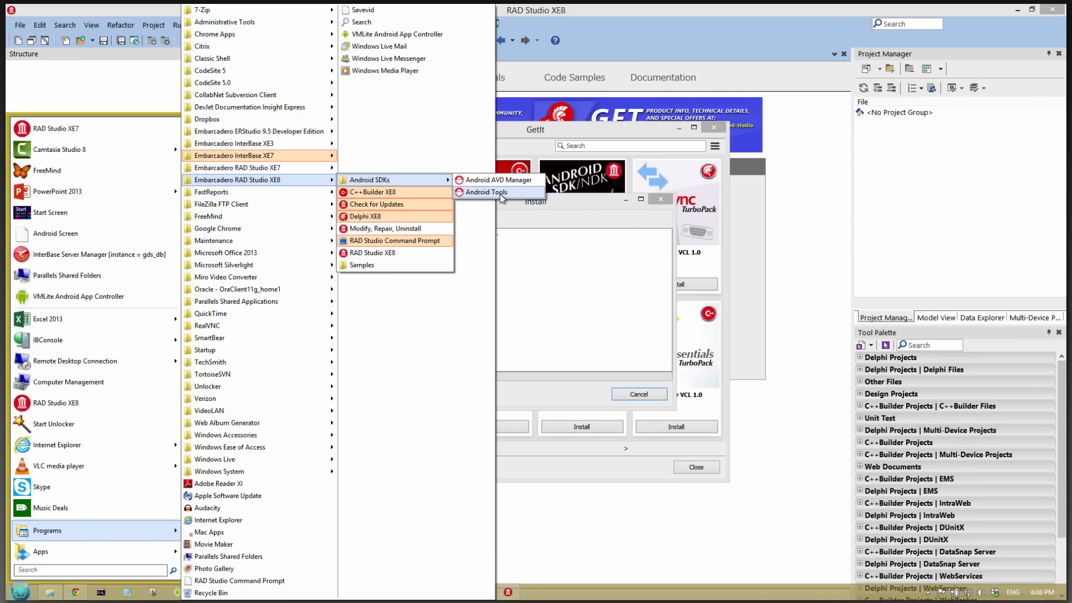
mouse_move(486, 192)
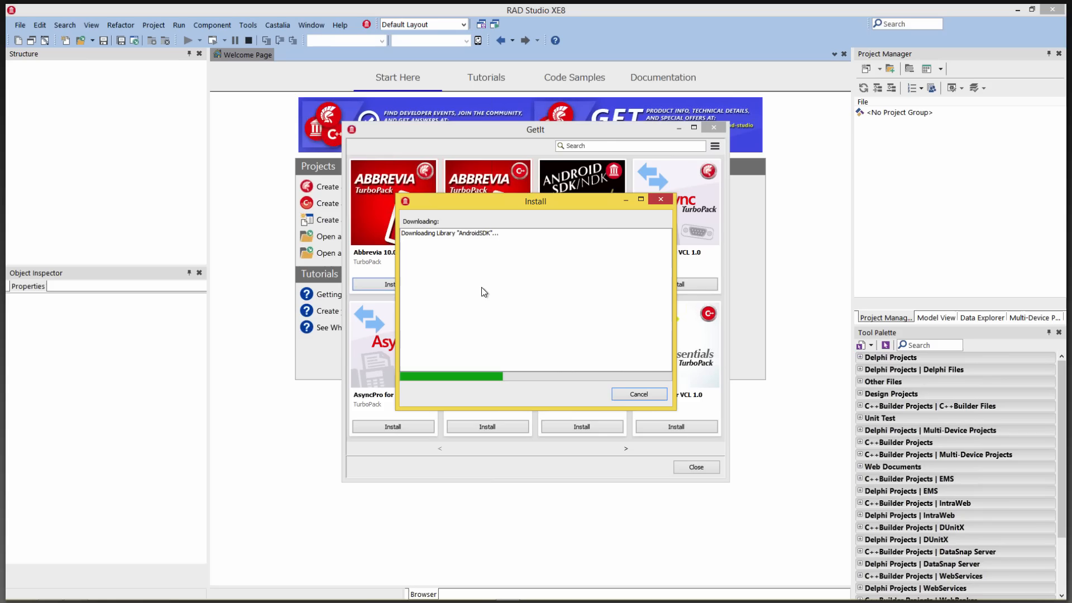
mouse_move(477, 299)
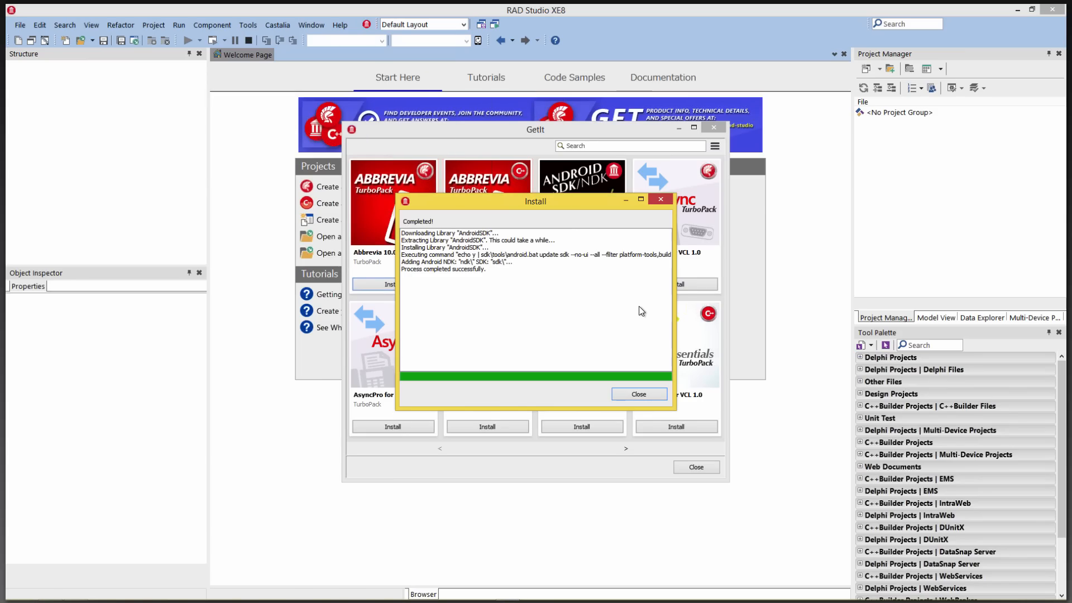
mouse_move(649, 313)
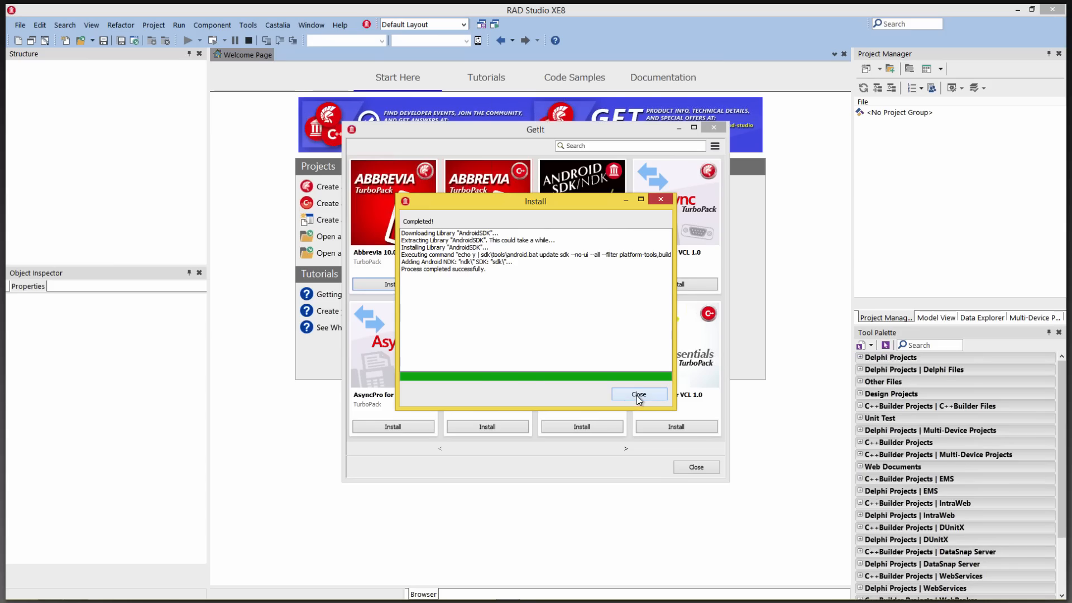
Step: Close the Install log after AndroidSDK 24.0.2 reports Completed
click(637, 395)
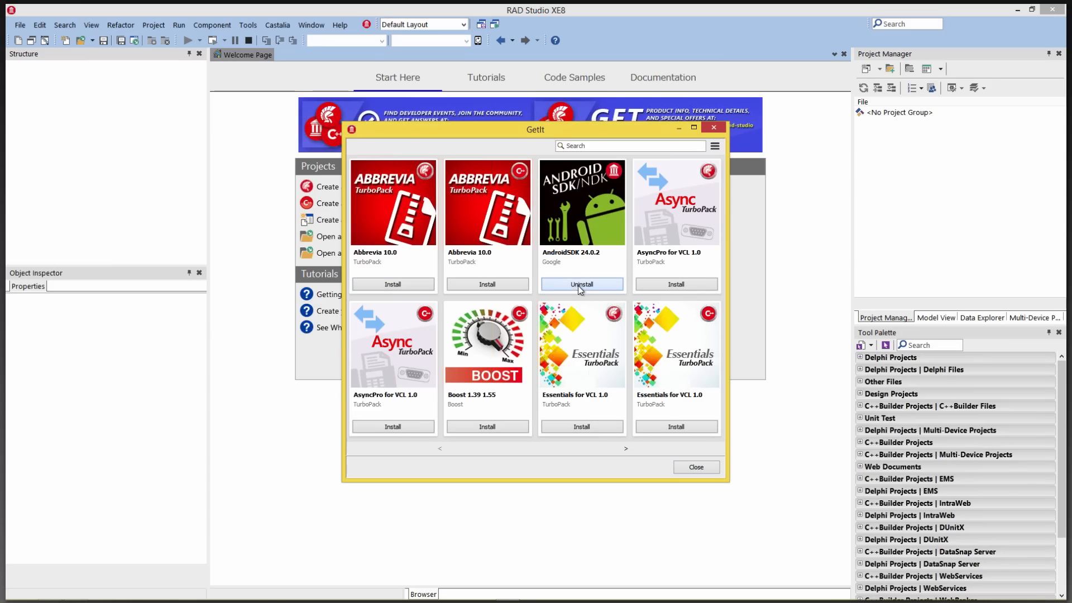
mouse_move(593, 285)
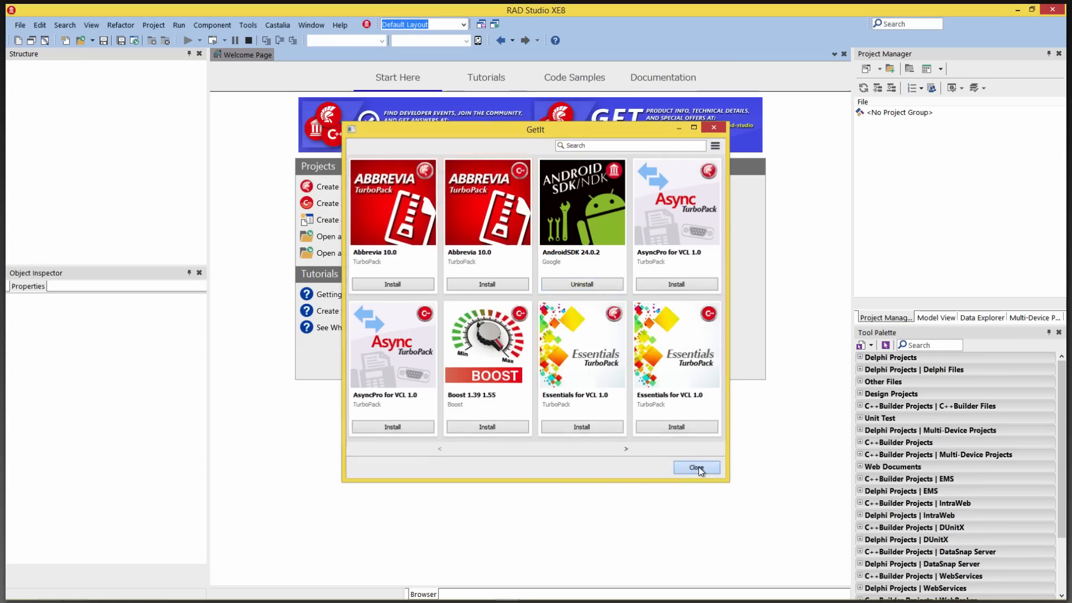
Step: Close GetIt and check the Android SDK 24.0.2 32-bit entry in SDK Manager options
click(247, 25)
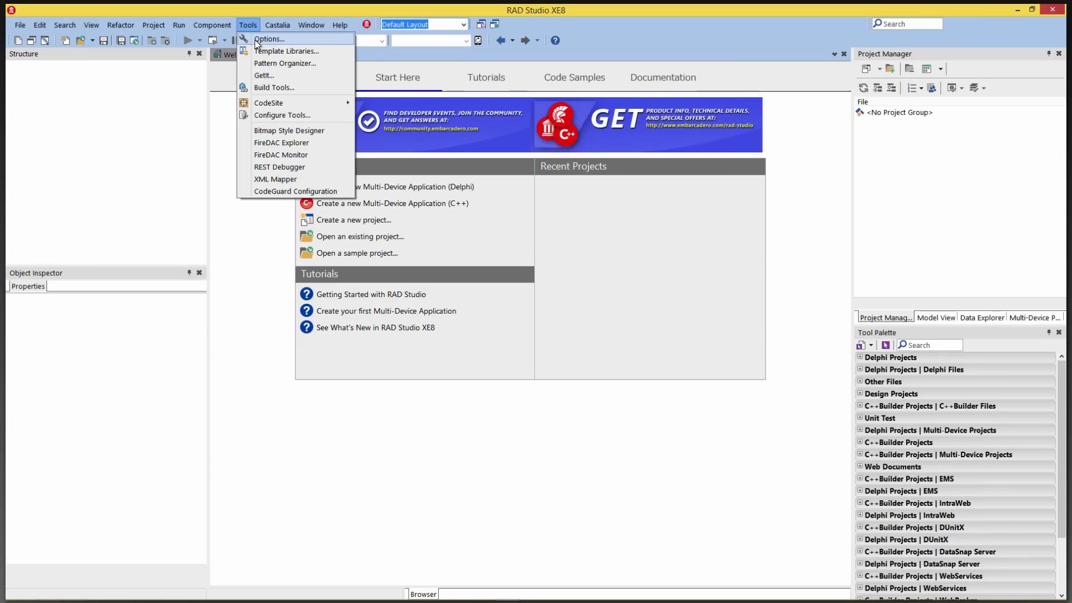
click(269, 38)
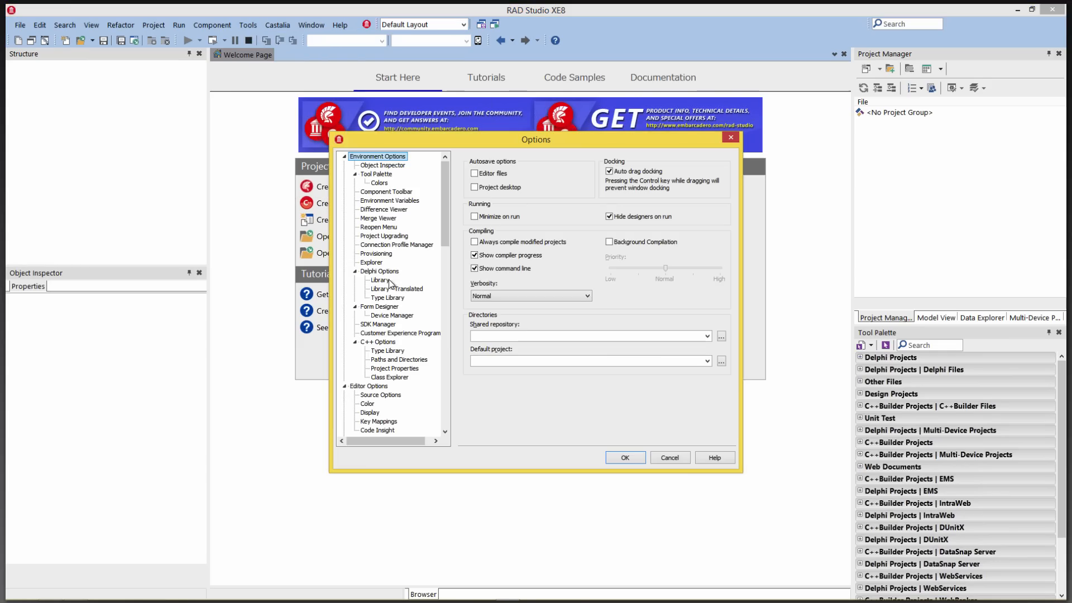
click(377, 323)
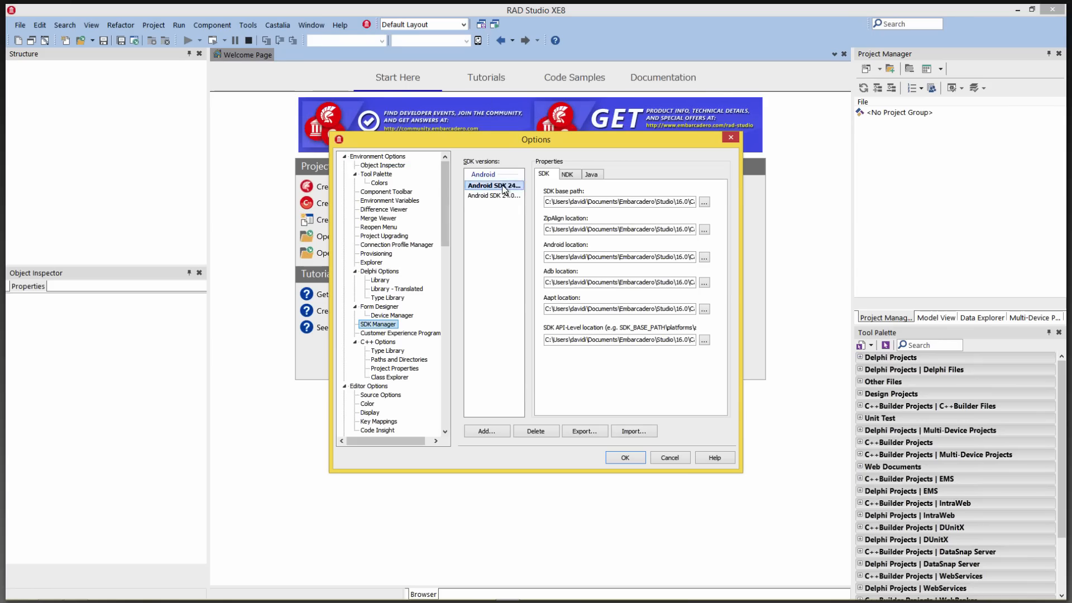
mouse_move(493, 185)
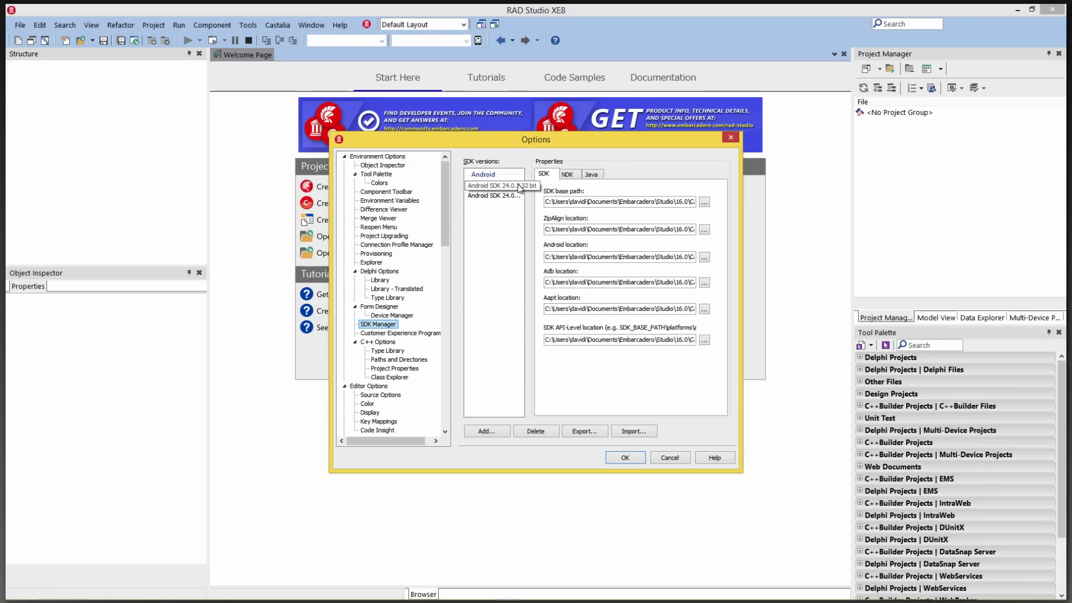
click(20, 25)
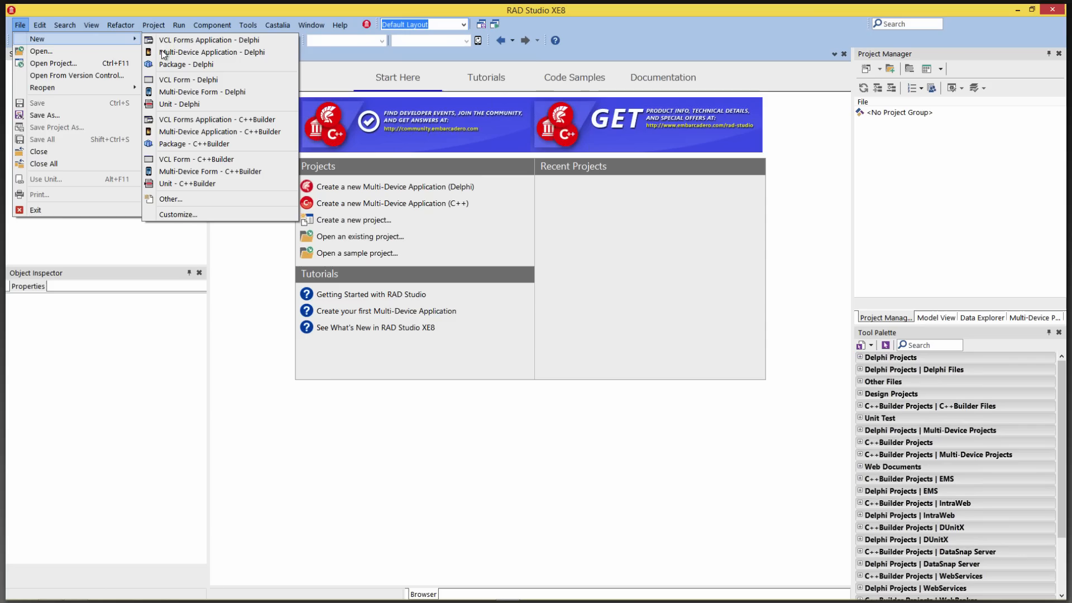
mouse_move(217, 131)
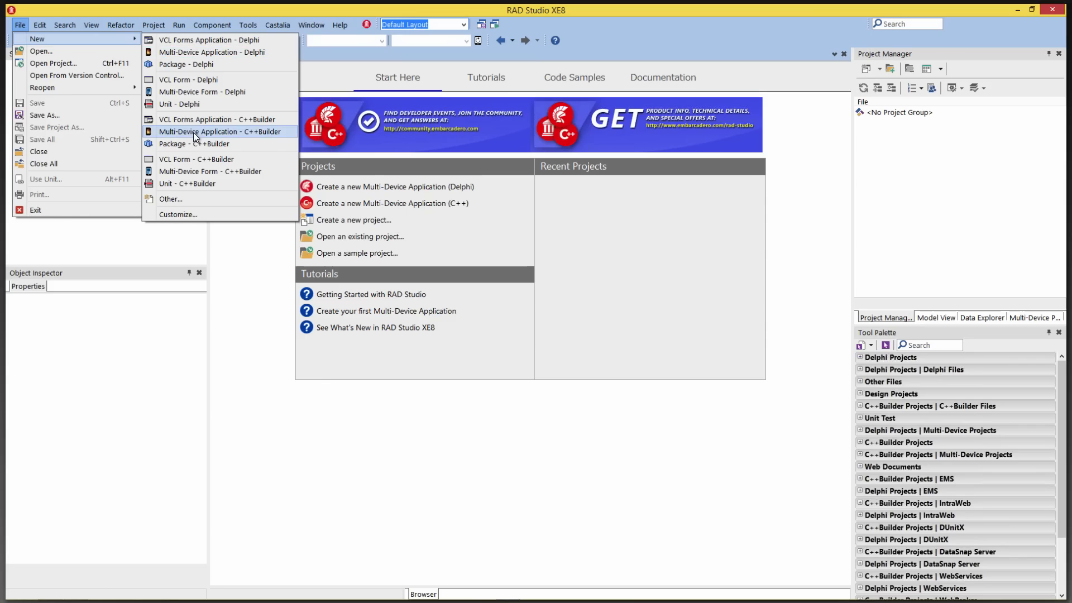
Step: Create a blank multi-device Delphi application targeting Android with the SCH-I545 phone as device
click(211, 131)
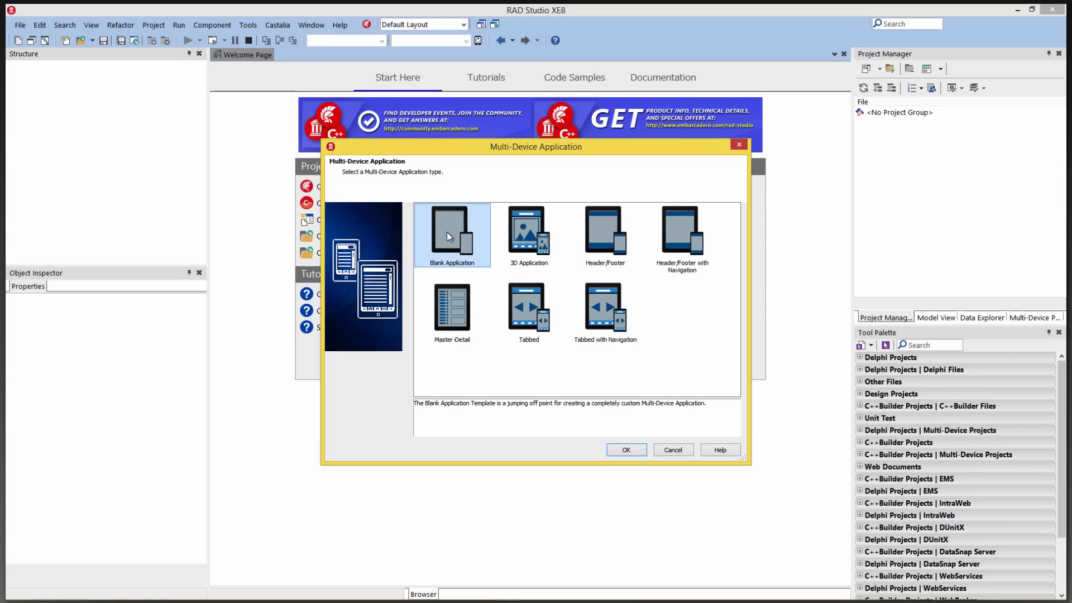
click(624, 448)
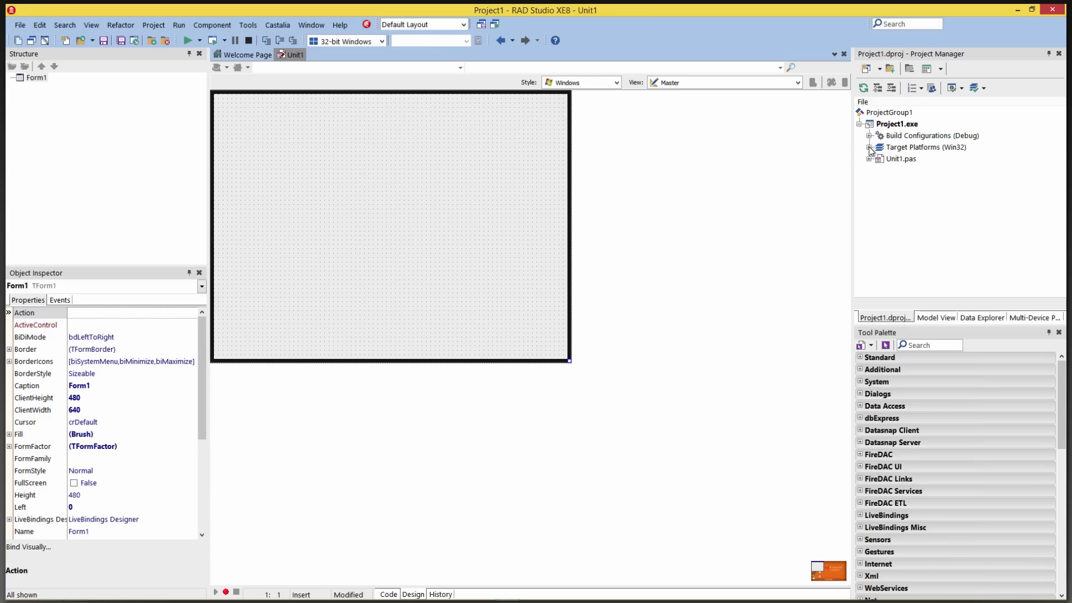
click(869, 147)
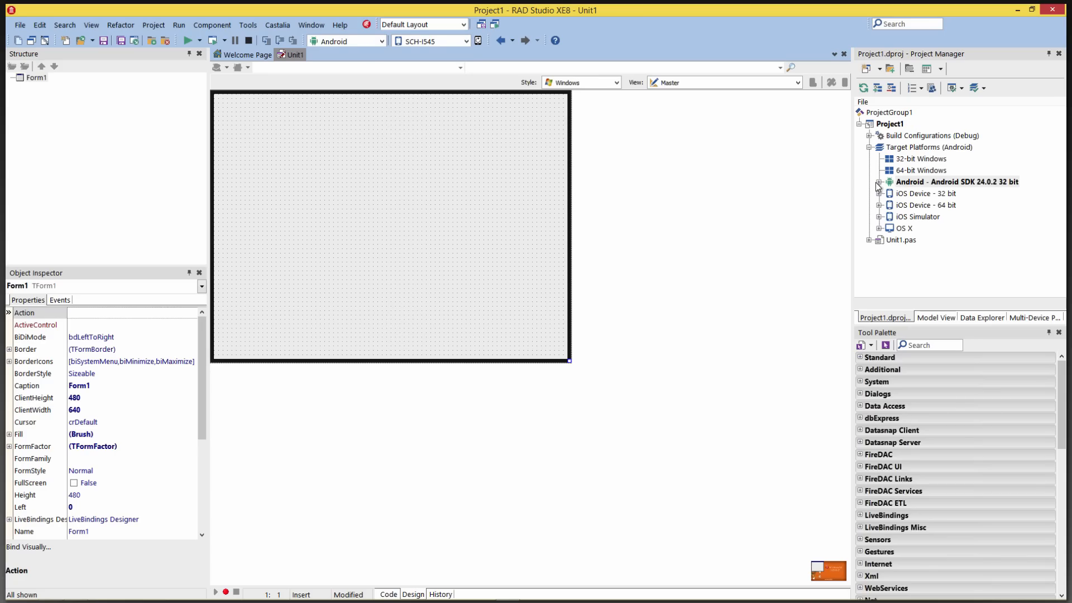
click(880, 181)
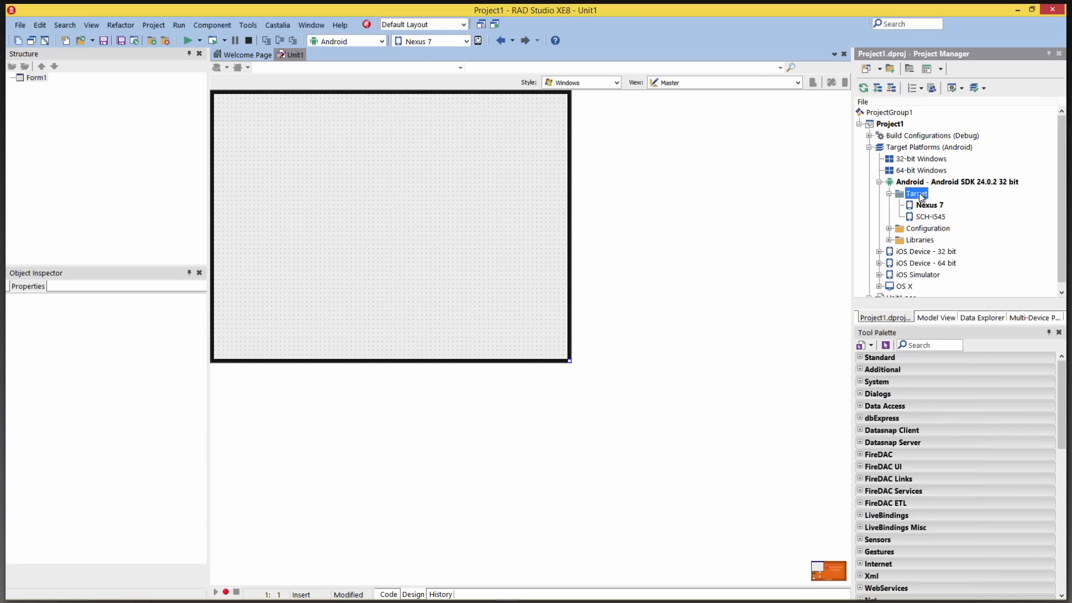
mouse_move(922, 229)
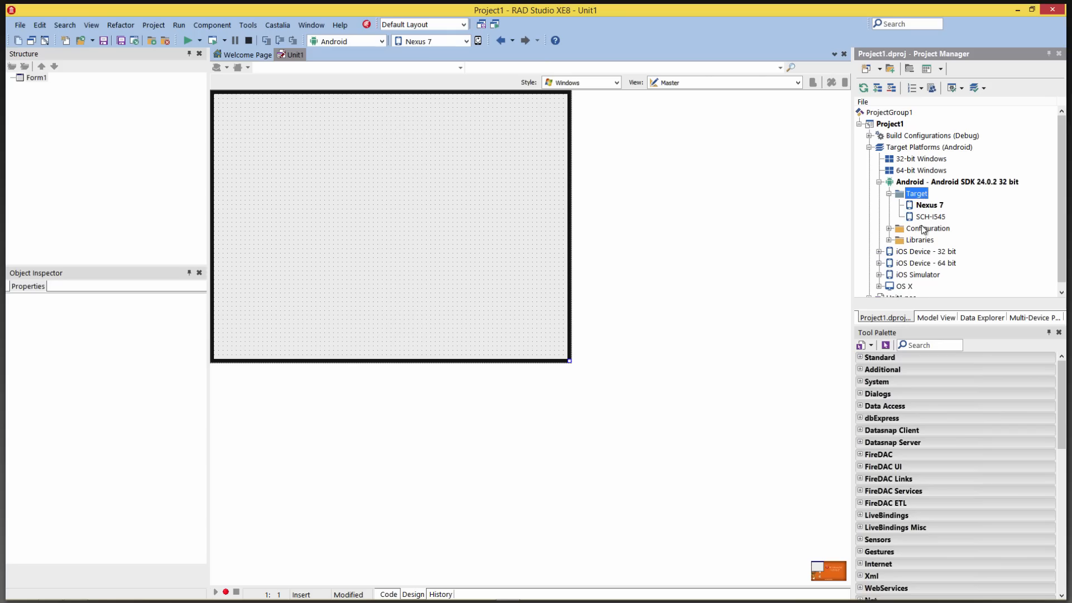
mouse_move(932, 221)
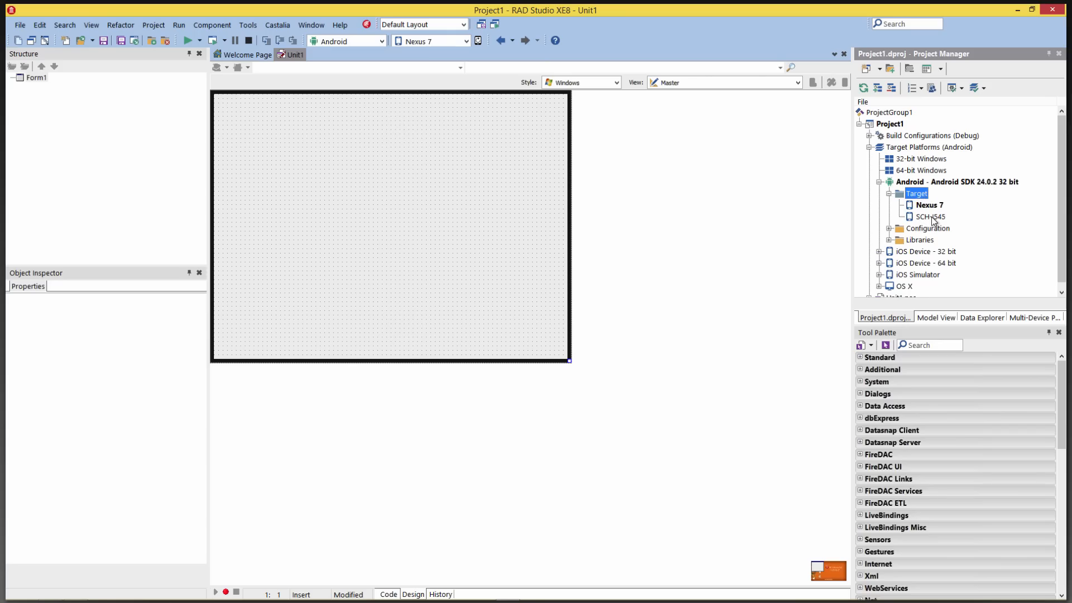
click(928, 216)
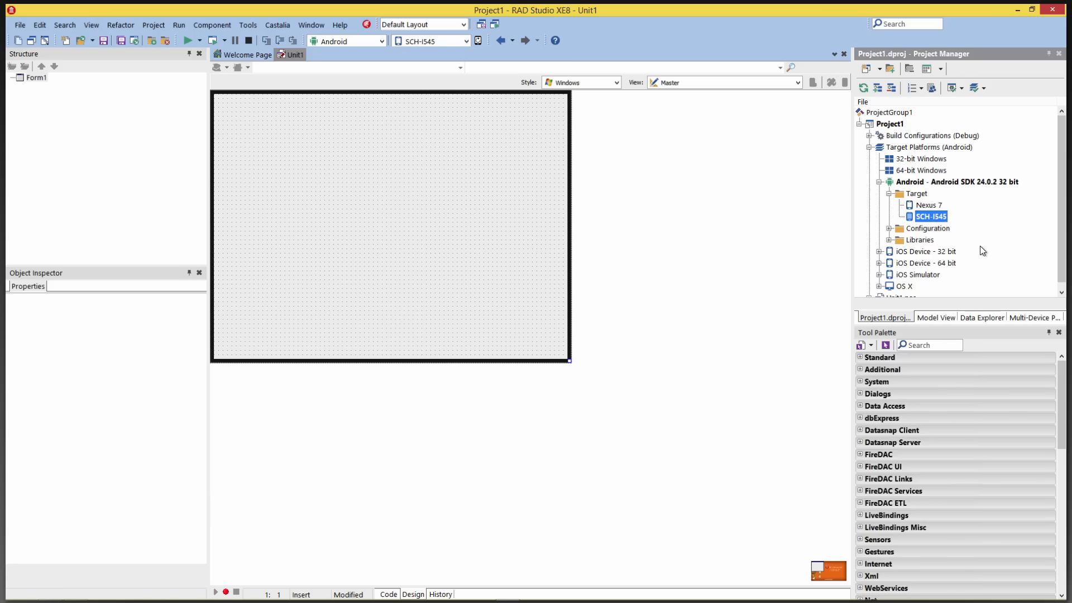
Step: Add Android 4" Phone and Android 7" Tablet form views, switching the active target to Nexus 7
click(389, 225)
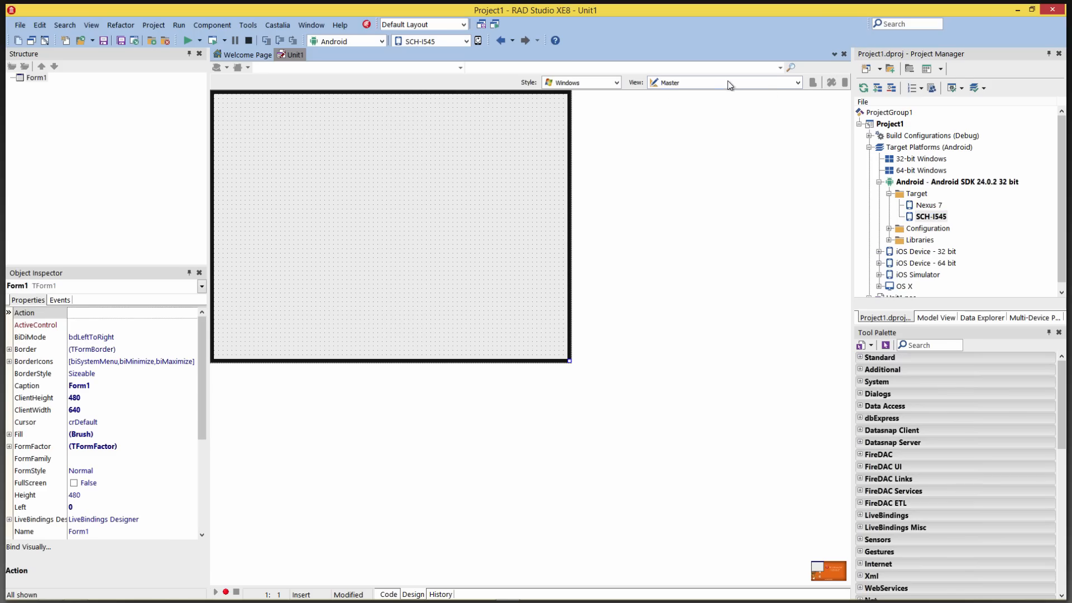
click(796, 82)
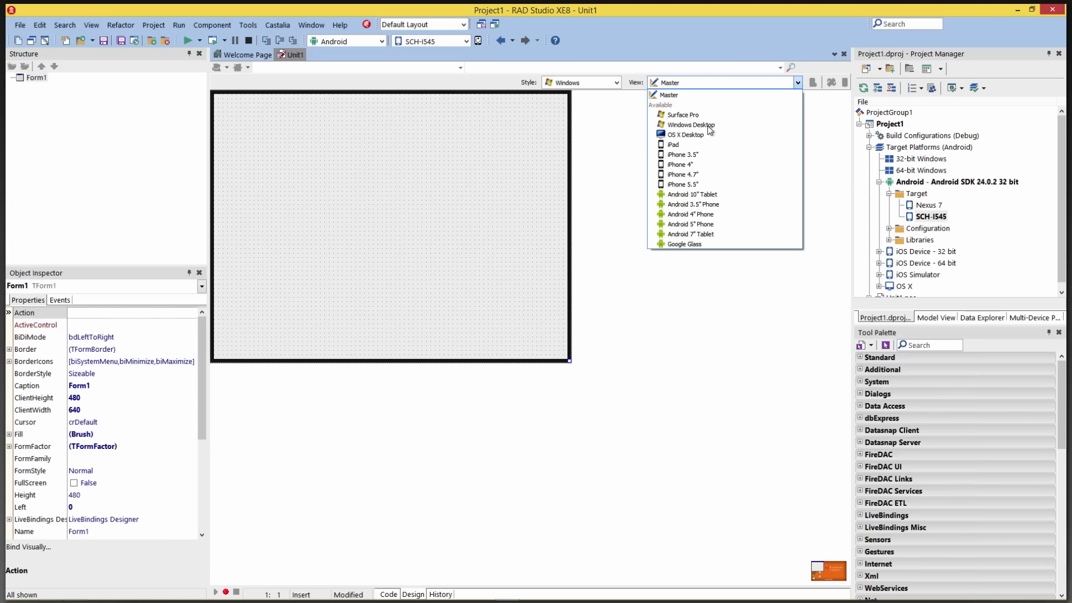
mouse_move(692, 204)
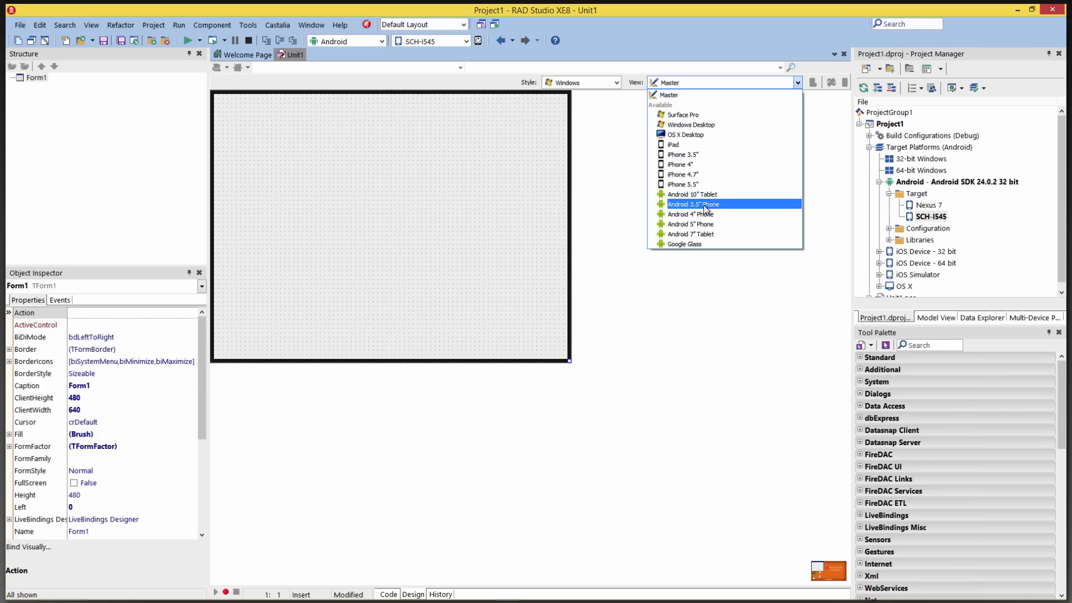
click(688, 214)
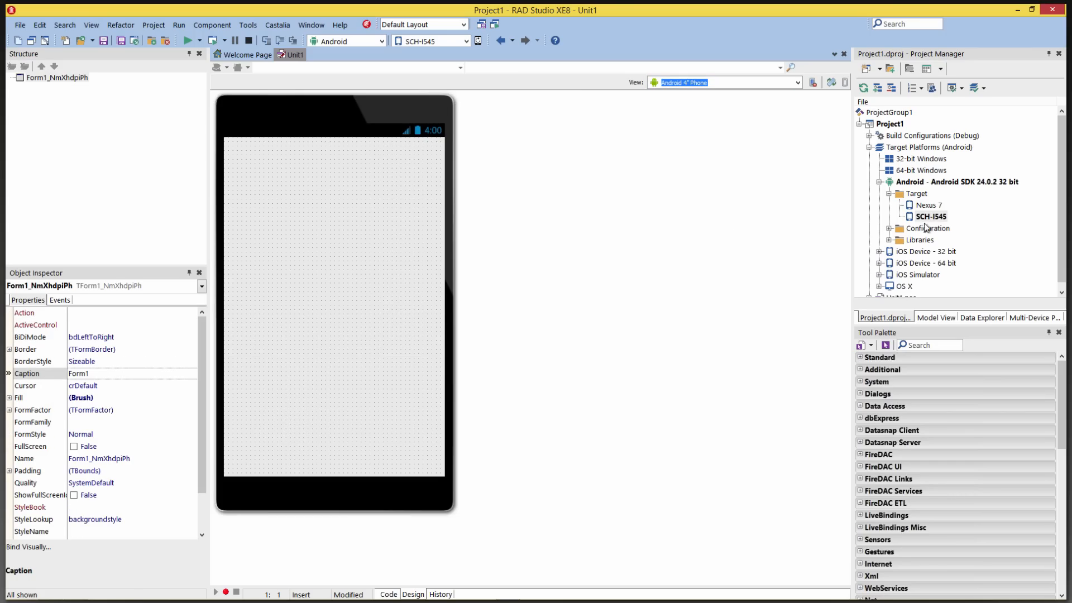
click(928, 205)
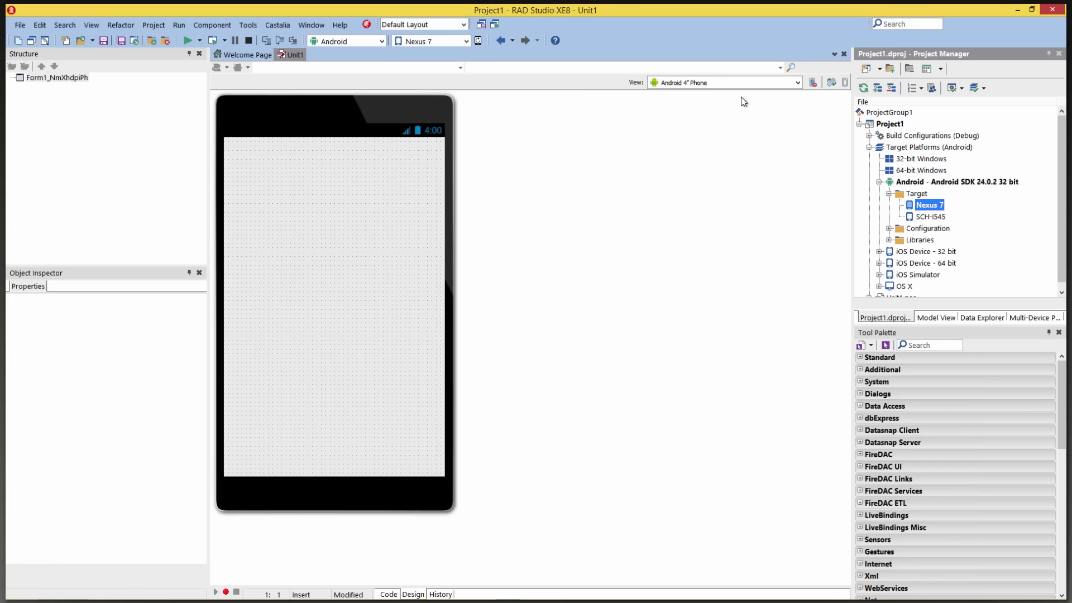
click(797, 82)
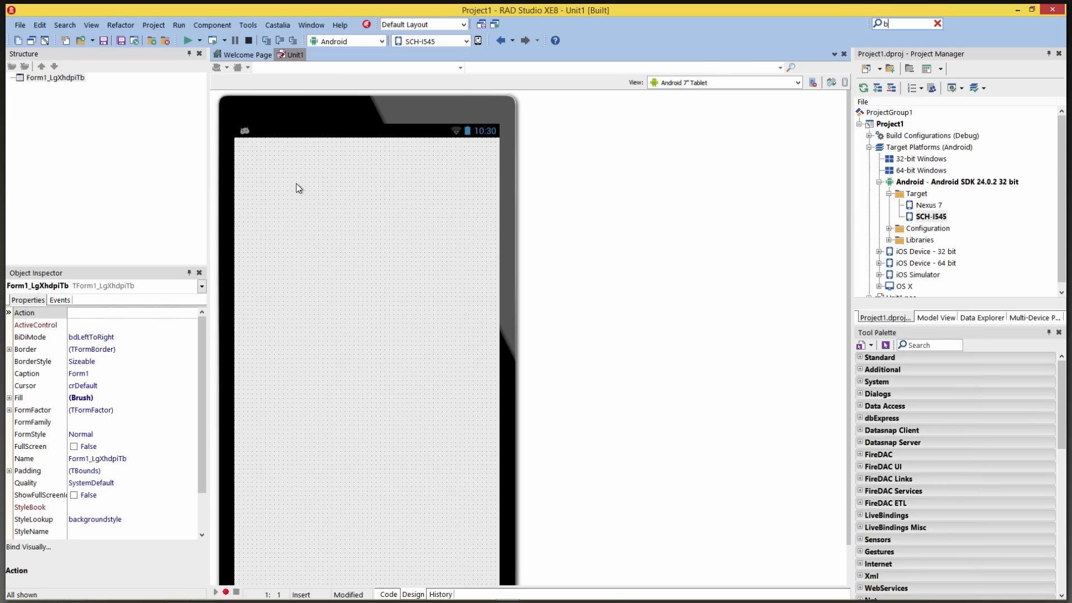
Step: Drop a TButton captioned 'Click Me' top-left on the Android 4" phone form and review its click handler
text(button)
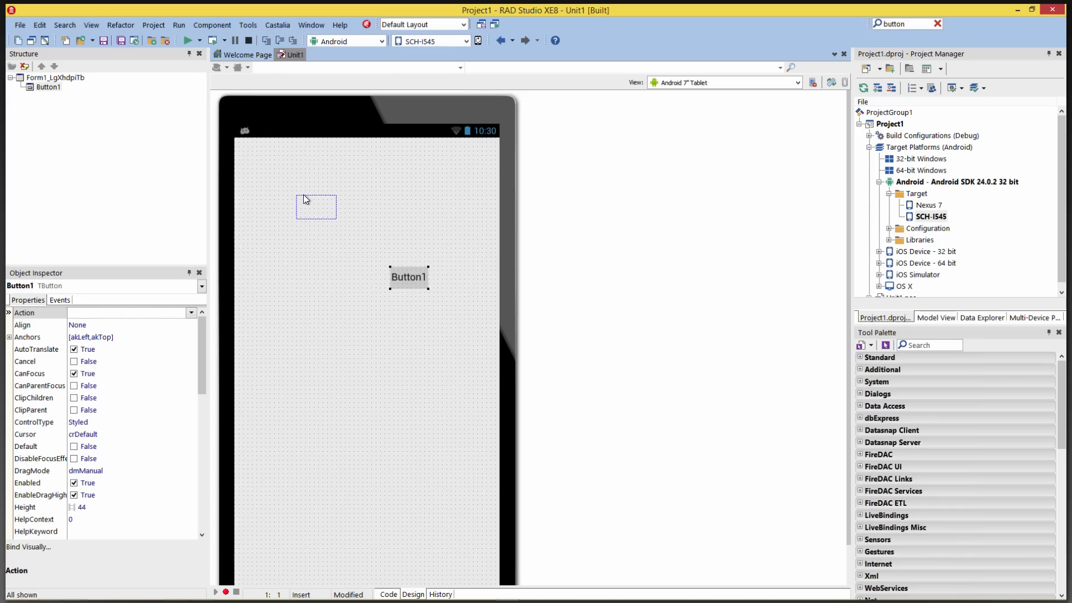
click(795, 82)
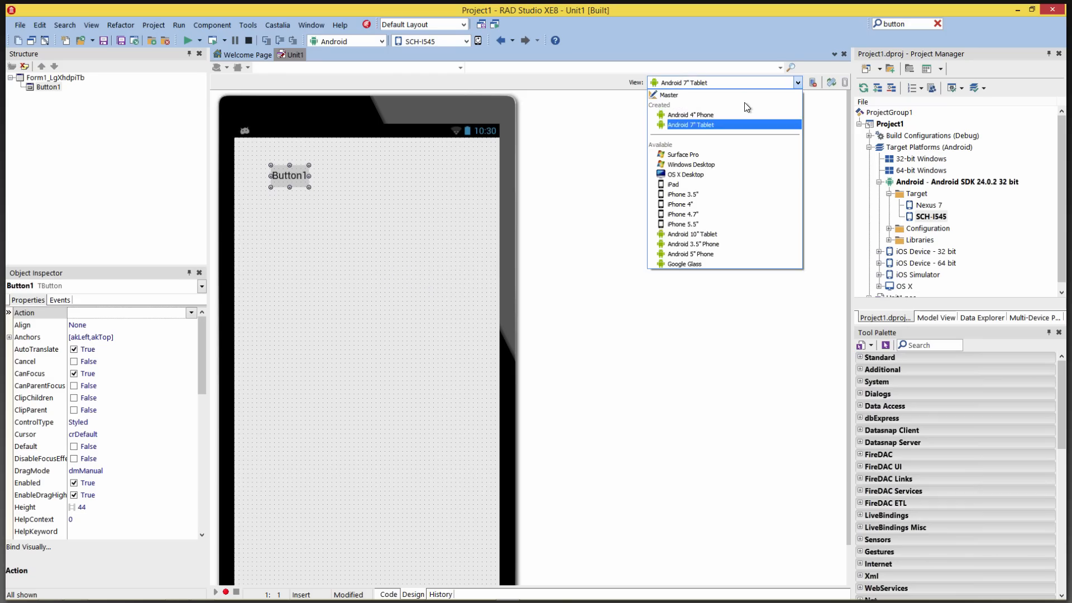
click(689, 114)
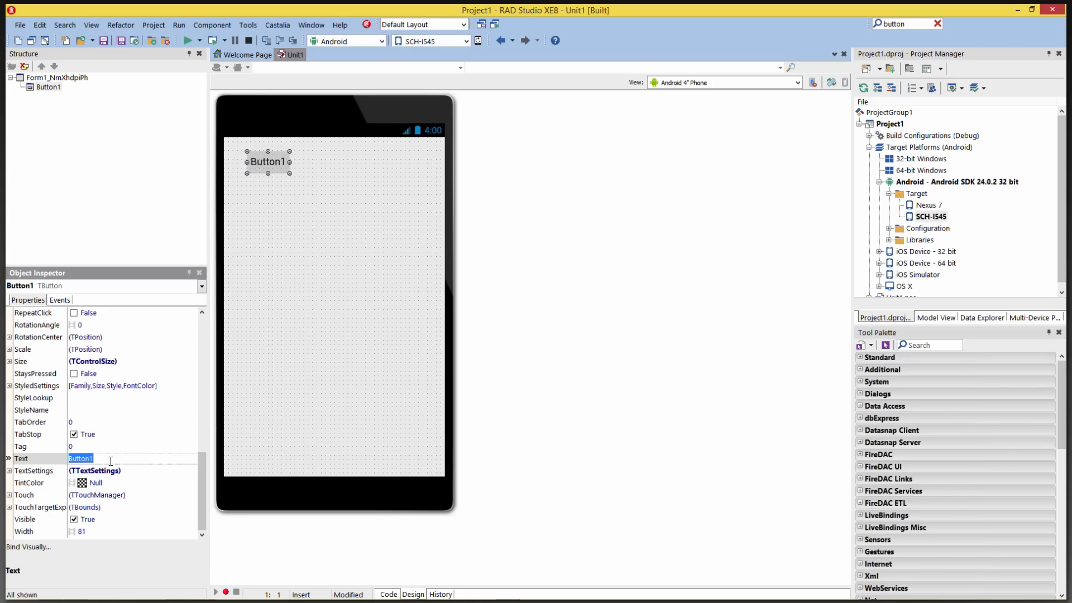
click(386, 593)
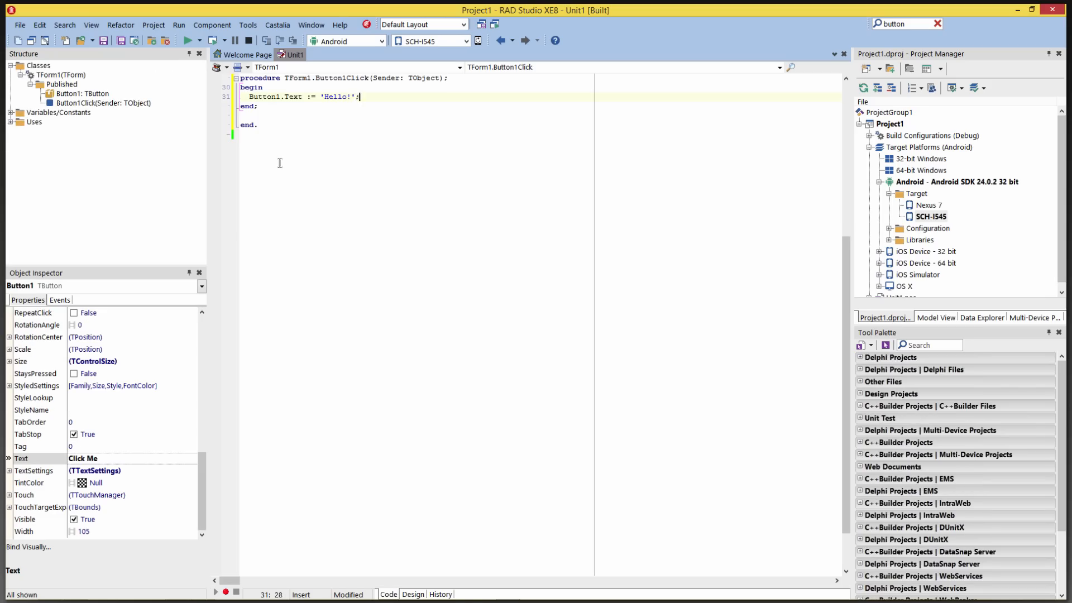
click(412, 594)
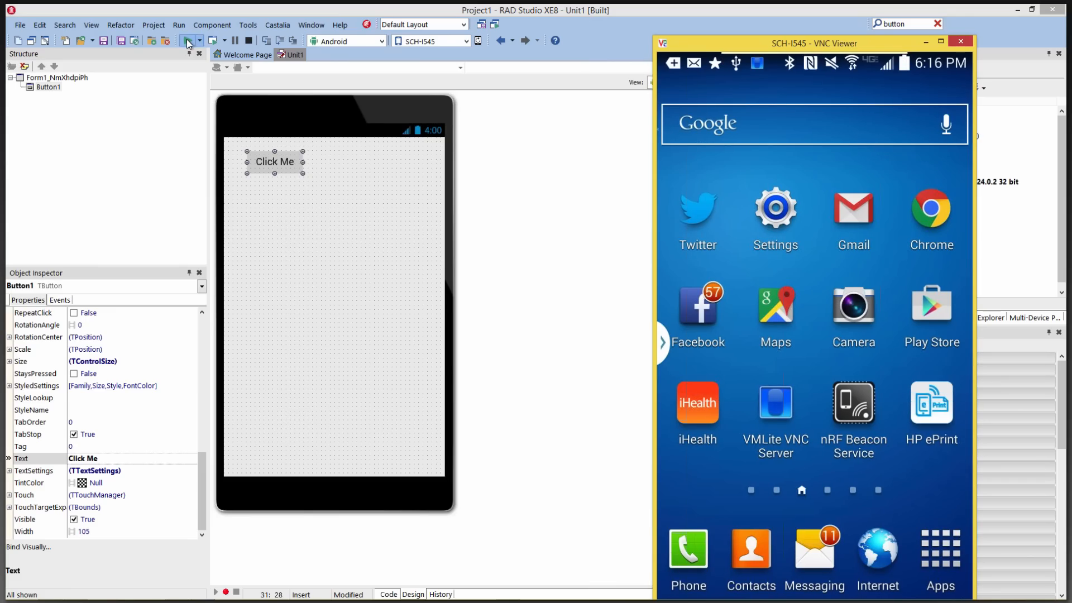
Step: Run the app on the SCH-I545 phone, view the Click Me button in VNC Viewer, then close it
click(186, 40)
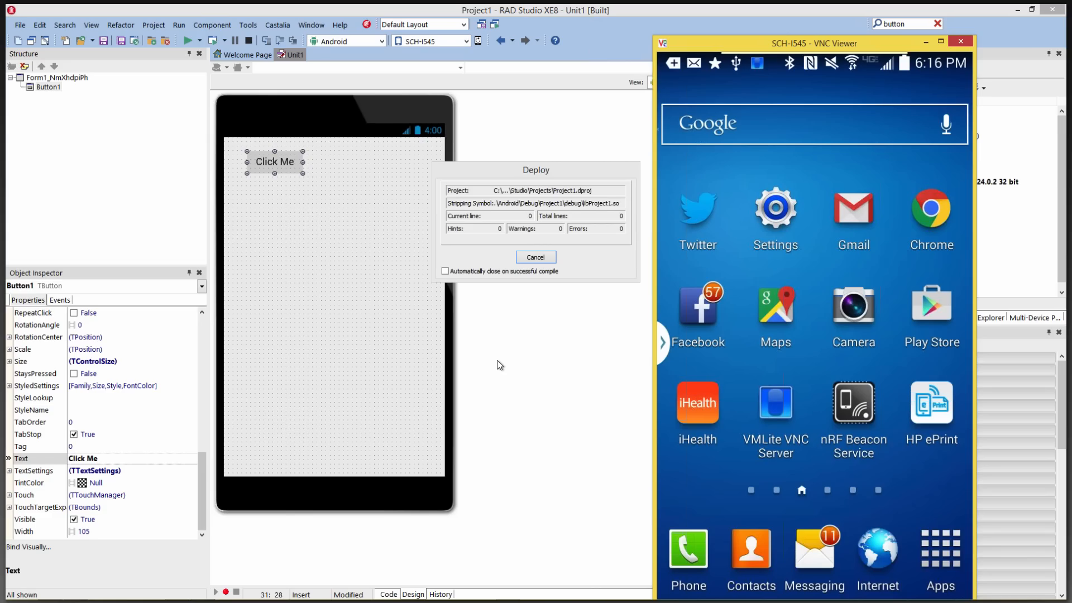
click(536, 256)
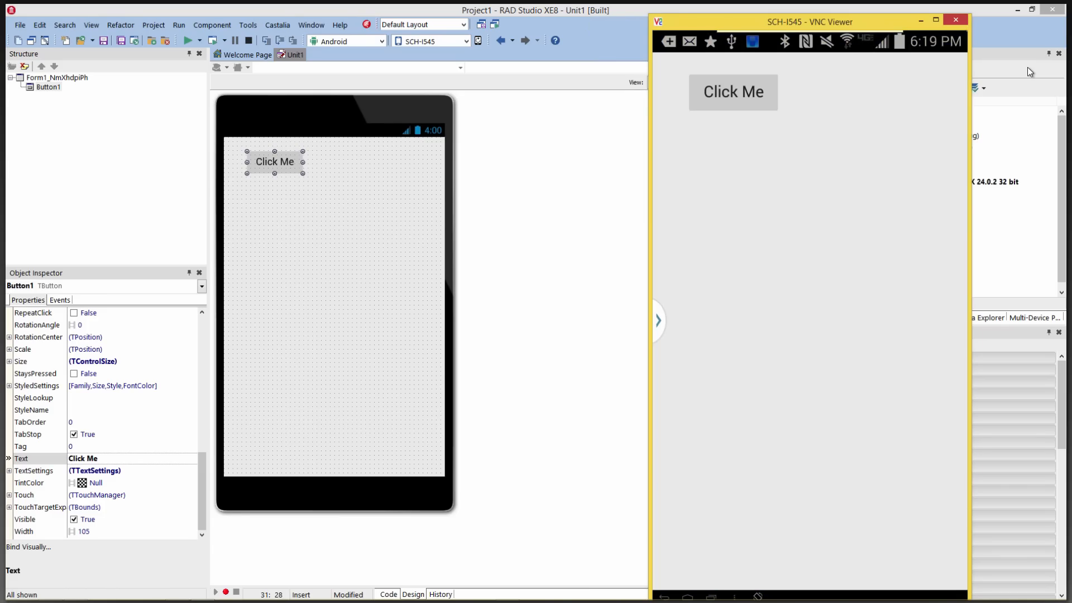
click(731, 92)
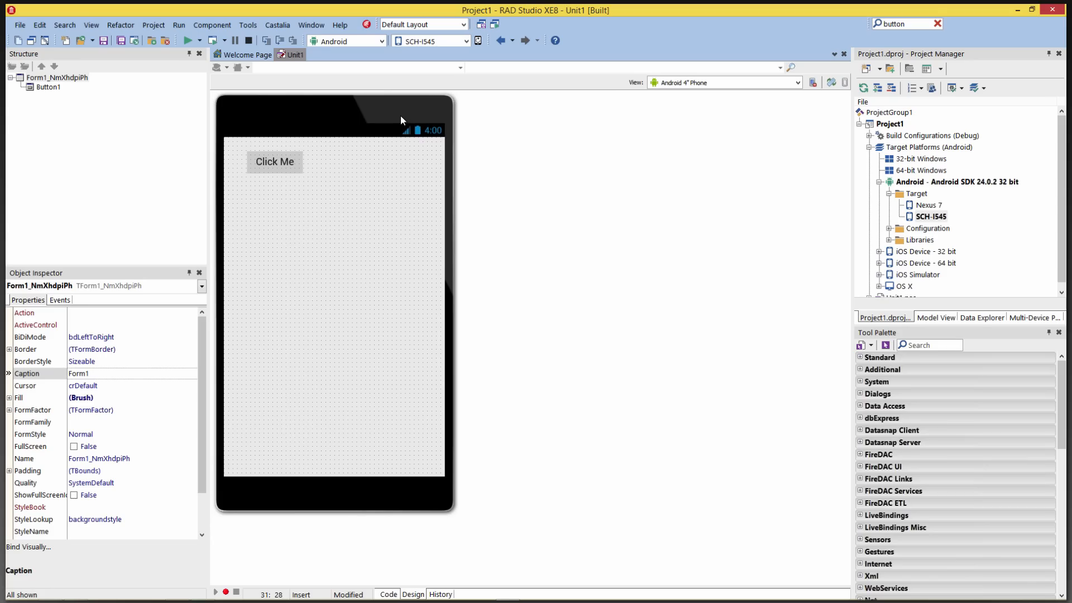
click(929, 216)
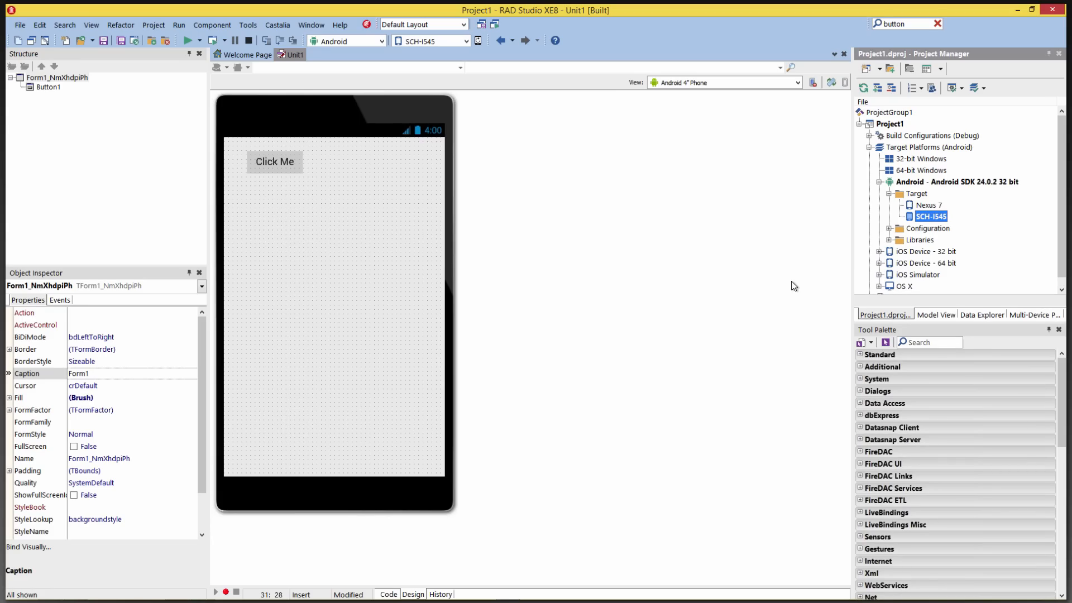
mouse_move(706, 232)
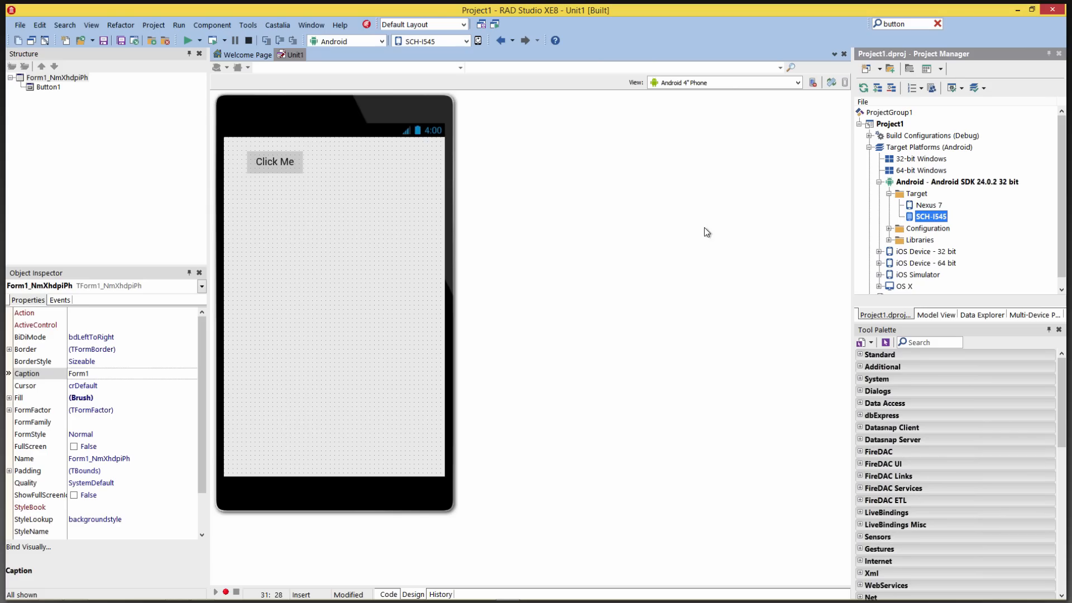
mouse_move(650, 240)
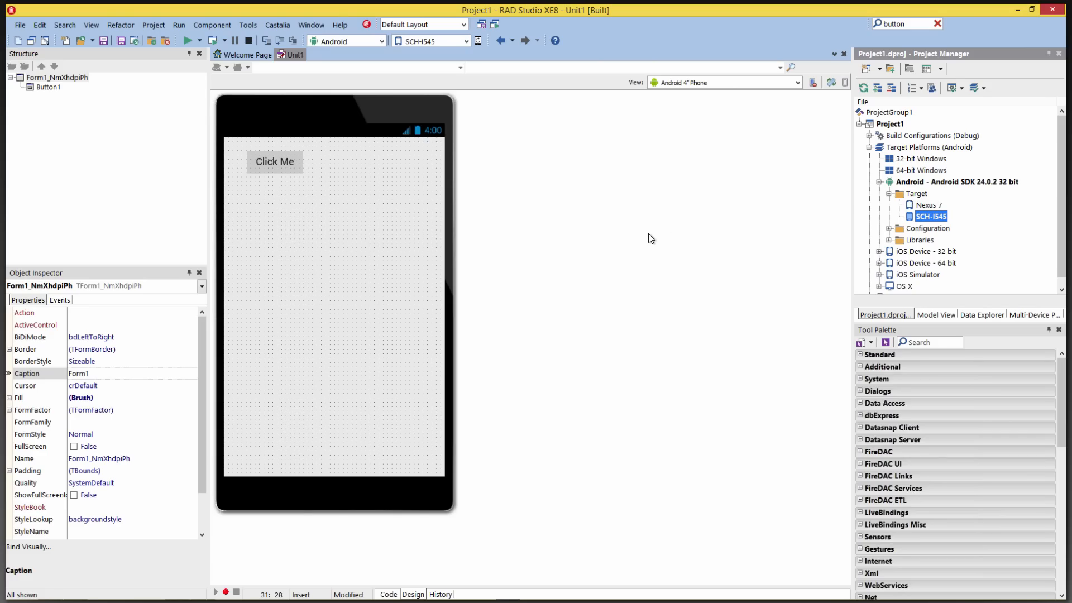
mouse_move(647, 240)
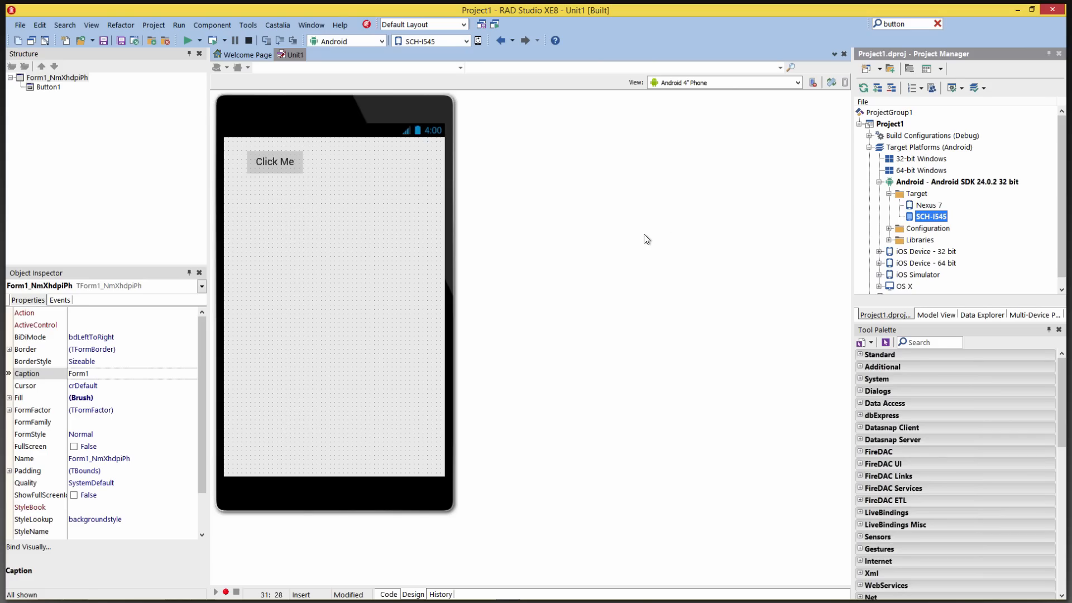
mouse_move(991, 327)
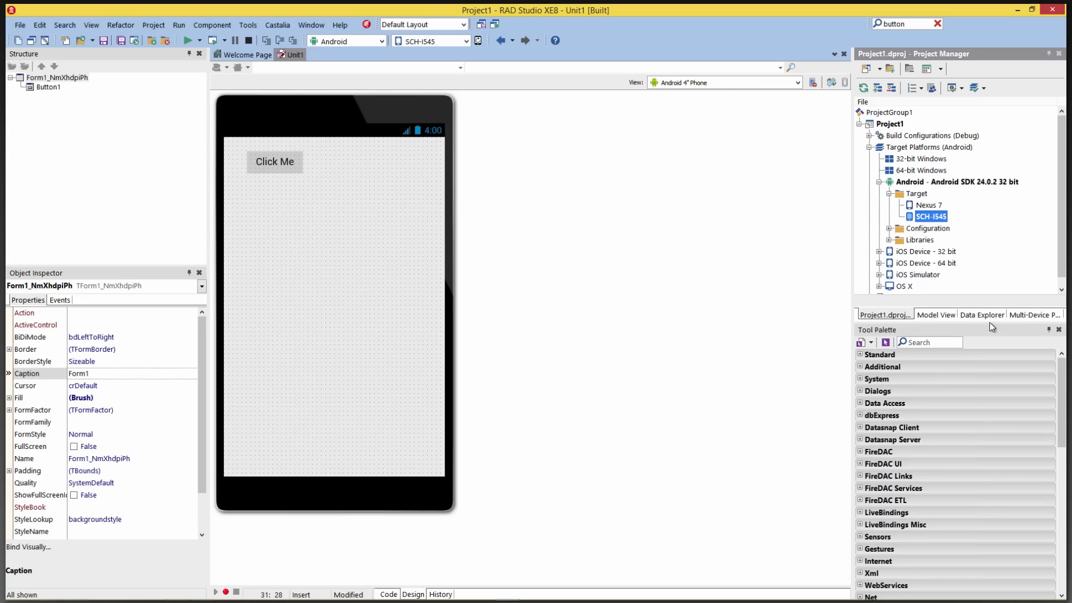
mouse_move(1011, 156)
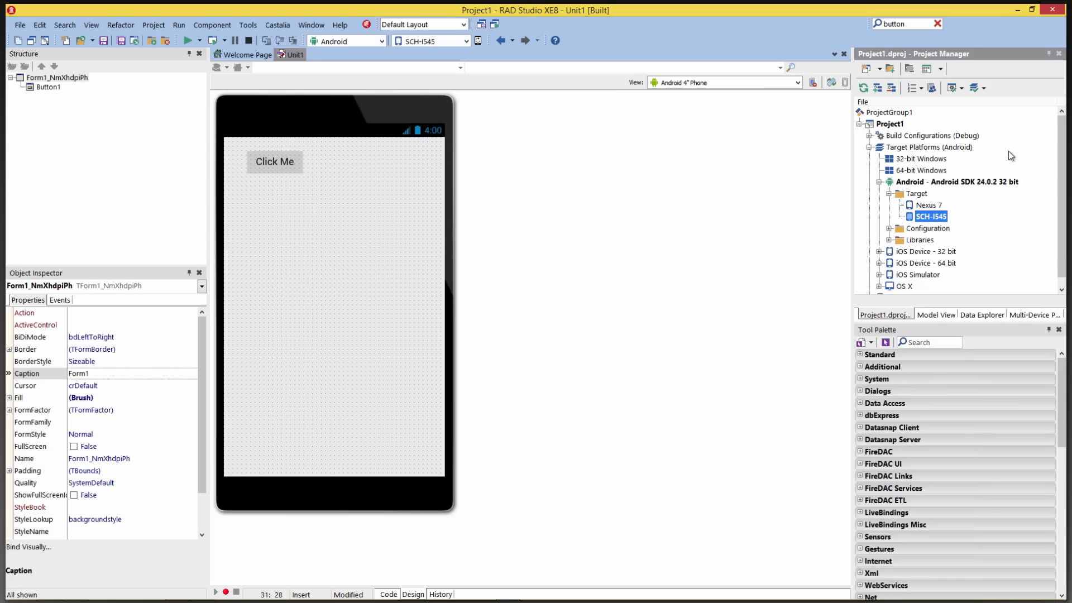
mouse_move(1034, 314)
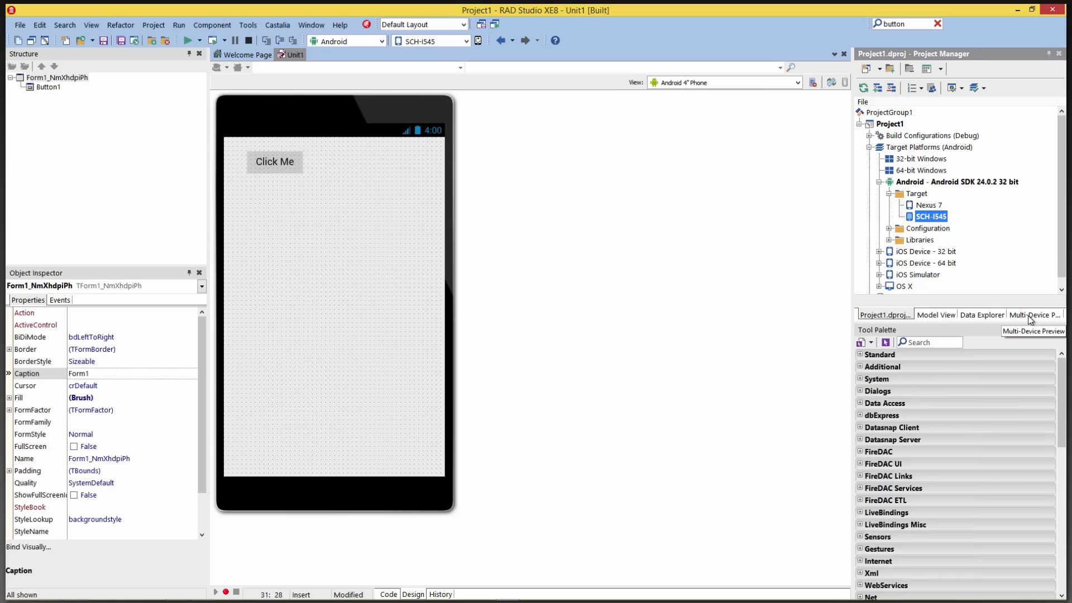
Step: Show Android 4" phone, iPhone 4" and Android 7" tablet form previews in Multi-Device Preview
click(1033, 314)
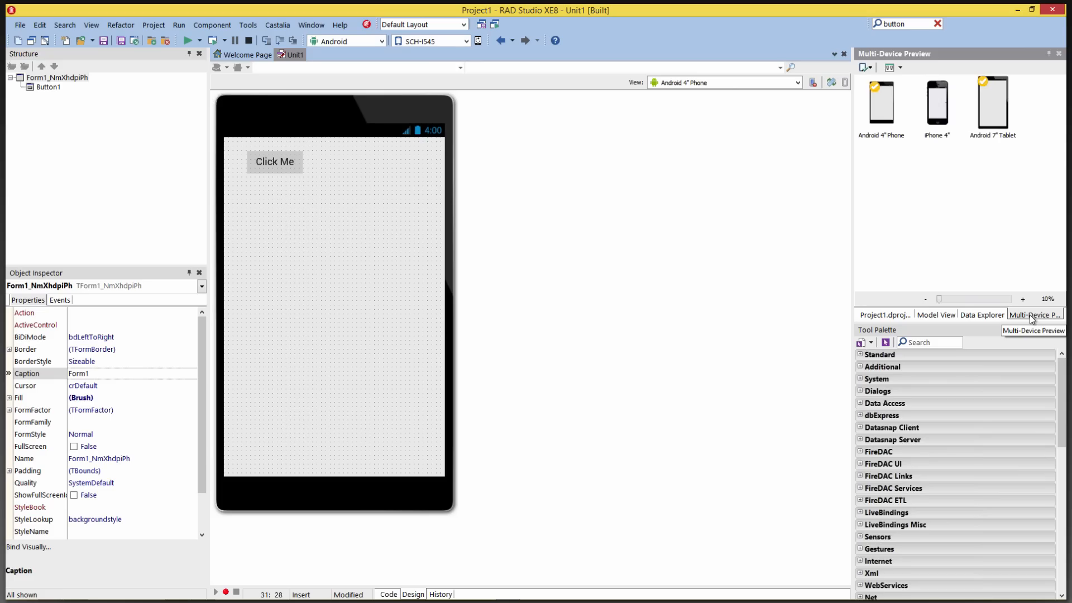
mouse_move(884, 164)
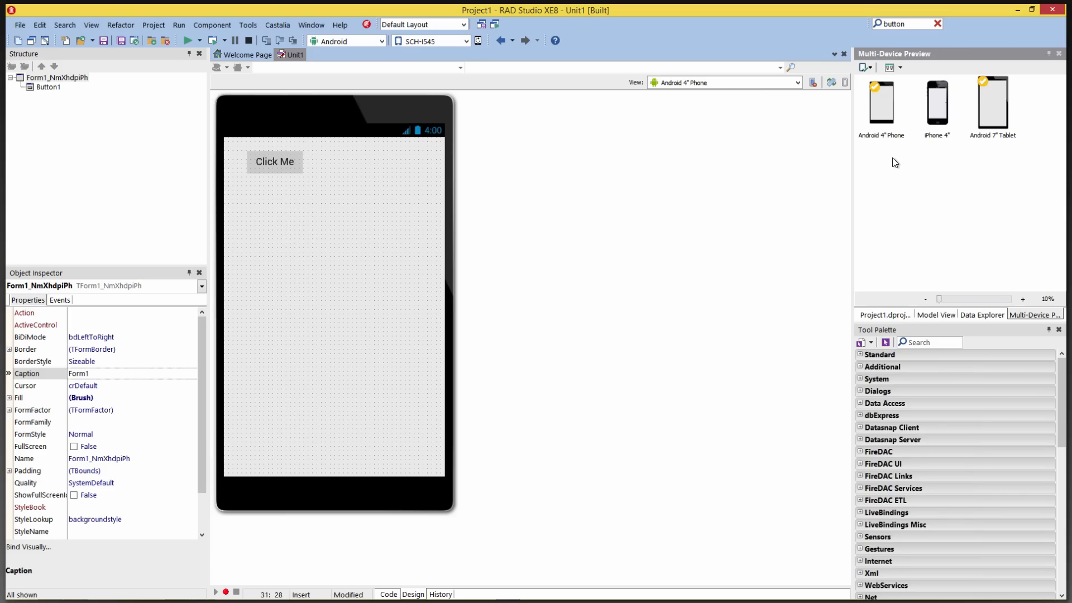
click(796, 82)
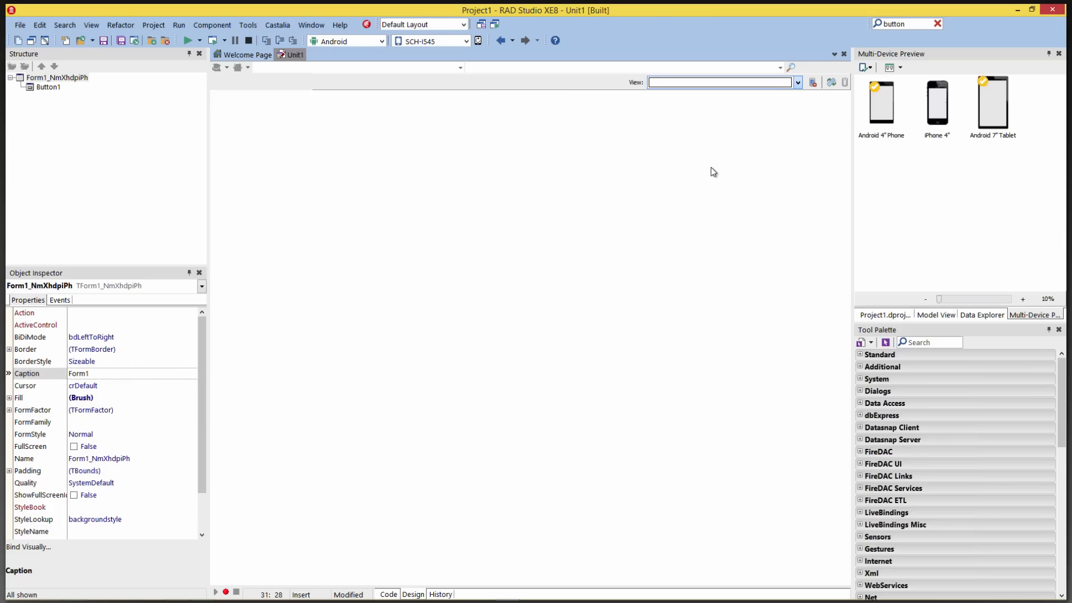
Step: Add an iPhone 4.7" view, select Button1, and switch the designer back to the Master view
click(795, 82)
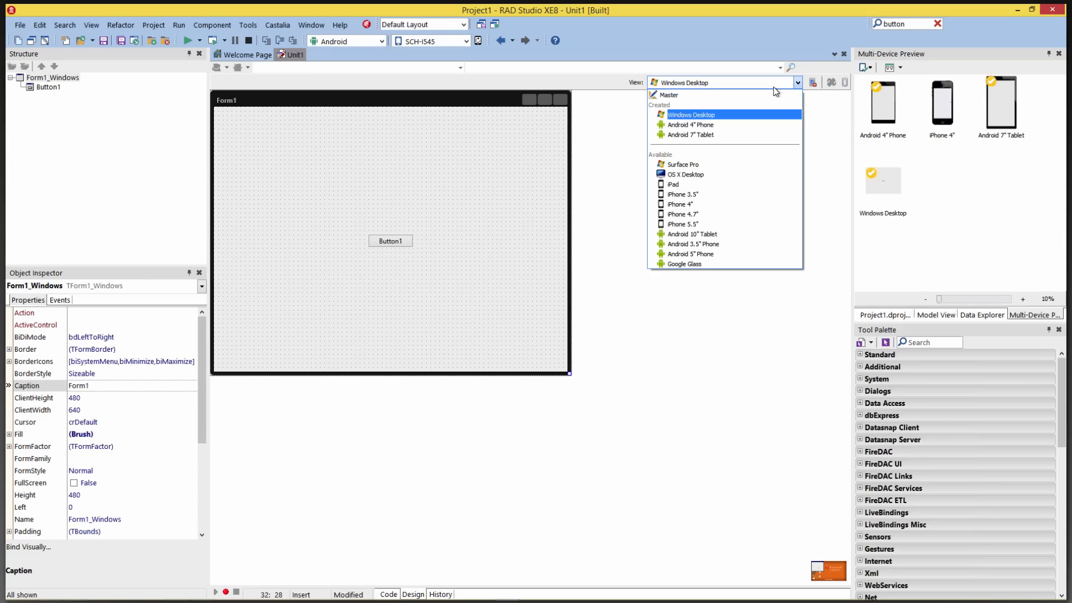
mouse_move(681, 214)
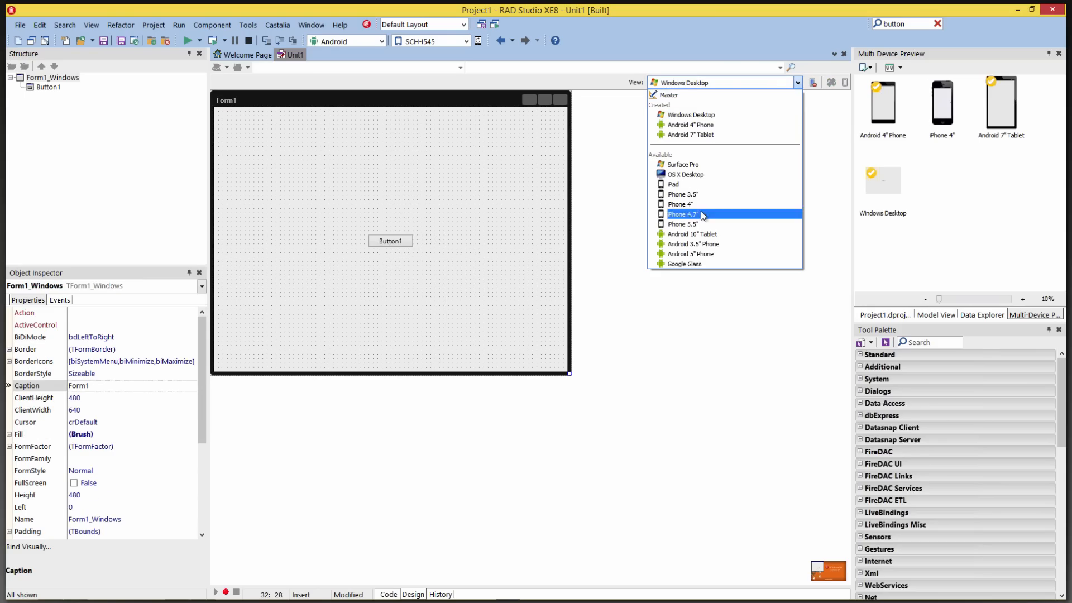
click(682, 213)
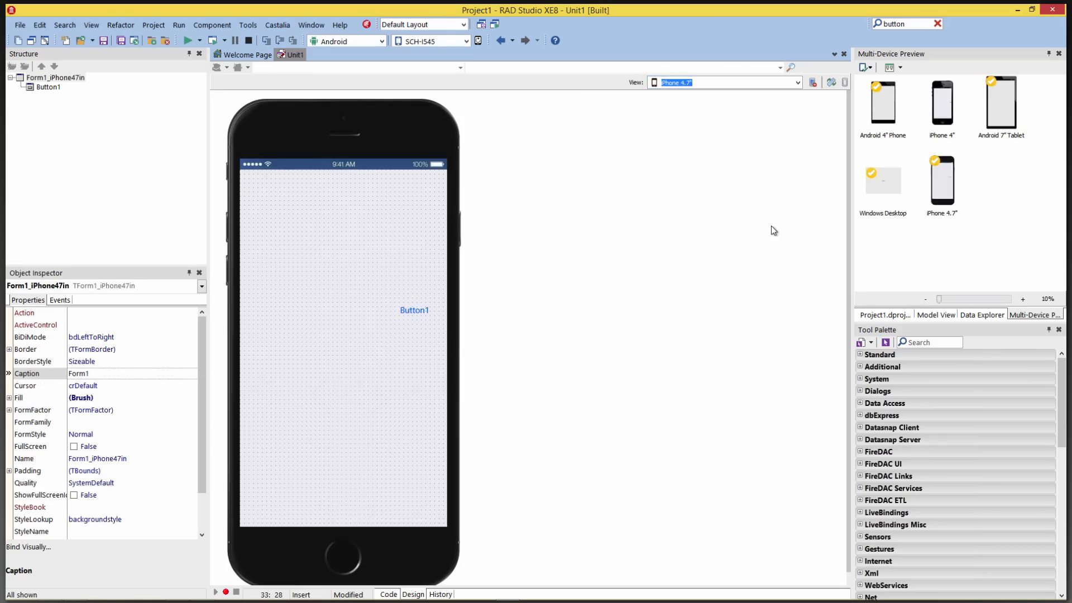
click(414, 309)
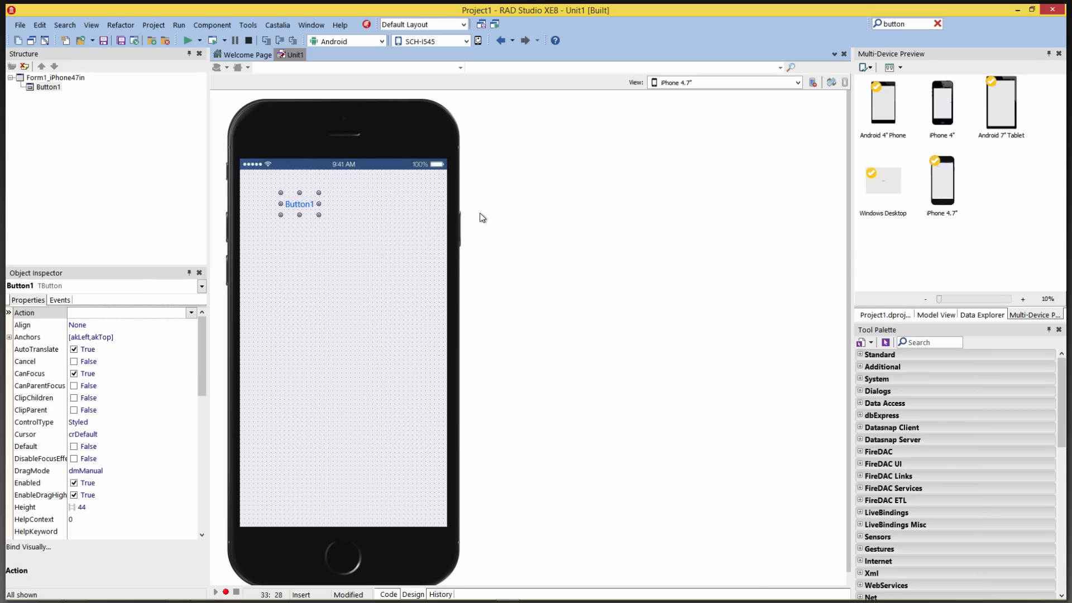
click(796, 82)
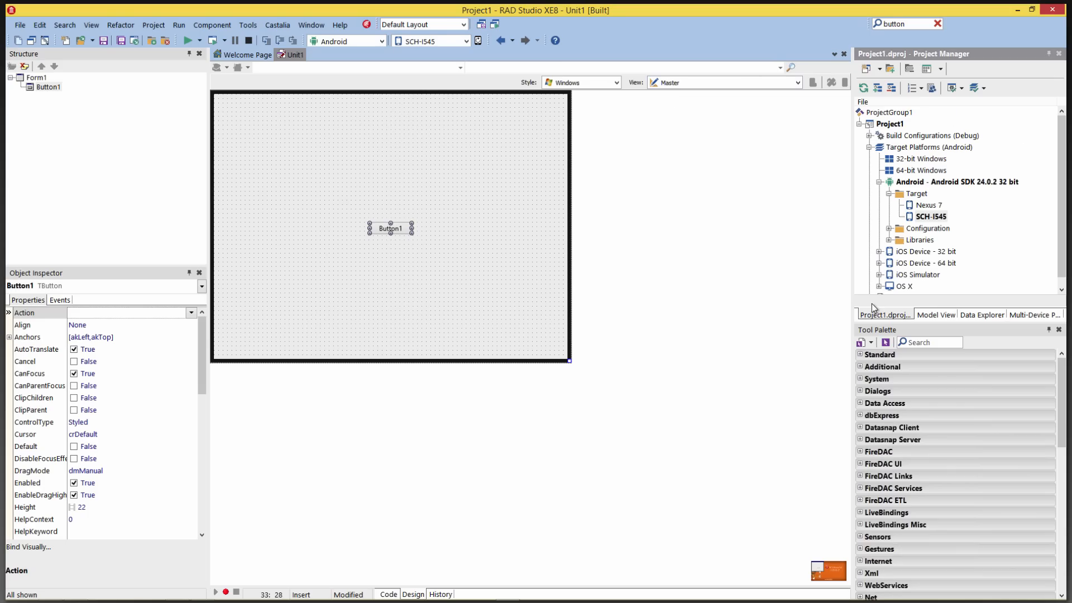
mouse_move(767, 295)
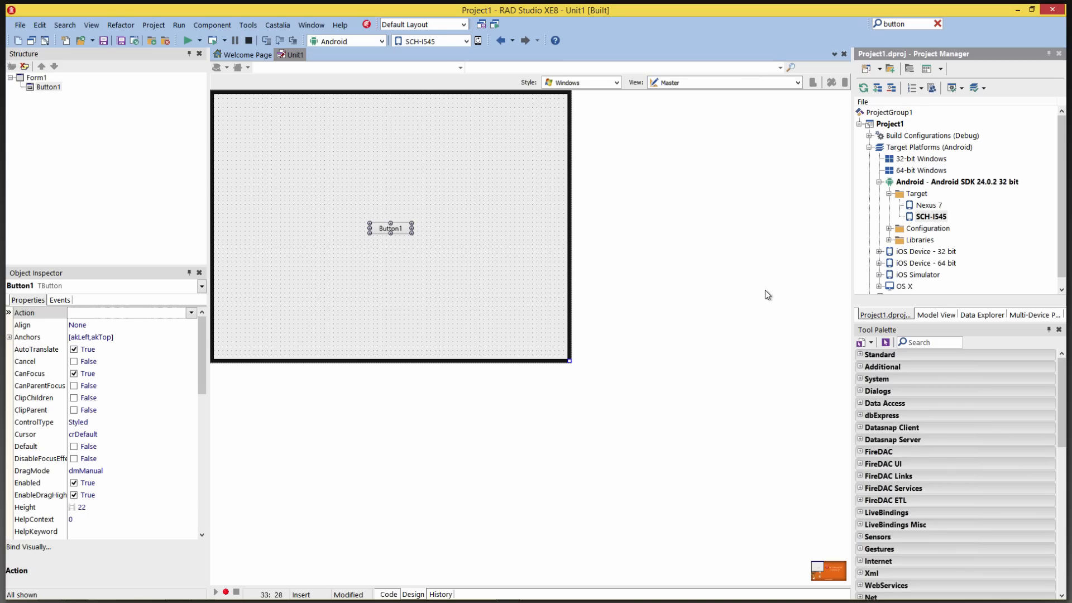